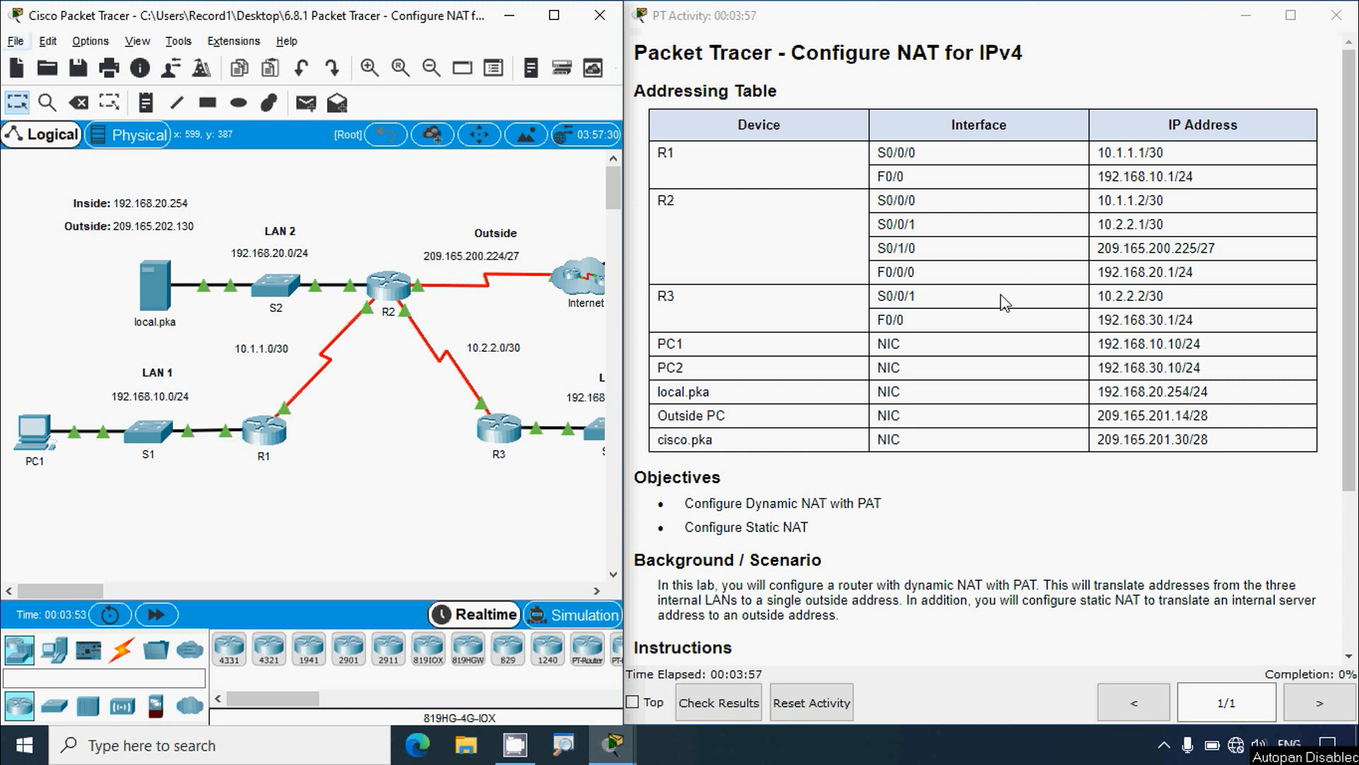
mouse_move(991, 301)
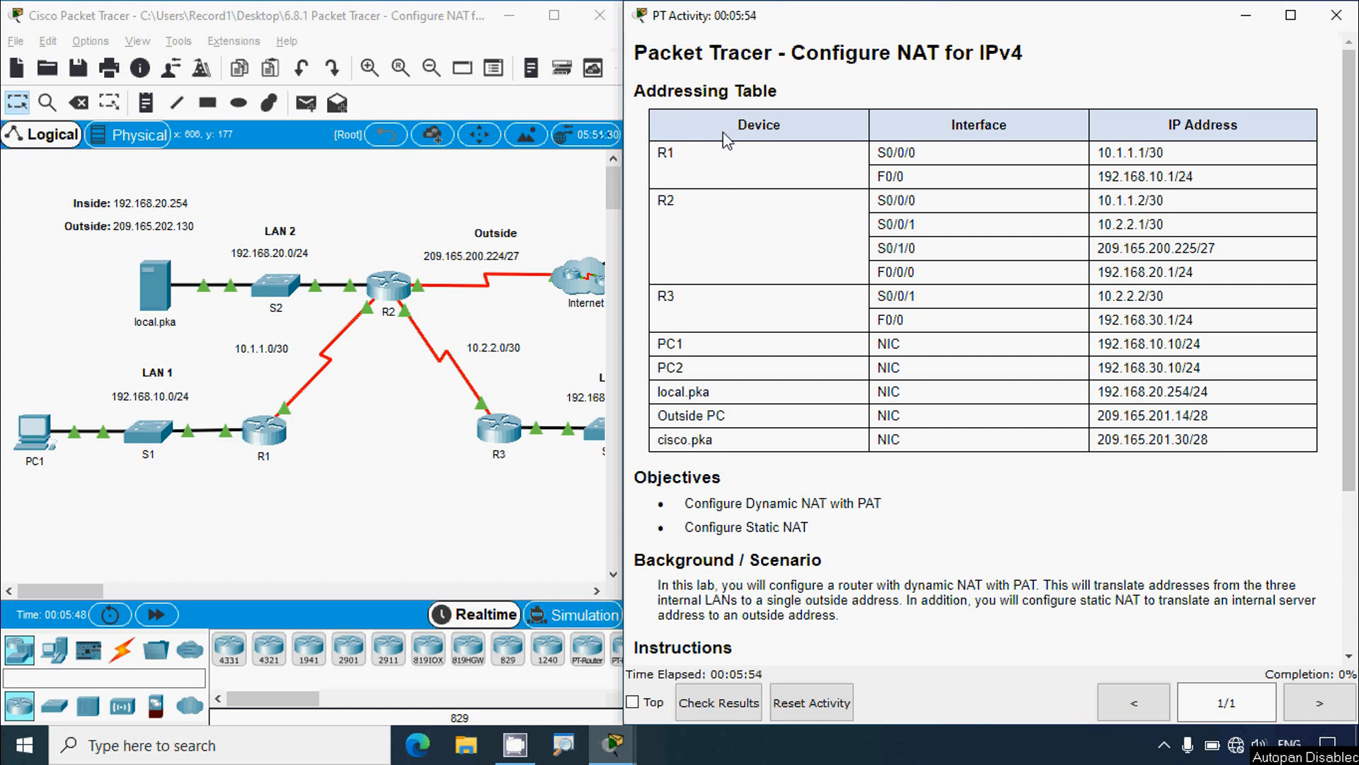
mouse_move(822, 408)
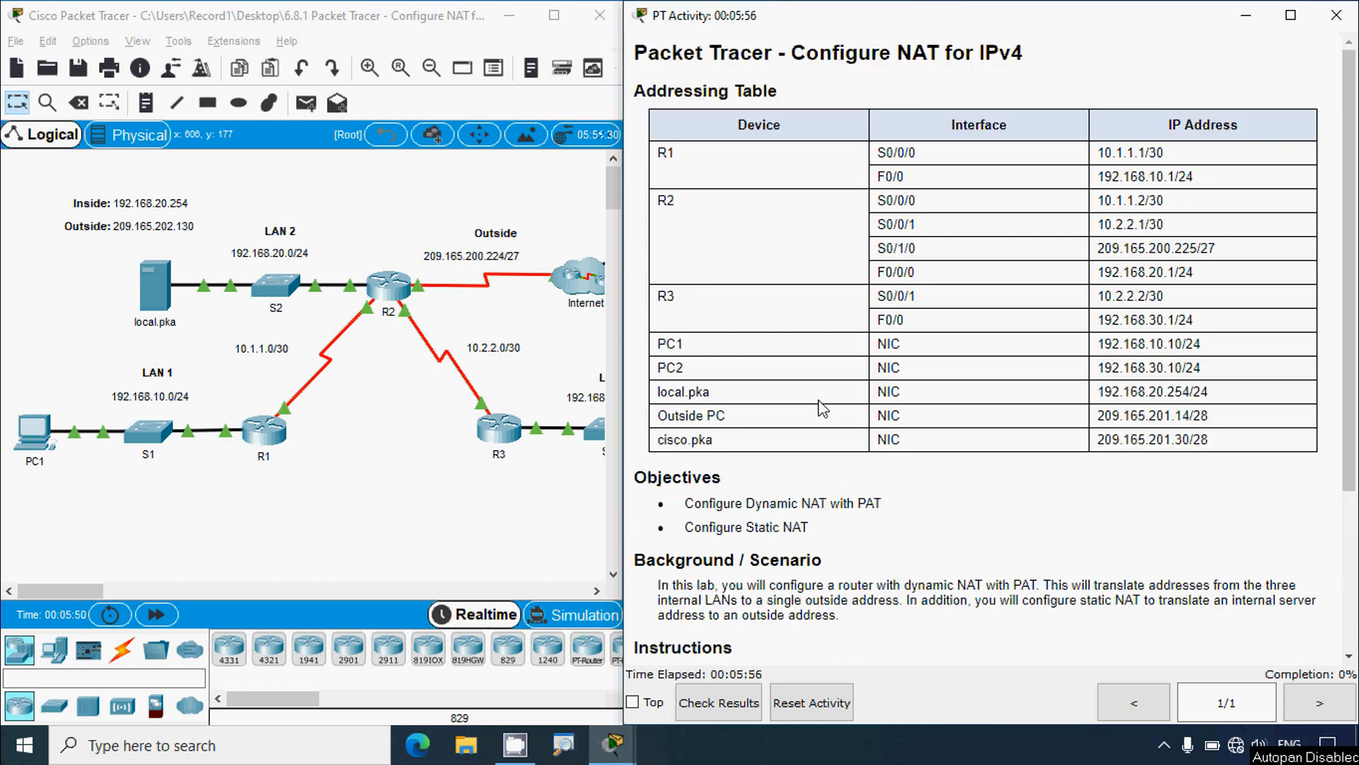
Read through the lab instructions and bring up R2's command-line console
scroll("down", 3)
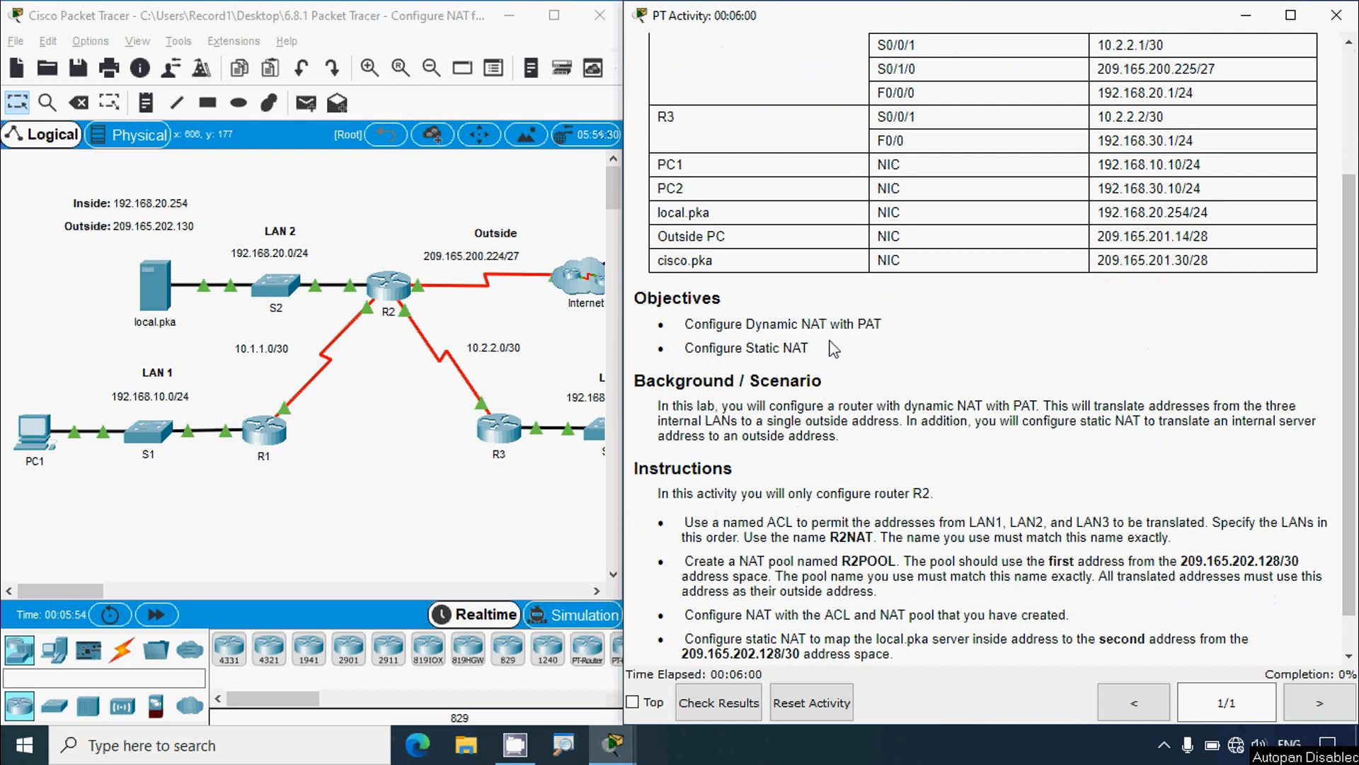
mouse_move(747, 370)
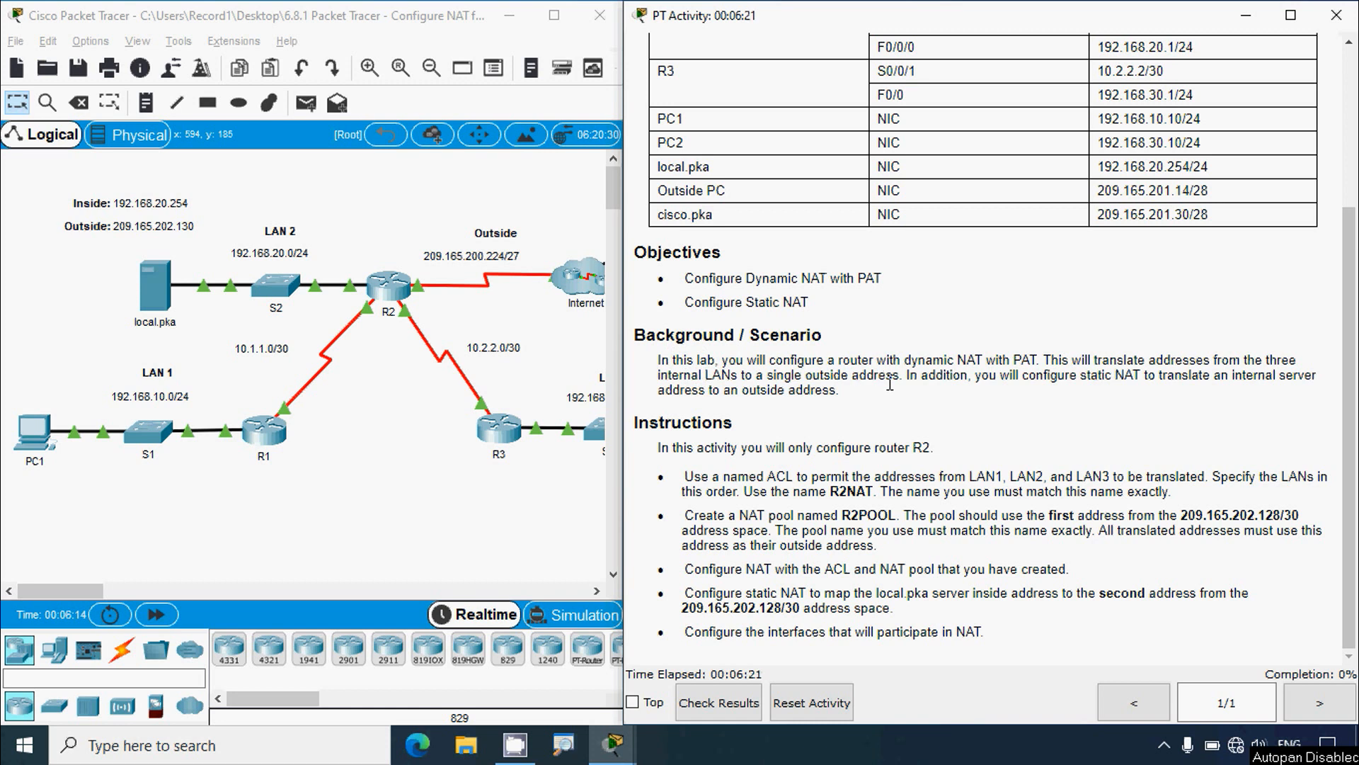
mouse_move(996, 381)
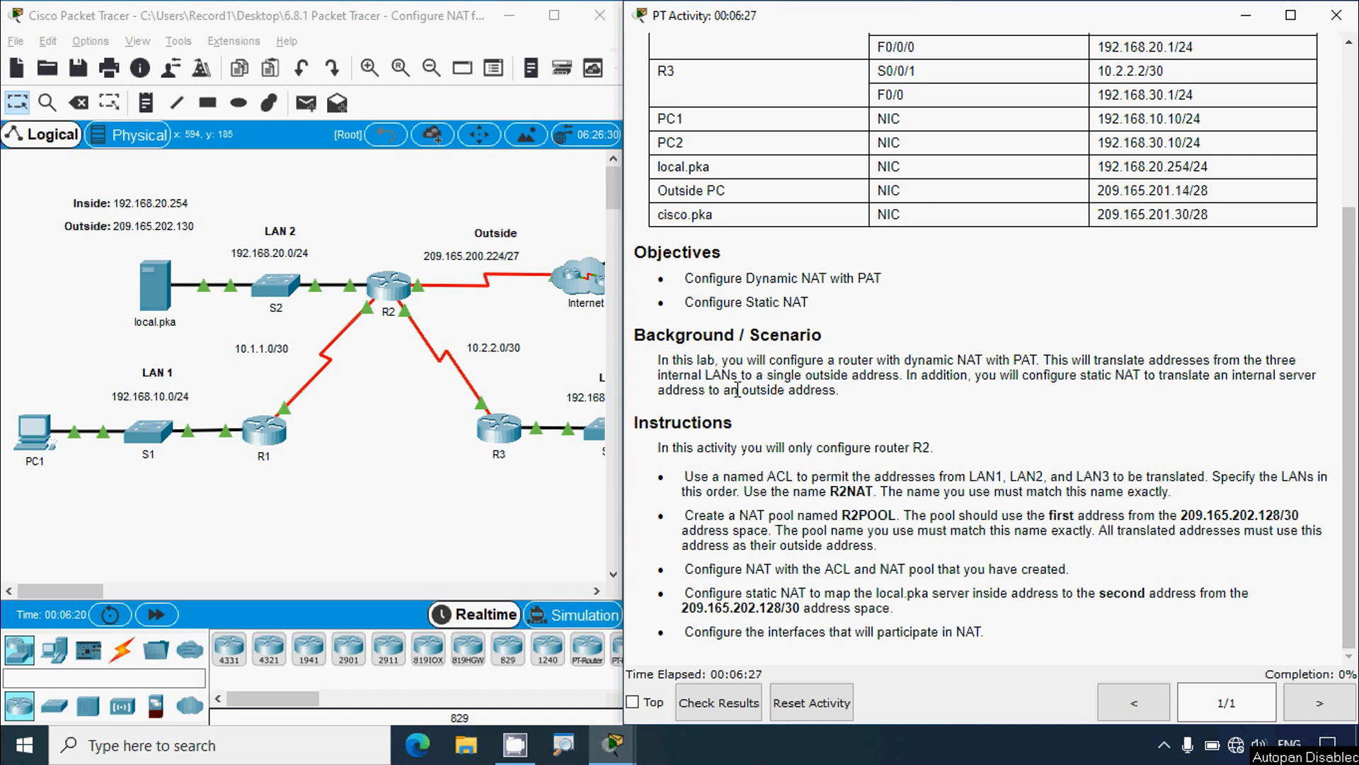
mouse_move(870, 399)
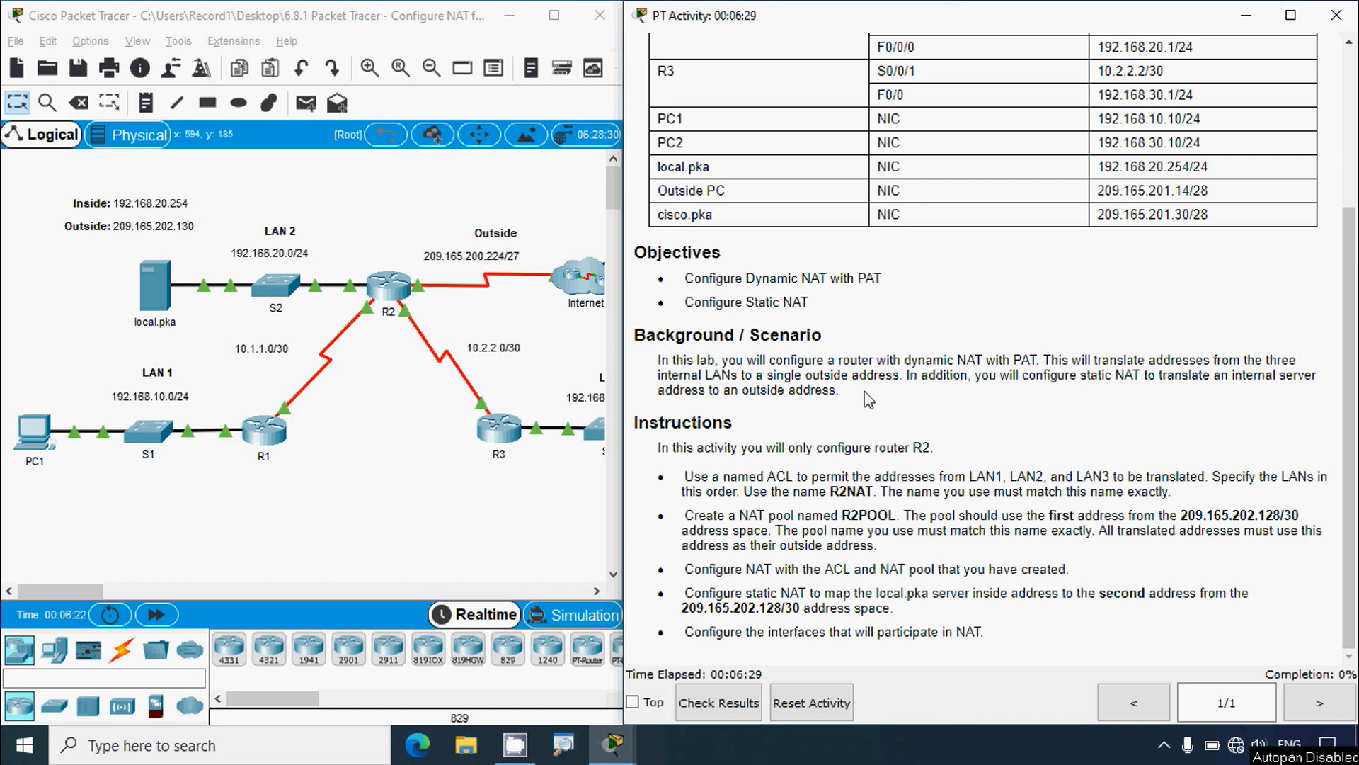
mouse_move(988, 401)
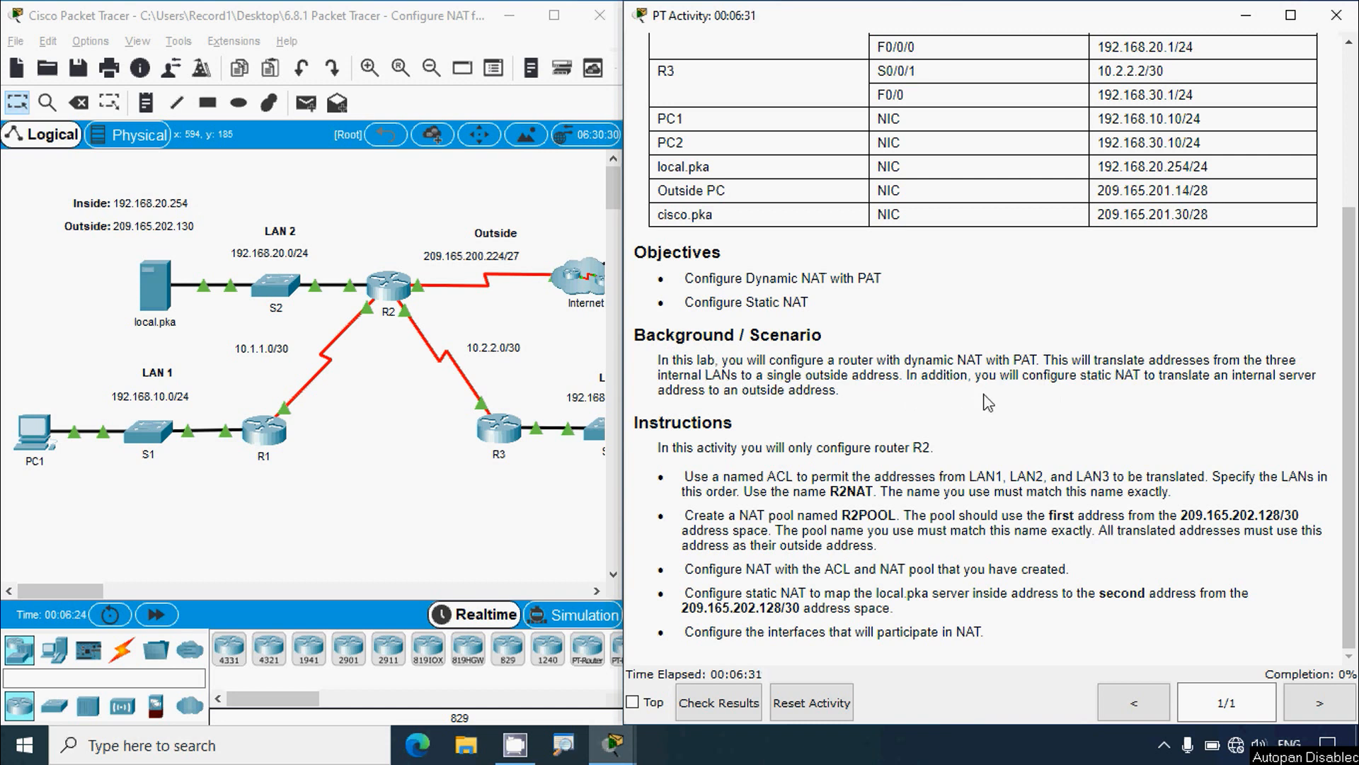
mouse_move(1198, 399)
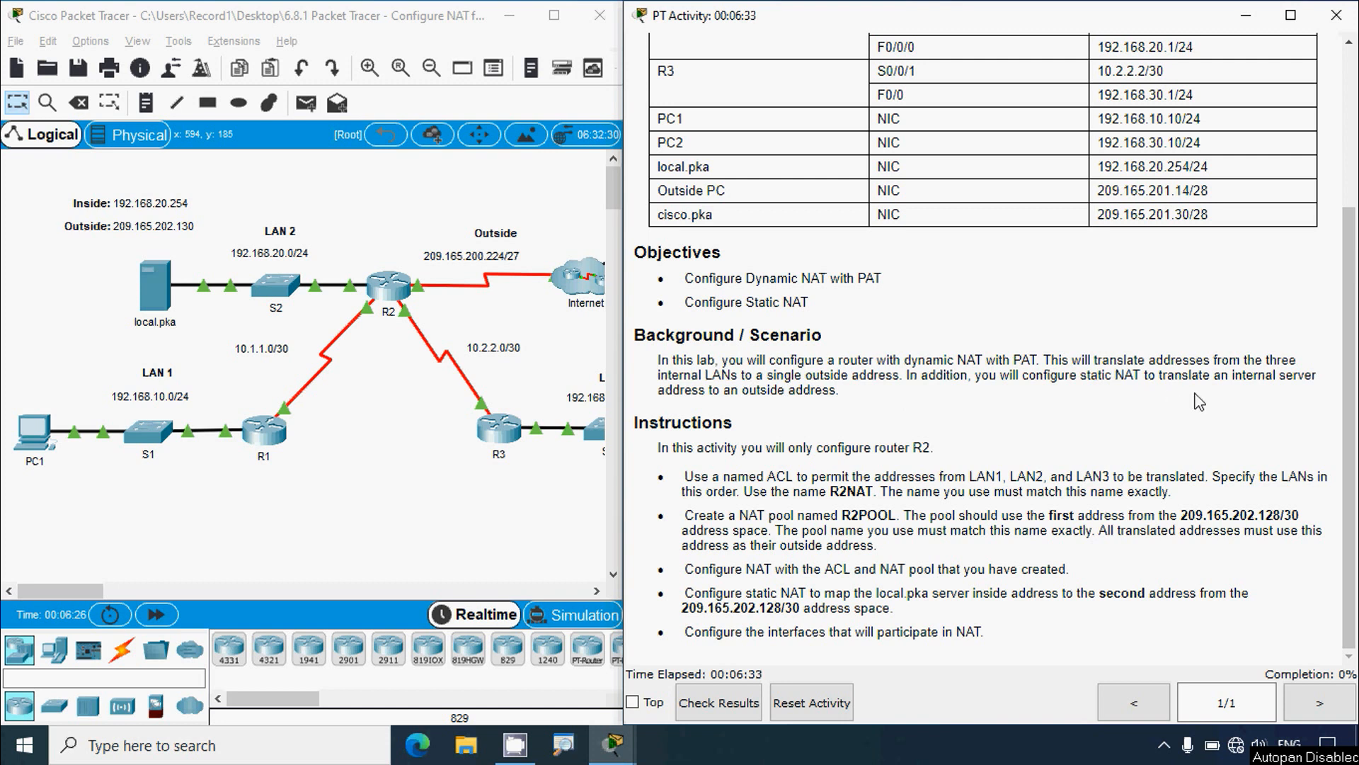
mouse_move(723, 421)
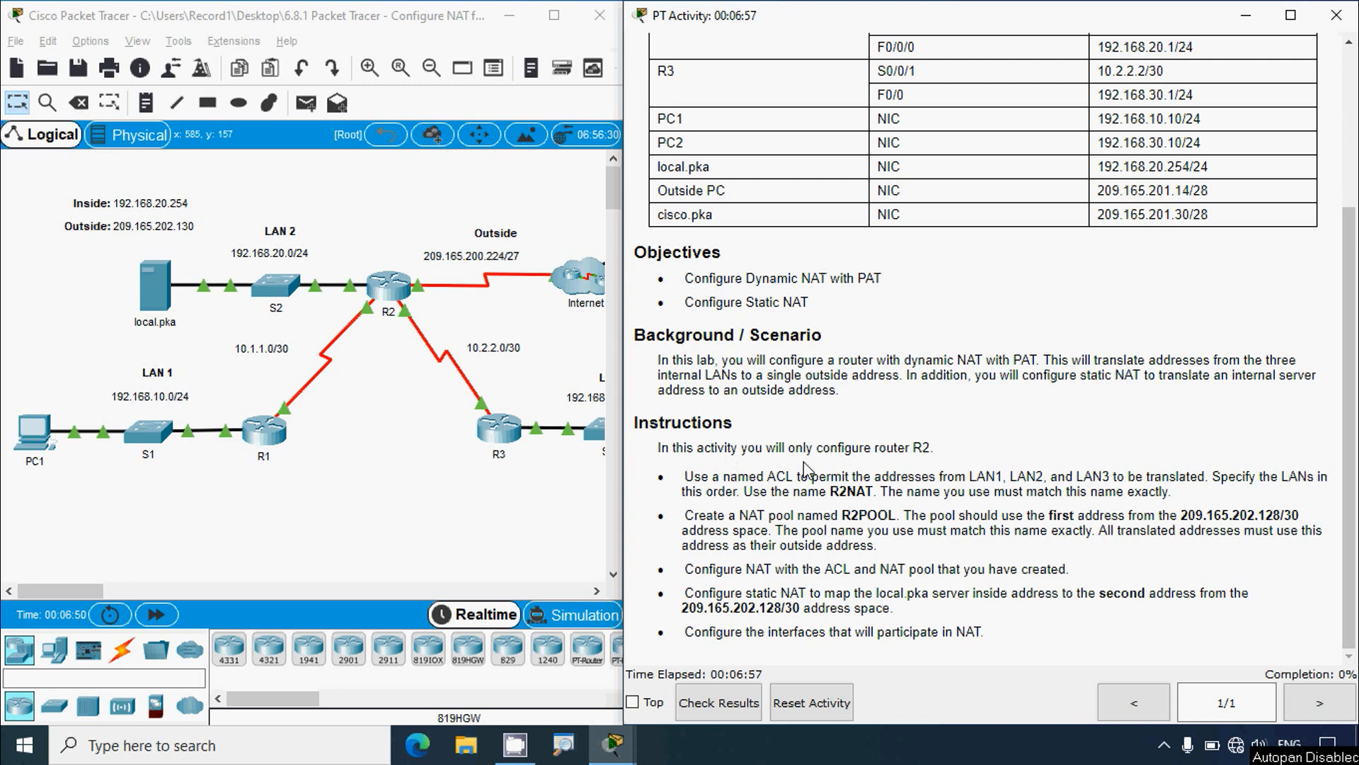
mouse_move(533, 433)
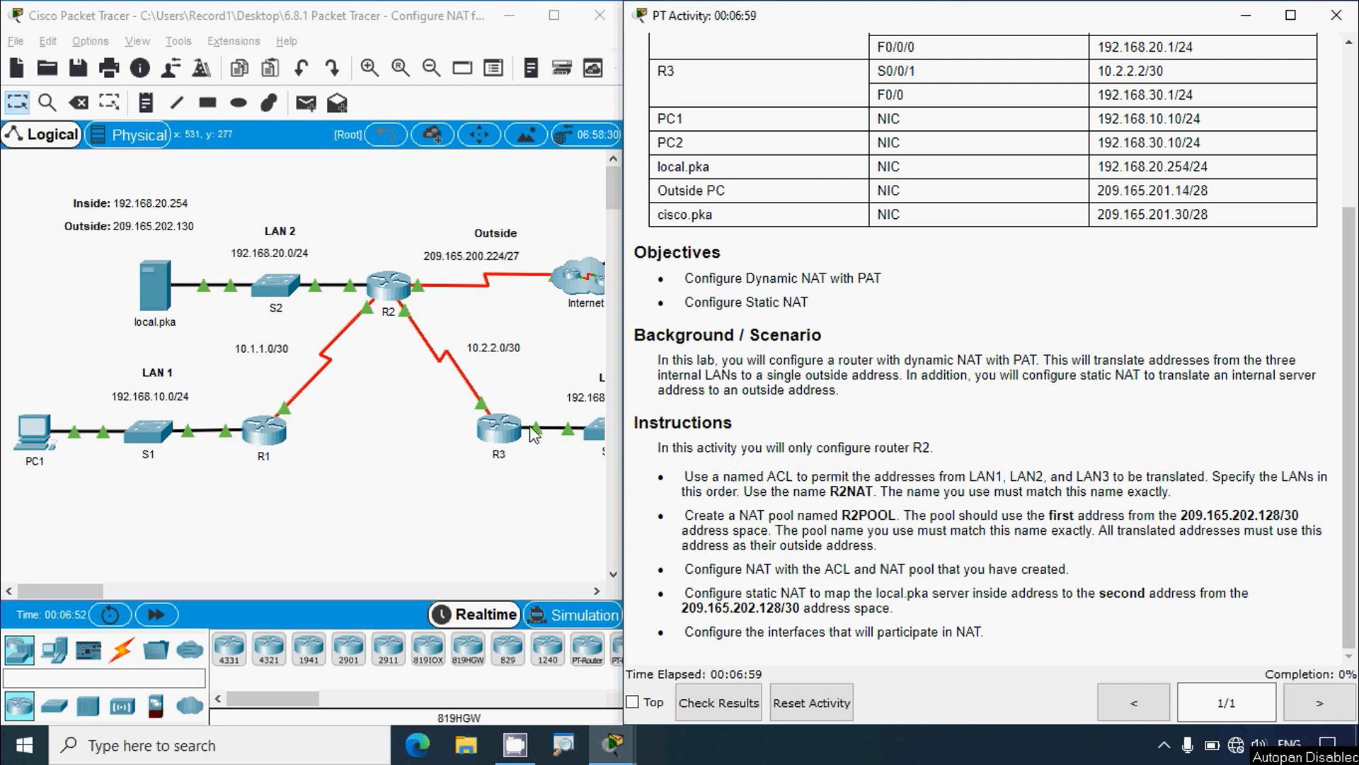
mouse_move(353, 240)
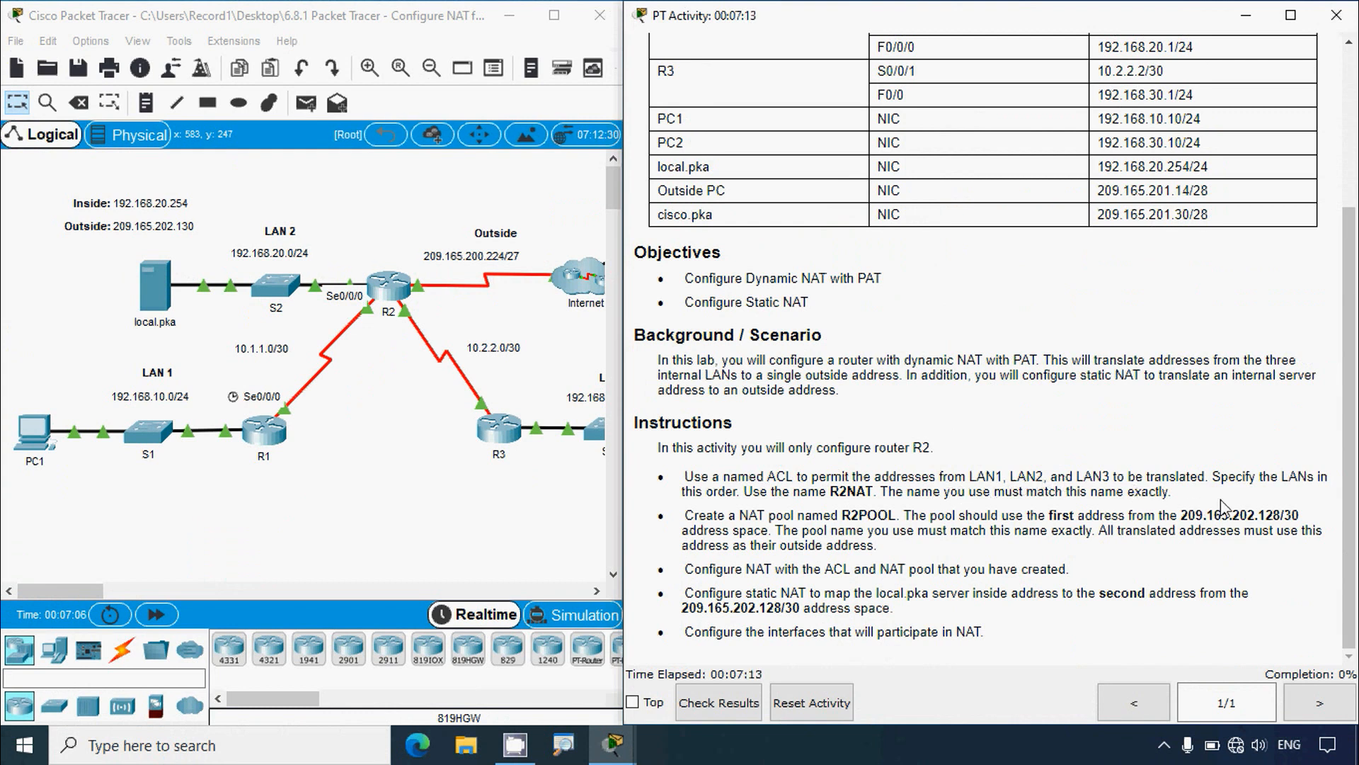
mouse_move(742, 509)
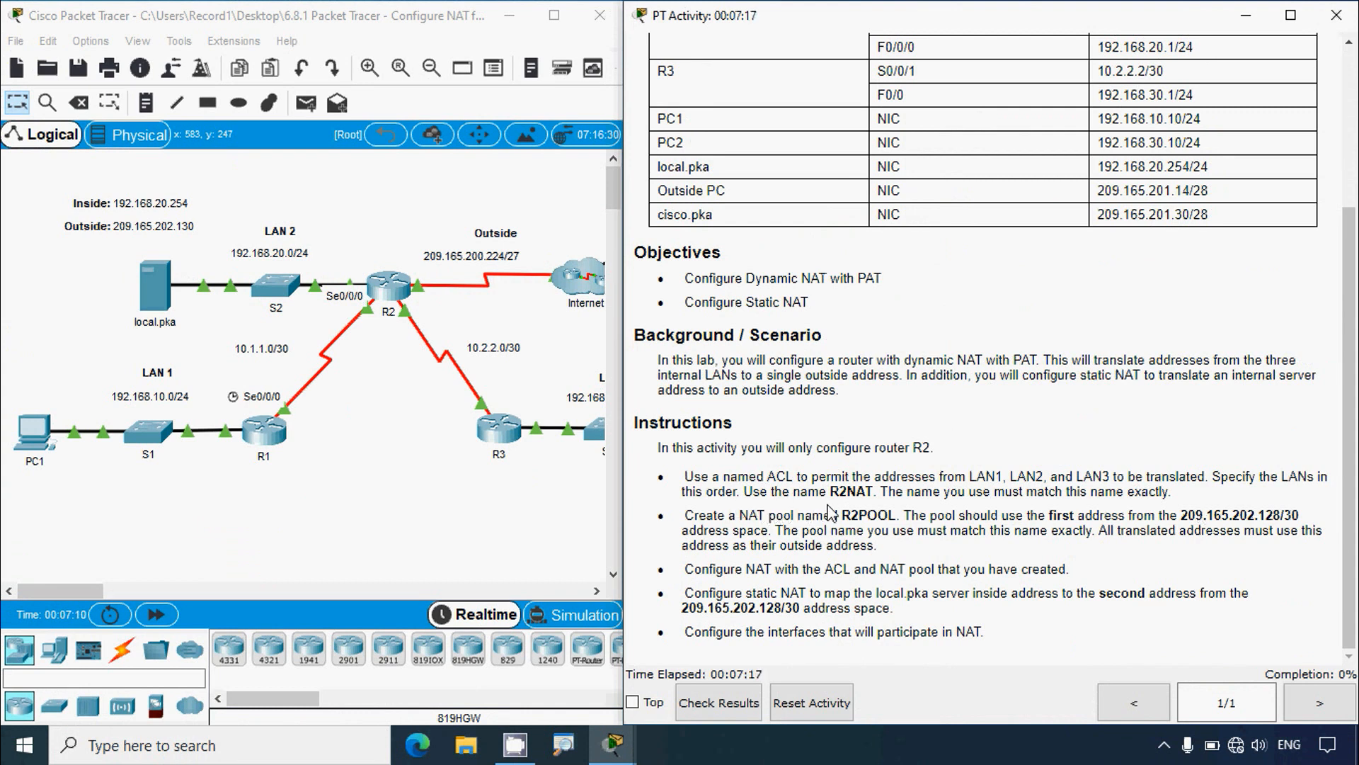
mouse_move(922, 518)
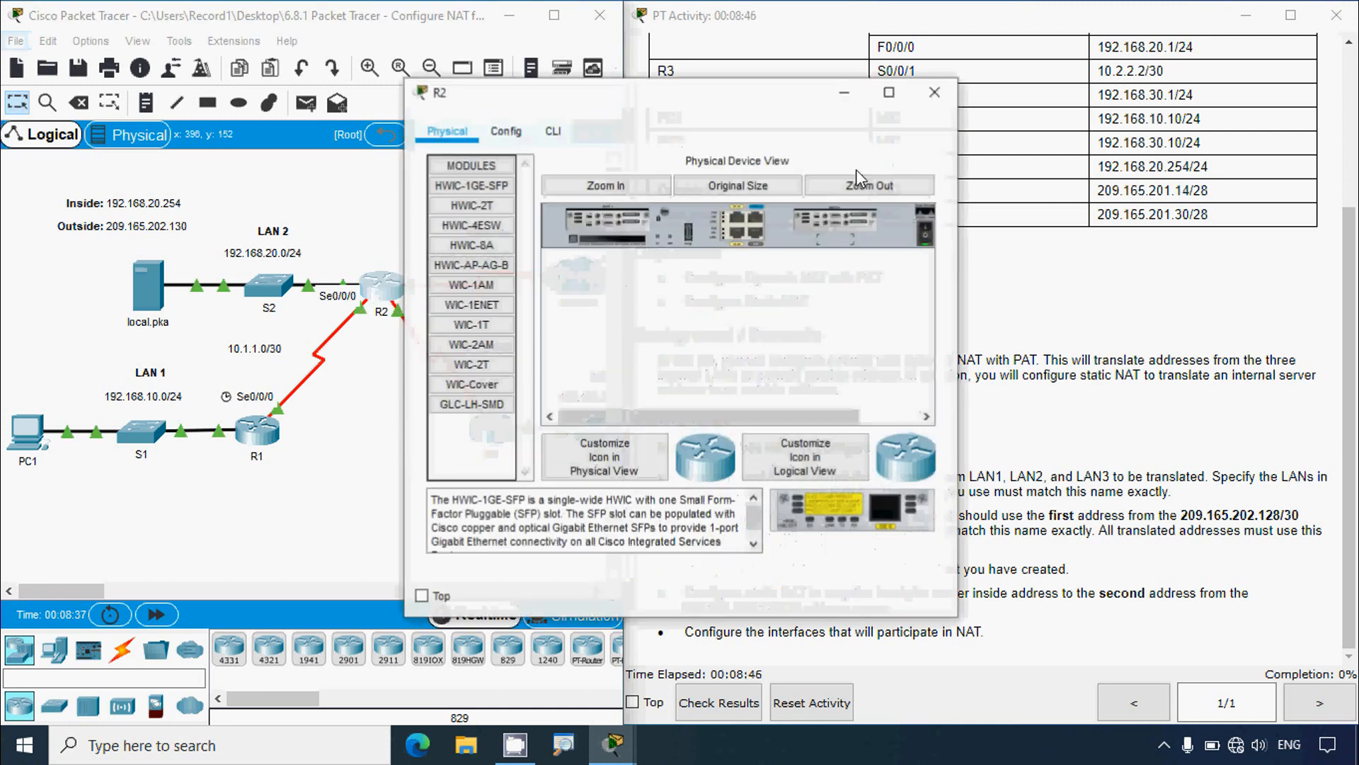
left_click(552, 131)
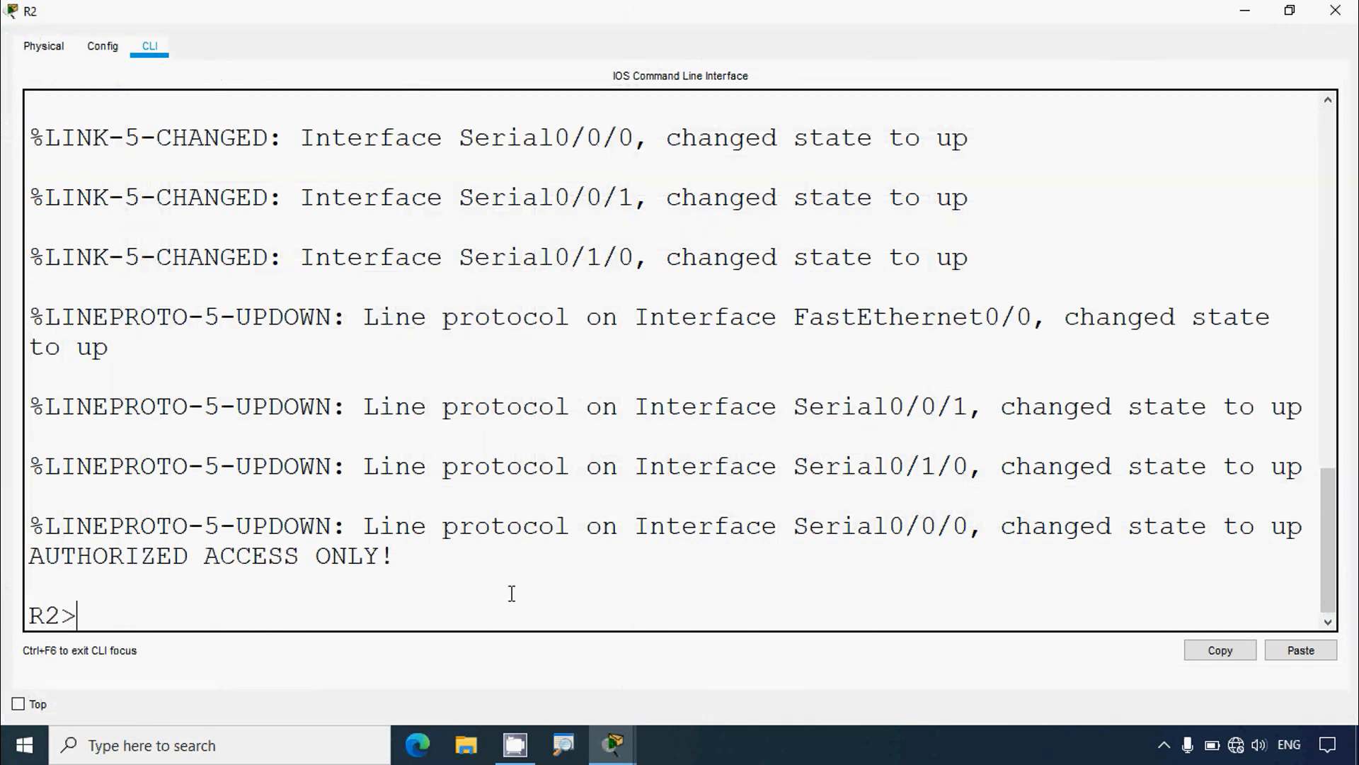
Enter global configuration on R2 and create standard access list R2NAT
type("conf t")
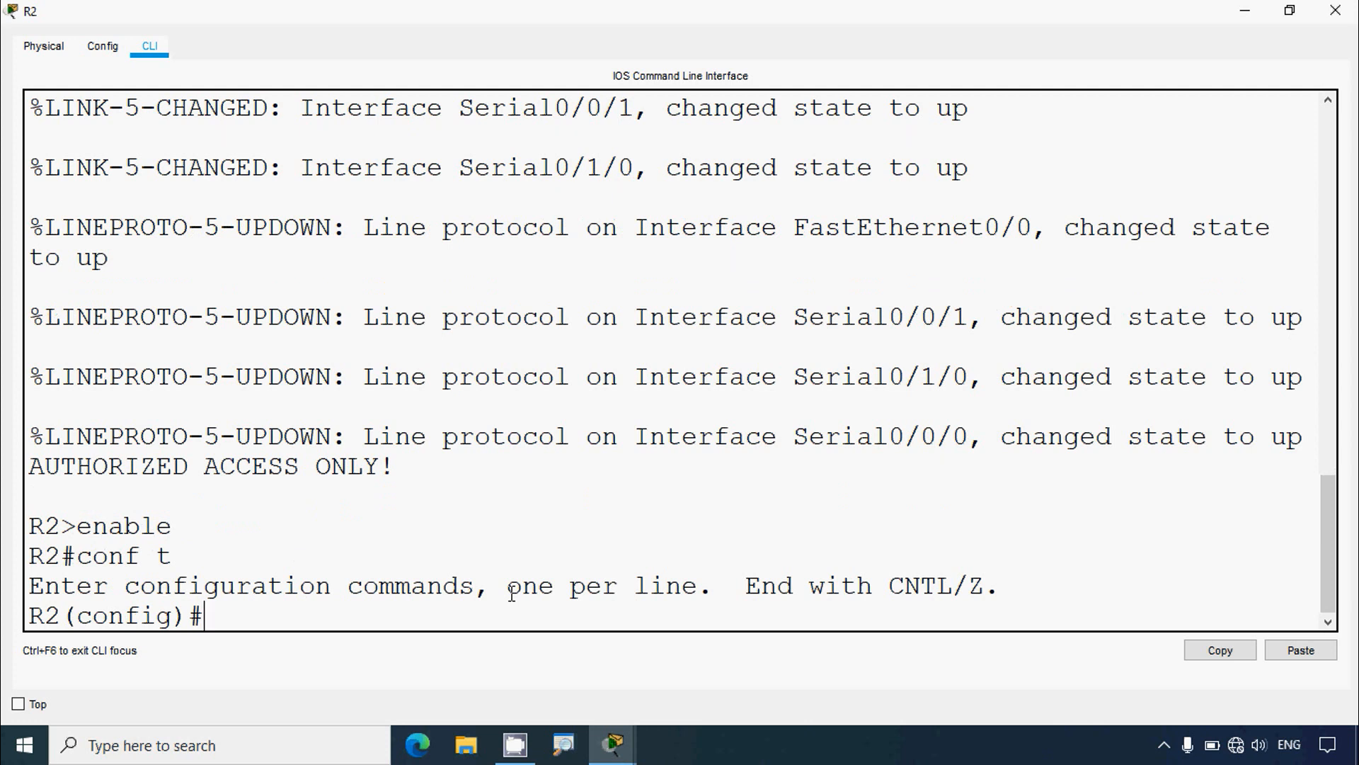
type("ip access")
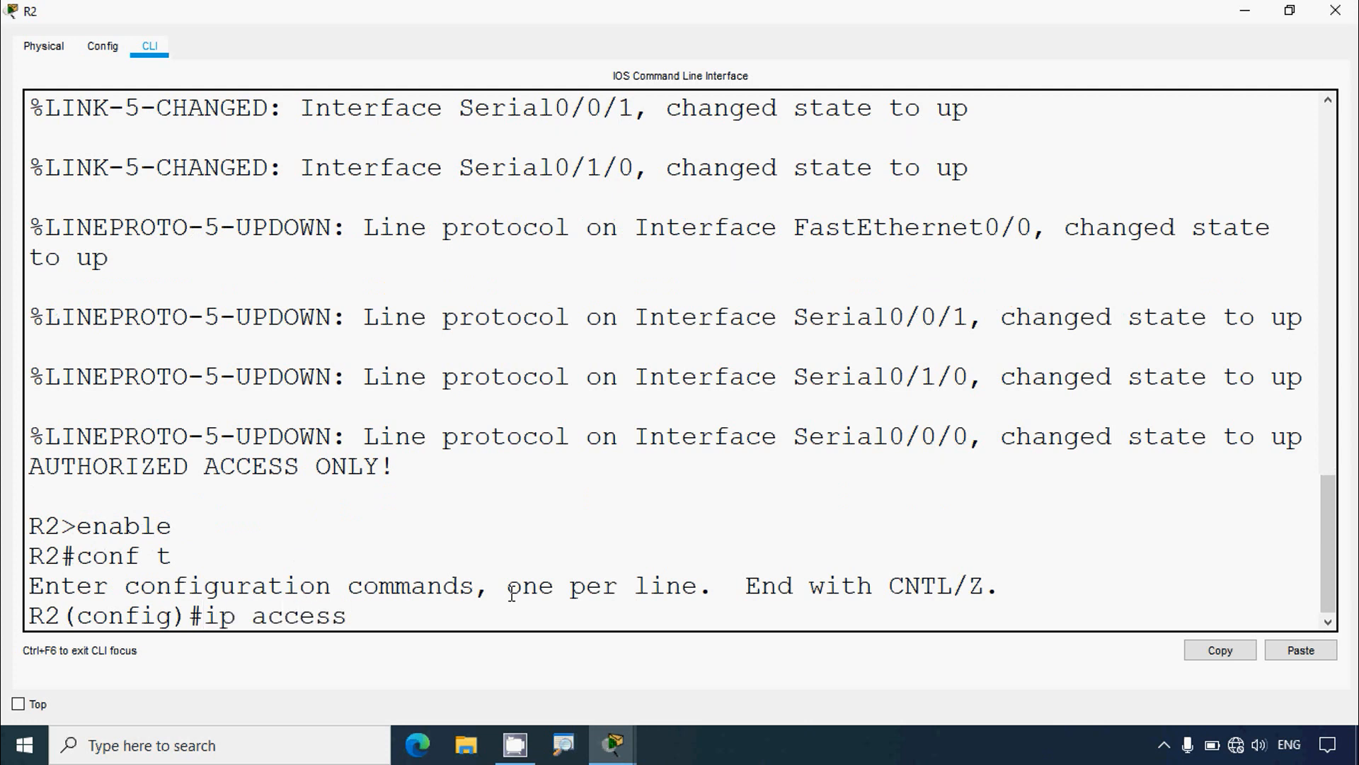
type("-list stand")
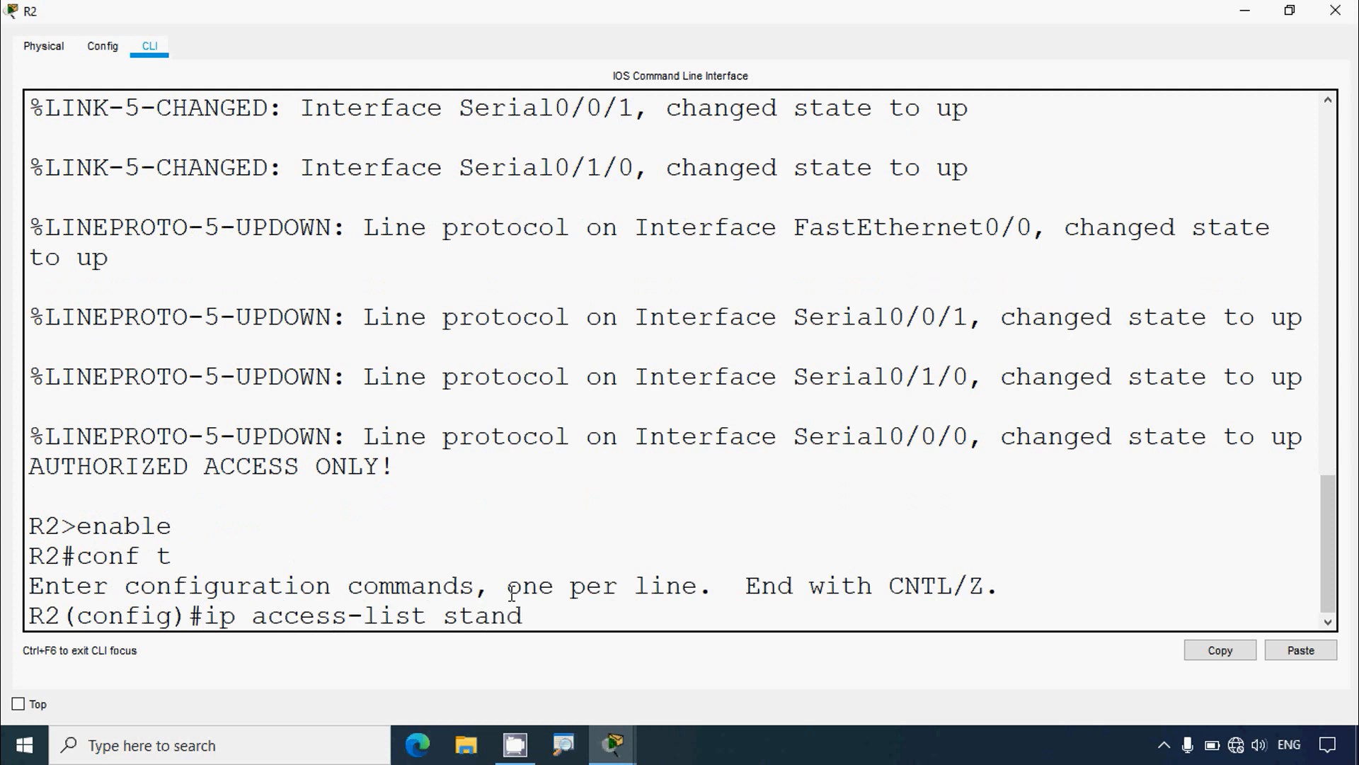
type("ard")
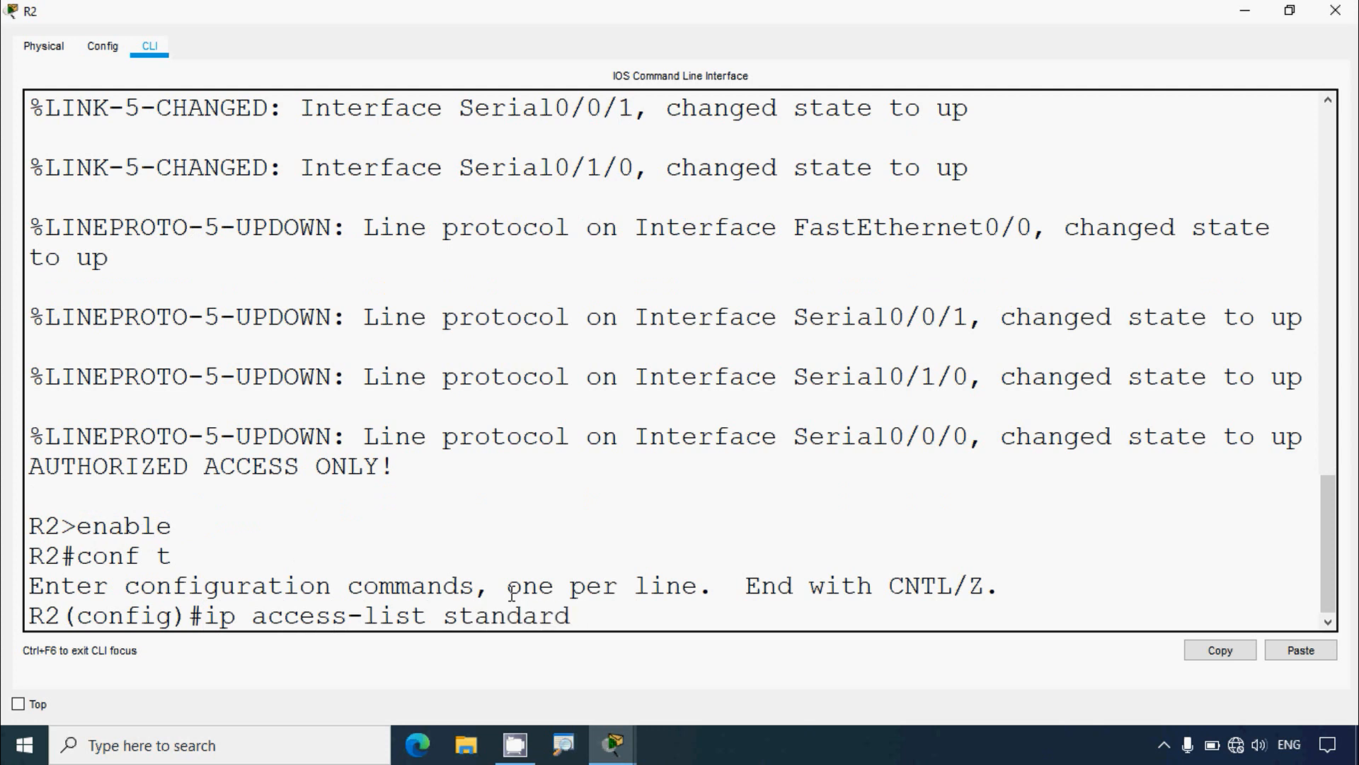
type("R2")
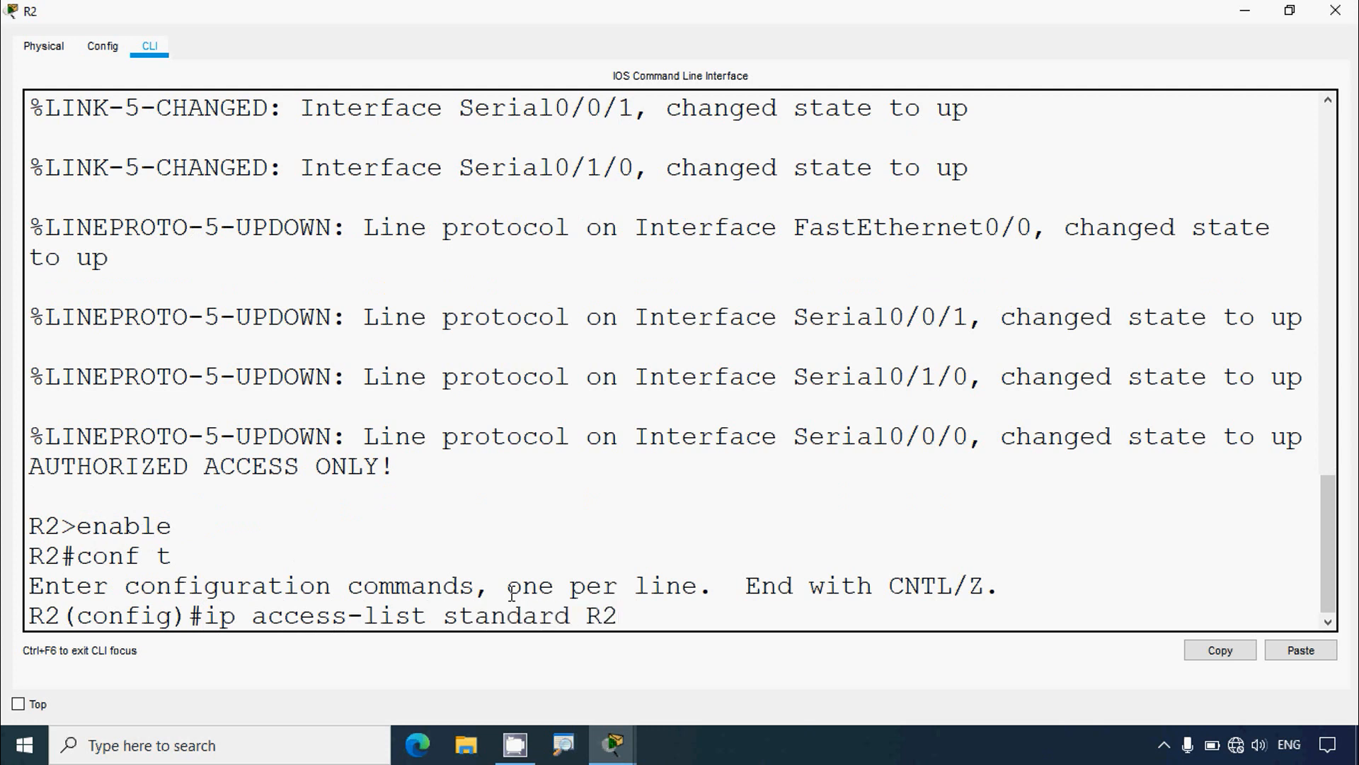
type("NAT")
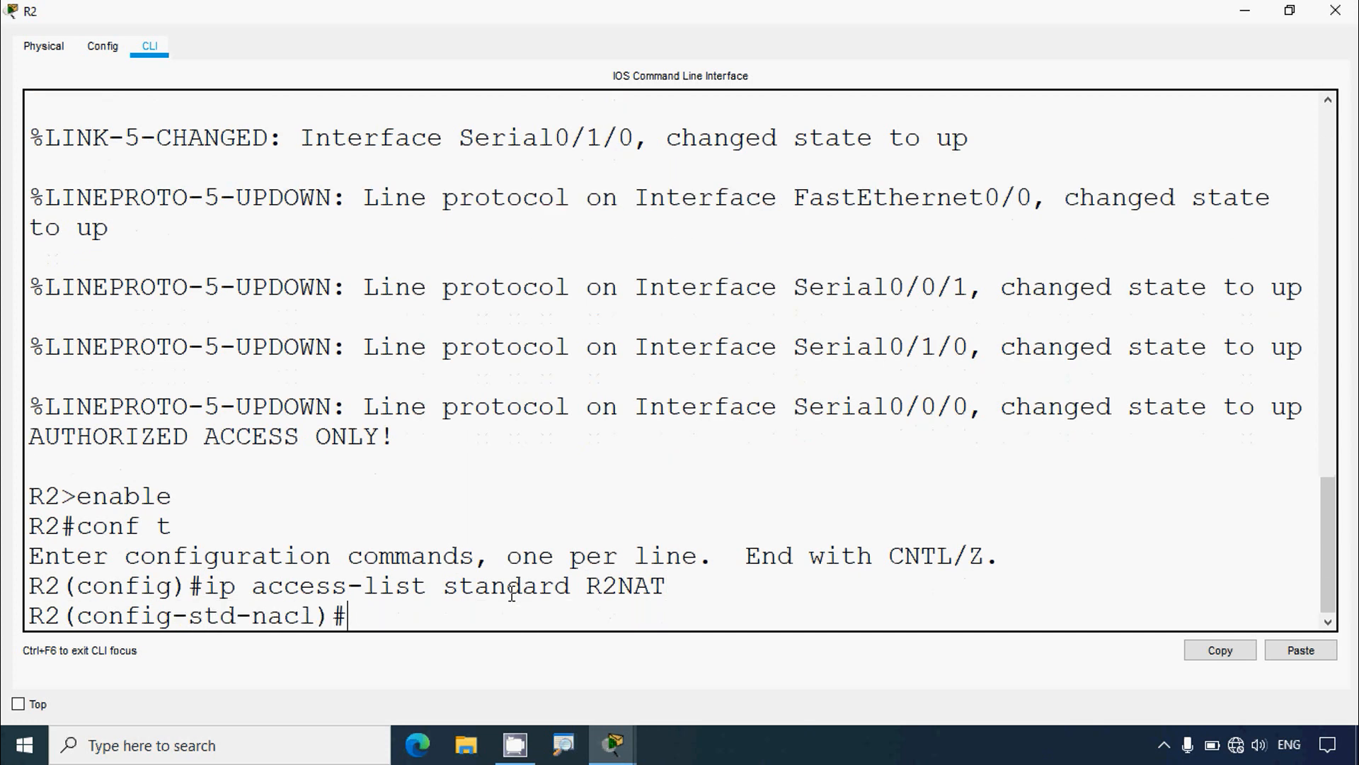
Permit 192.168.10.0 with wildcard 0.0.0.255 in access list R2NAT
type("permit")
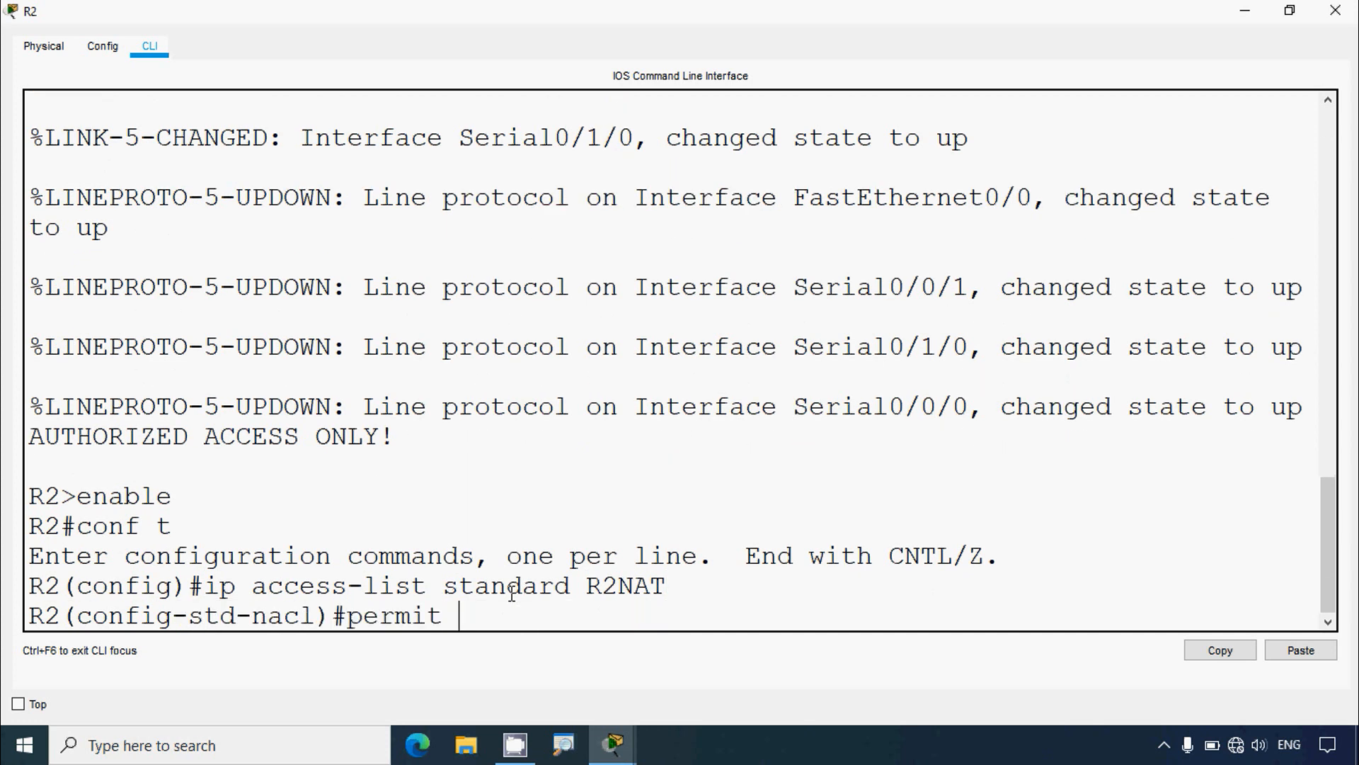
type("192.168")
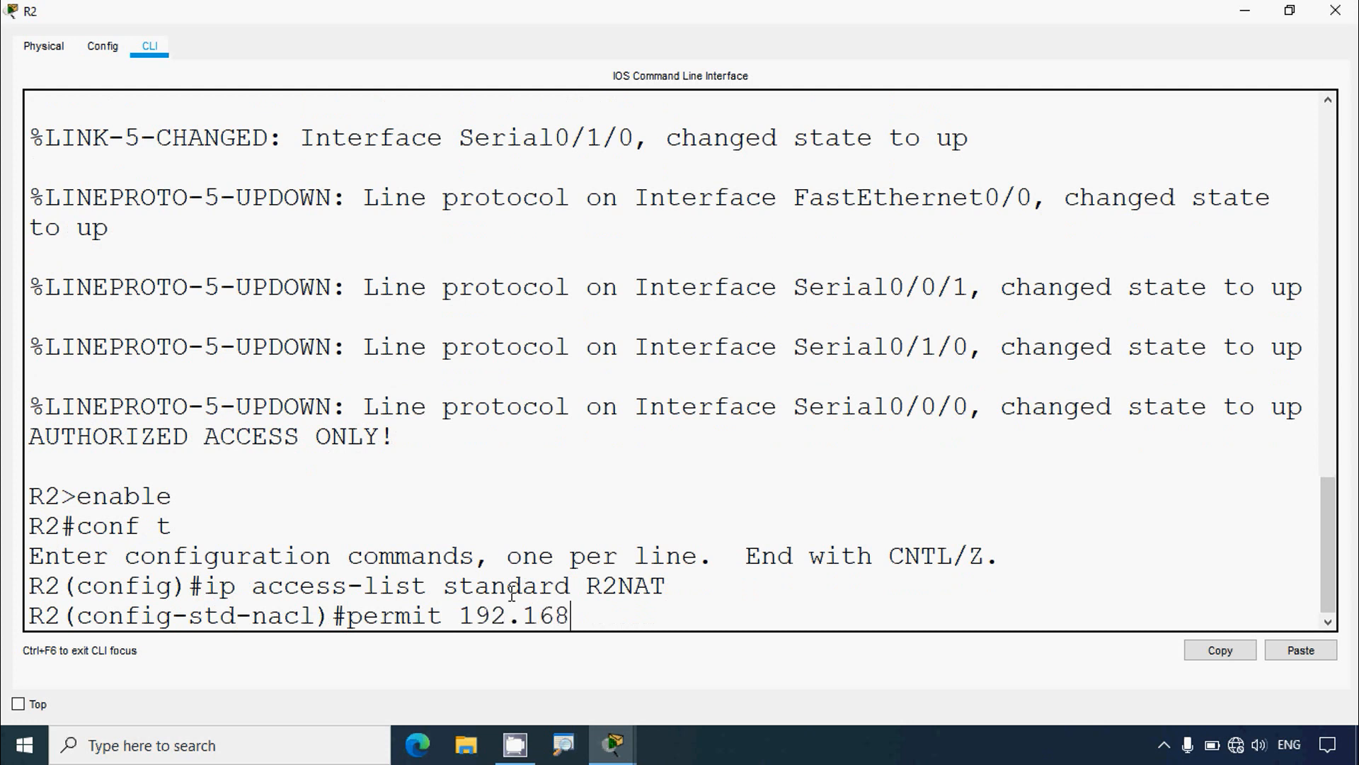
type(".10")
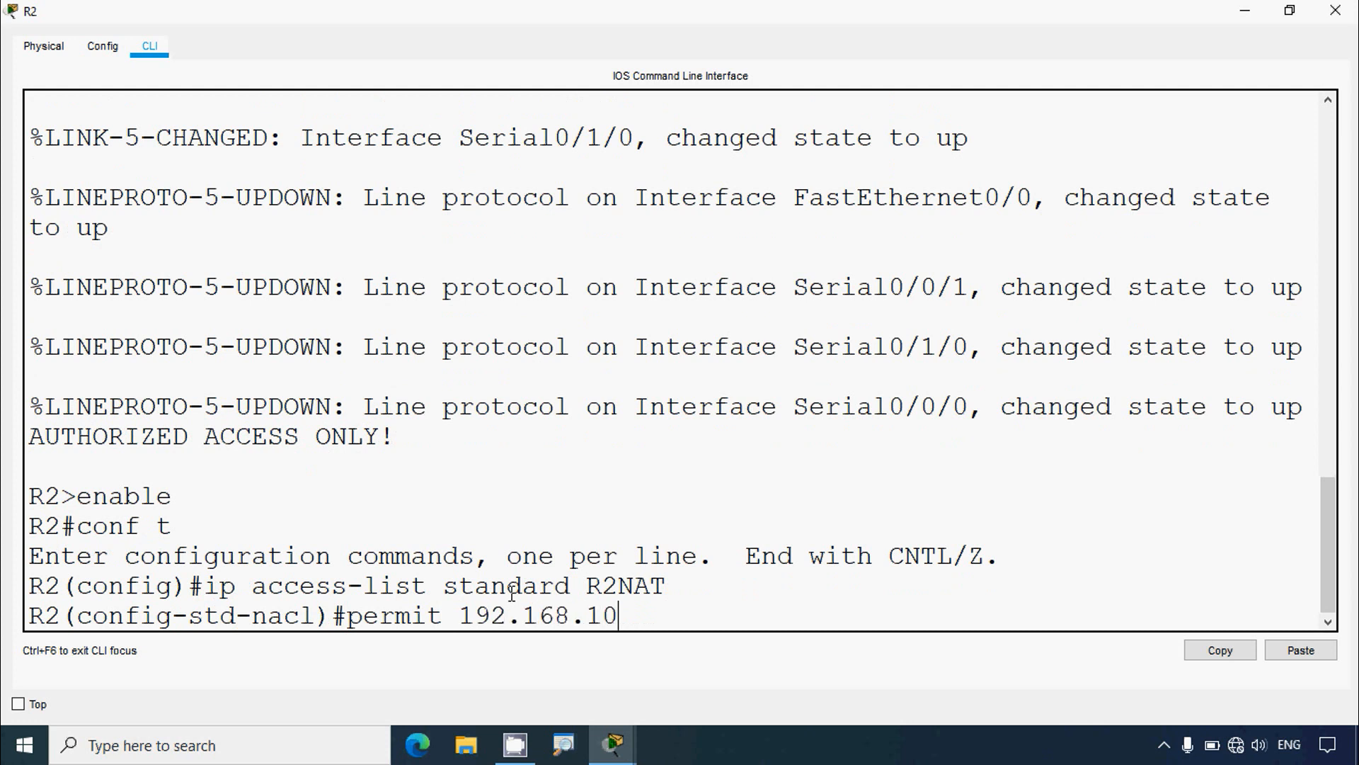
type(".0")
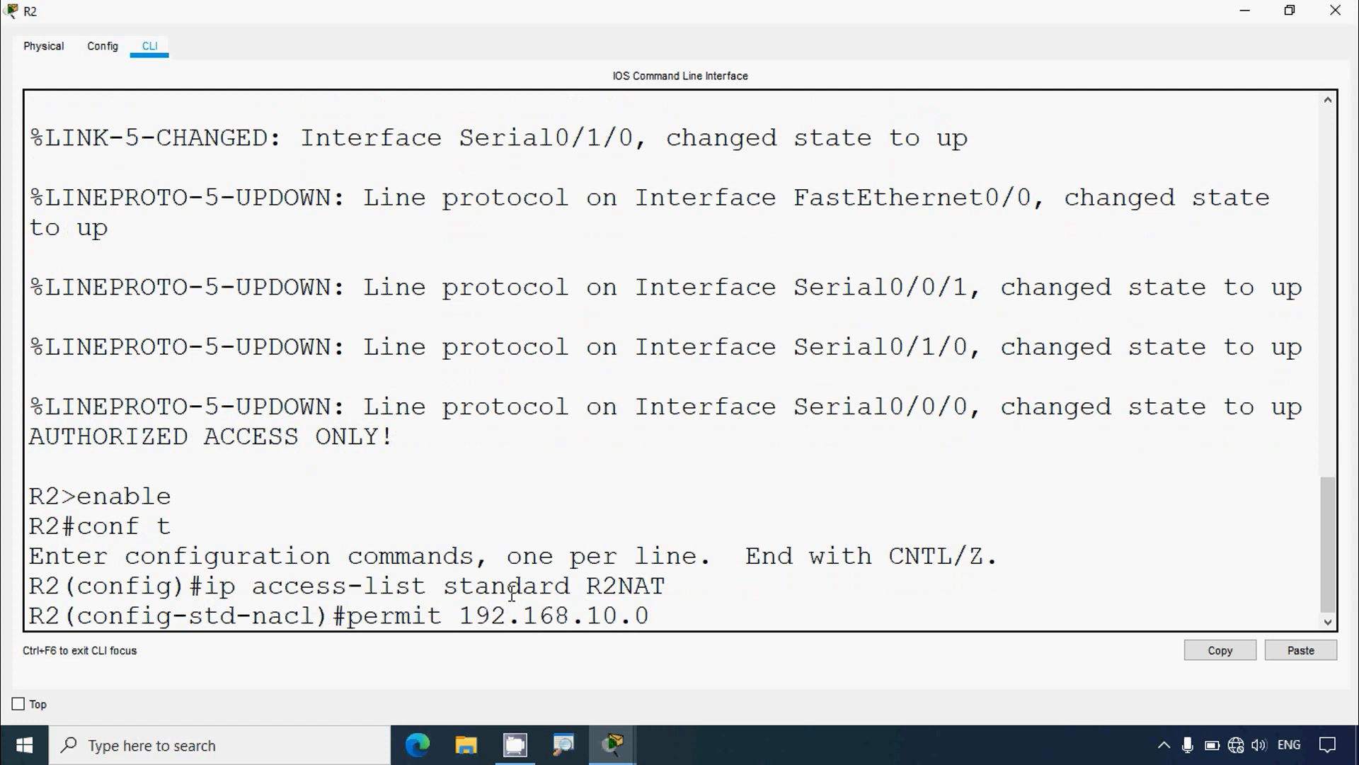
type("0.0")
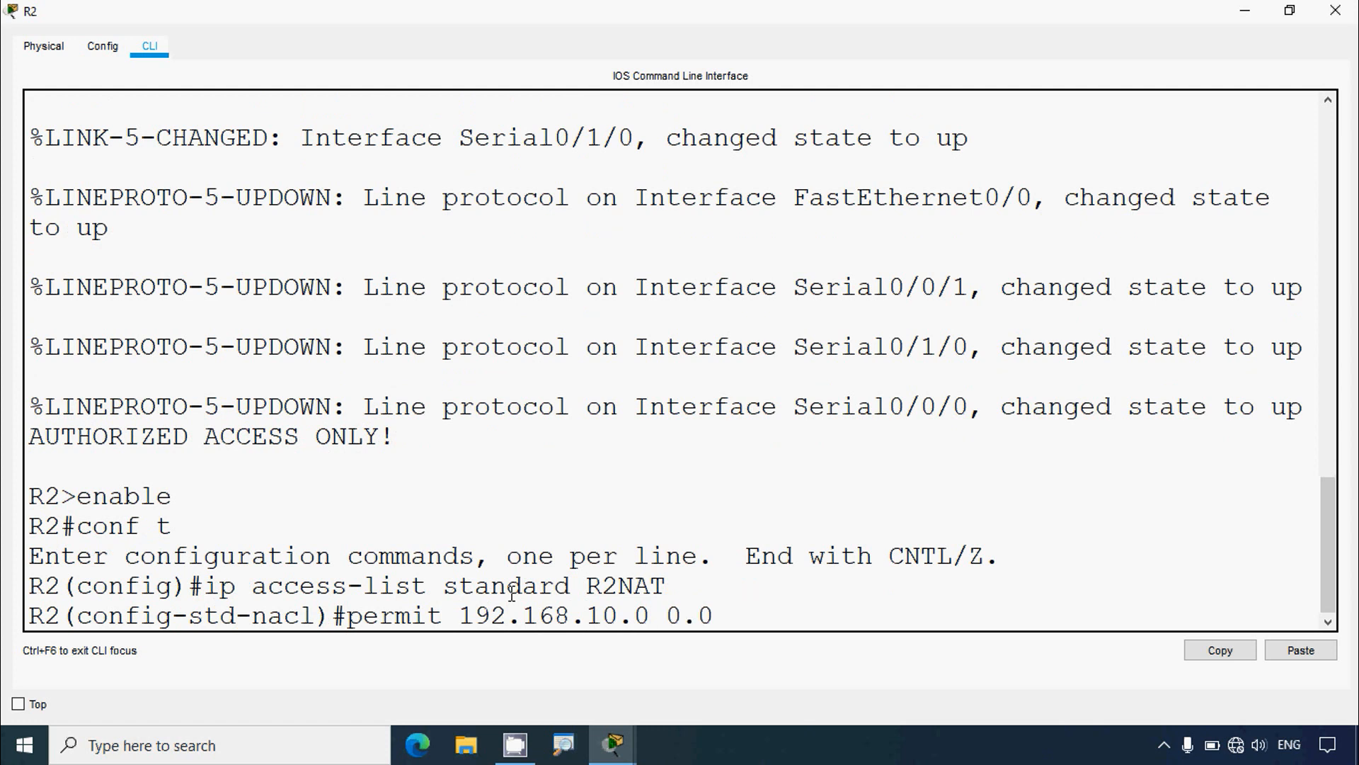
type(".0.0")
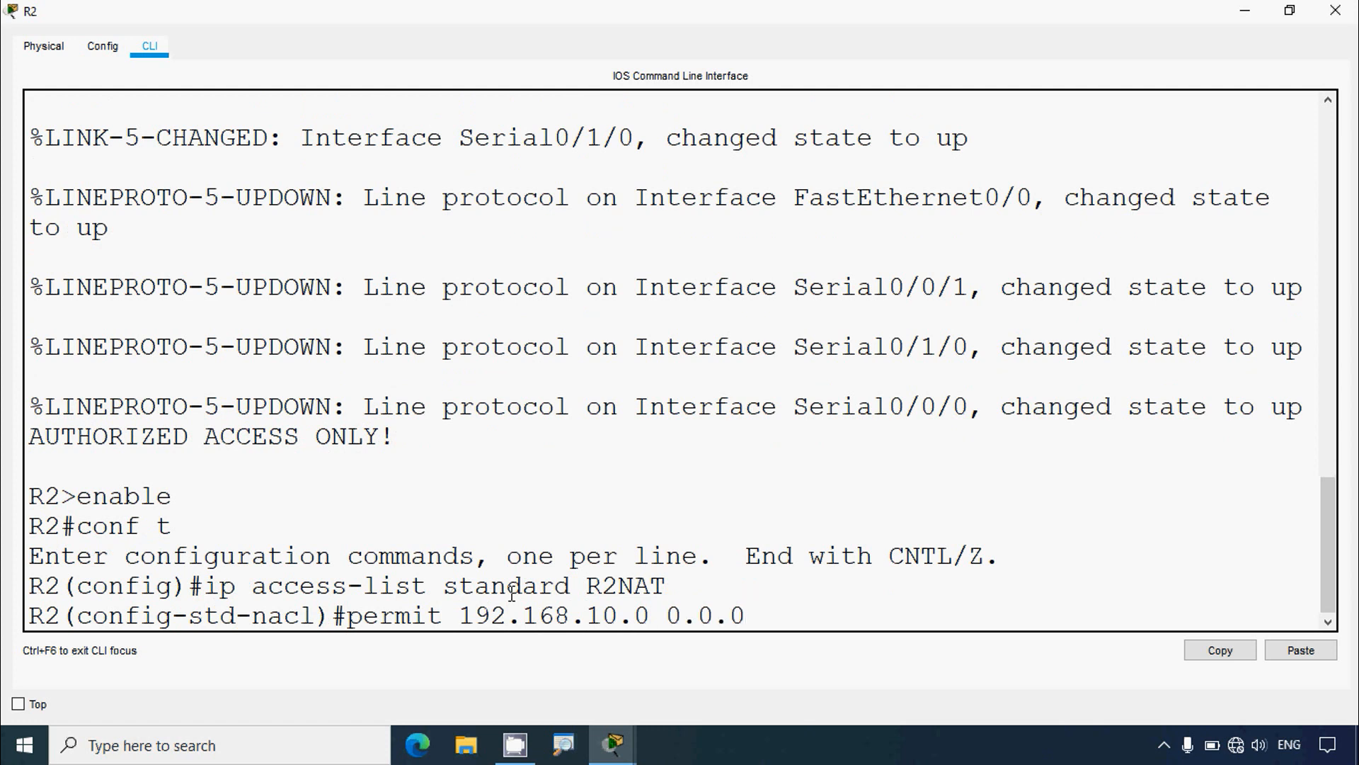
type("255")
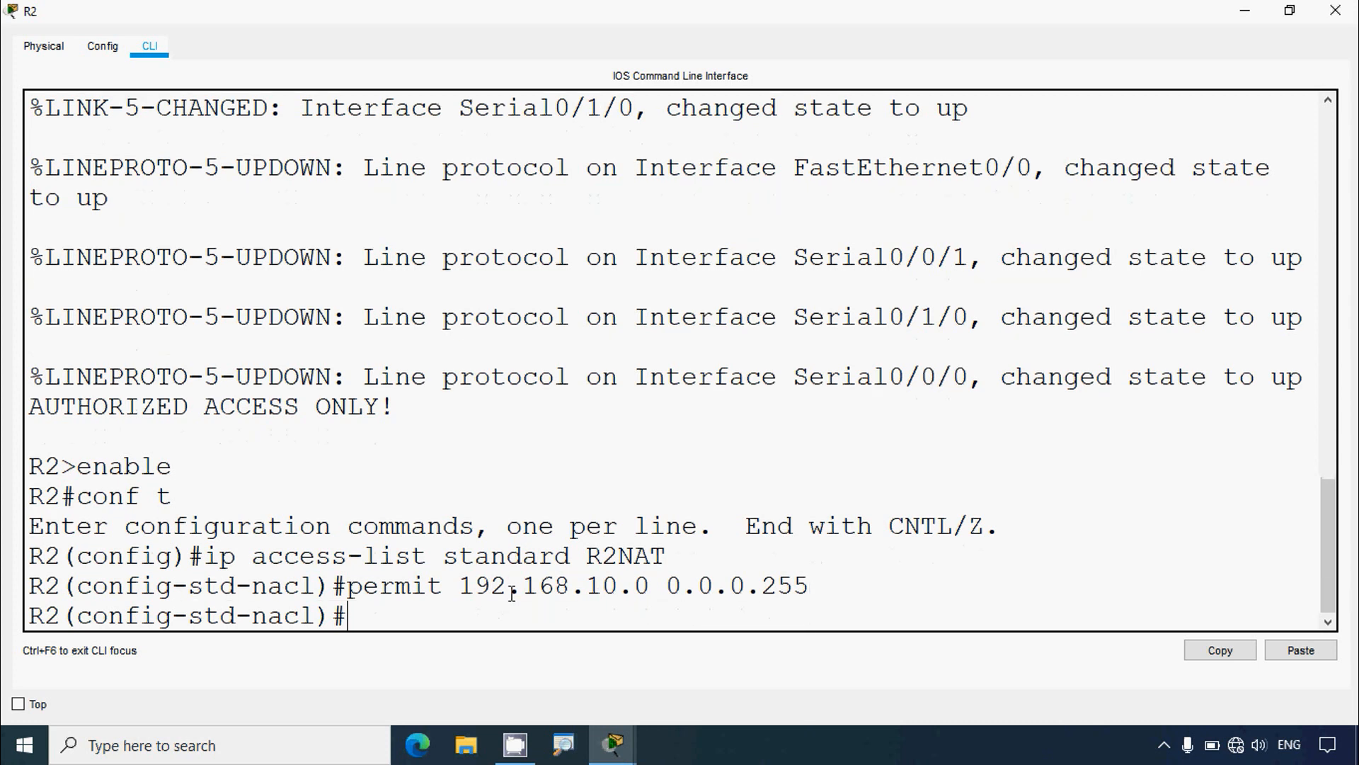
Permit 192.168.20.0 and 192.168.30.0 with wildcard 0.0.0.255 in R2NAT
type("permit 1")
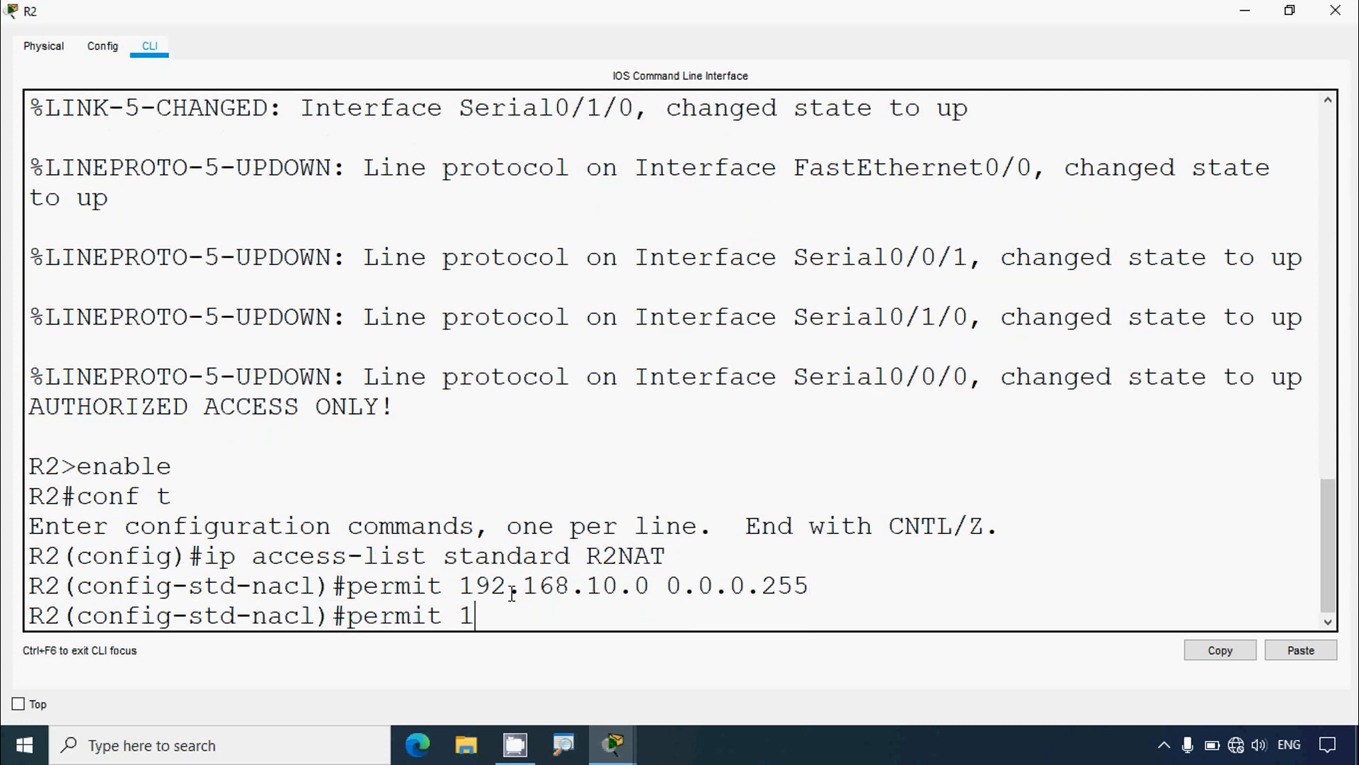
type("92.168")
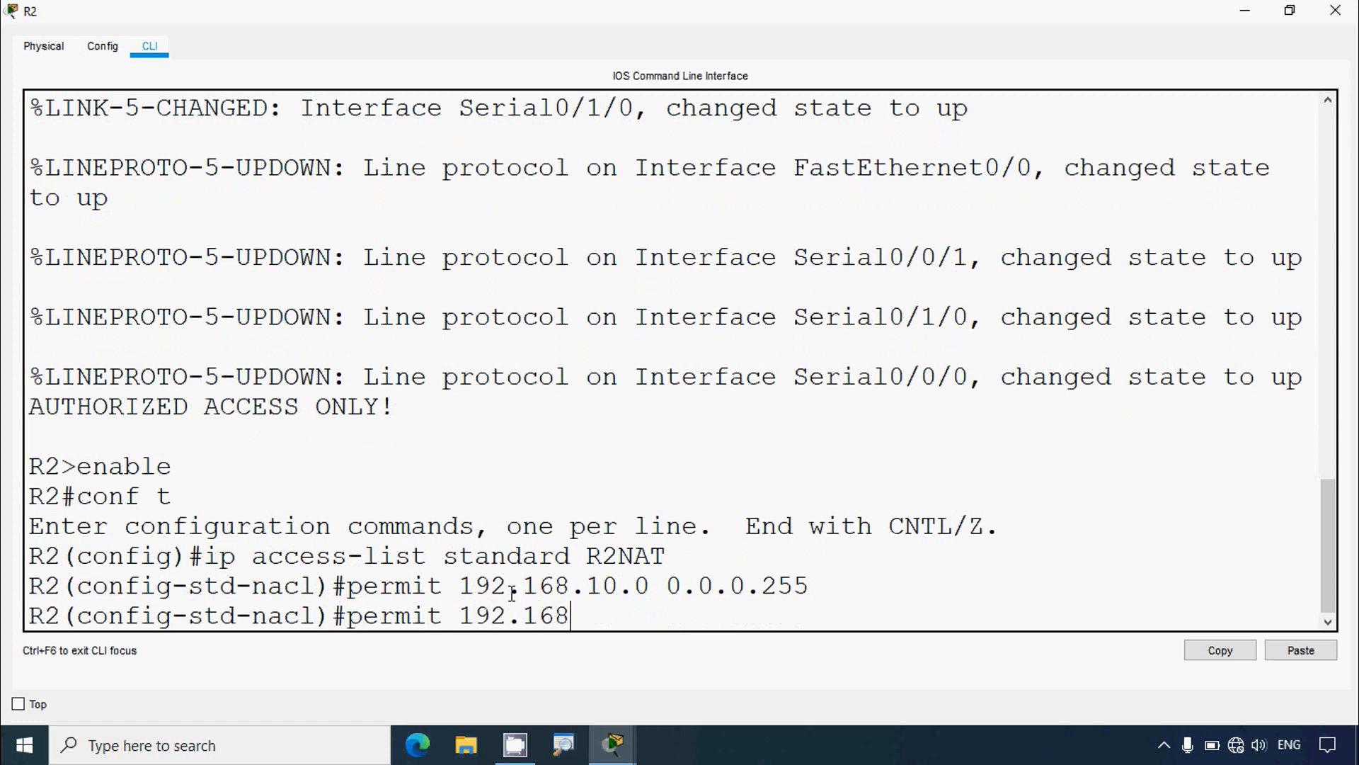
type(".20.0")
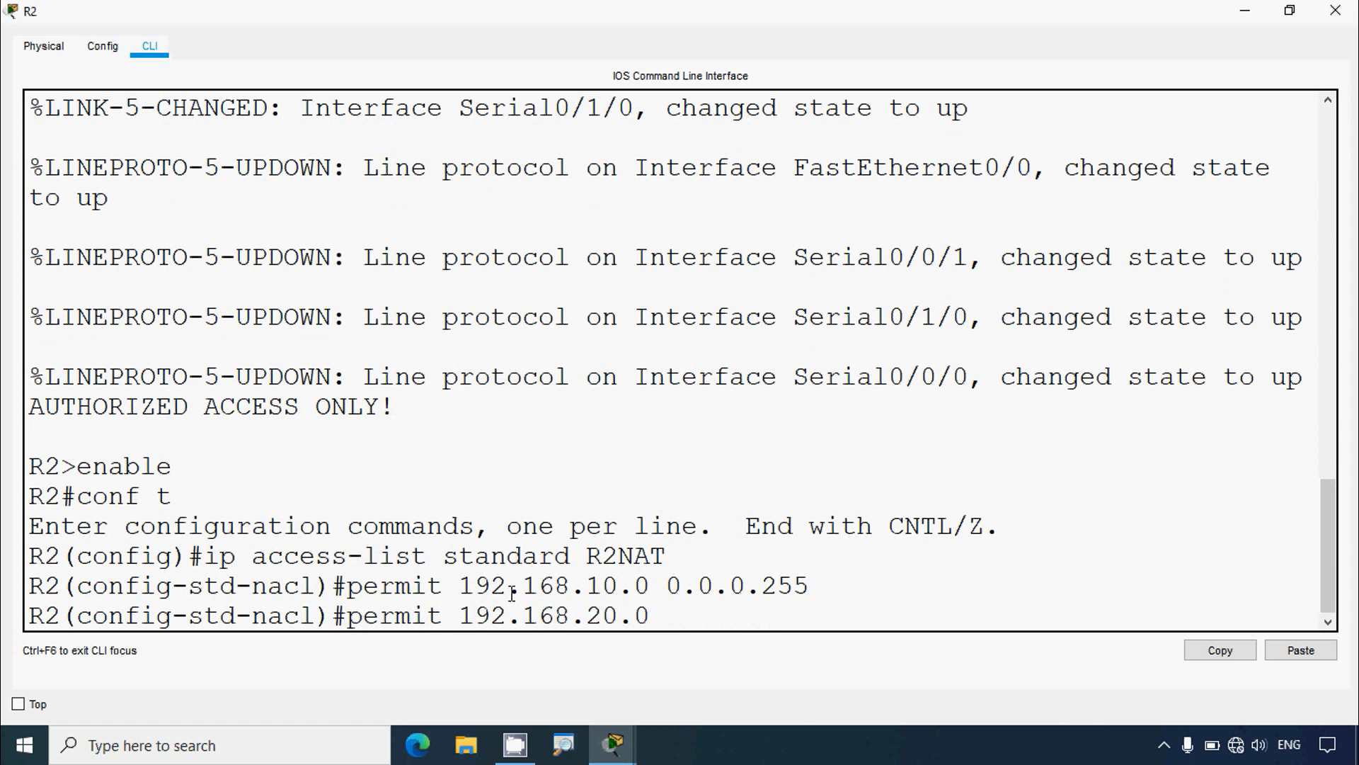
type("0.")
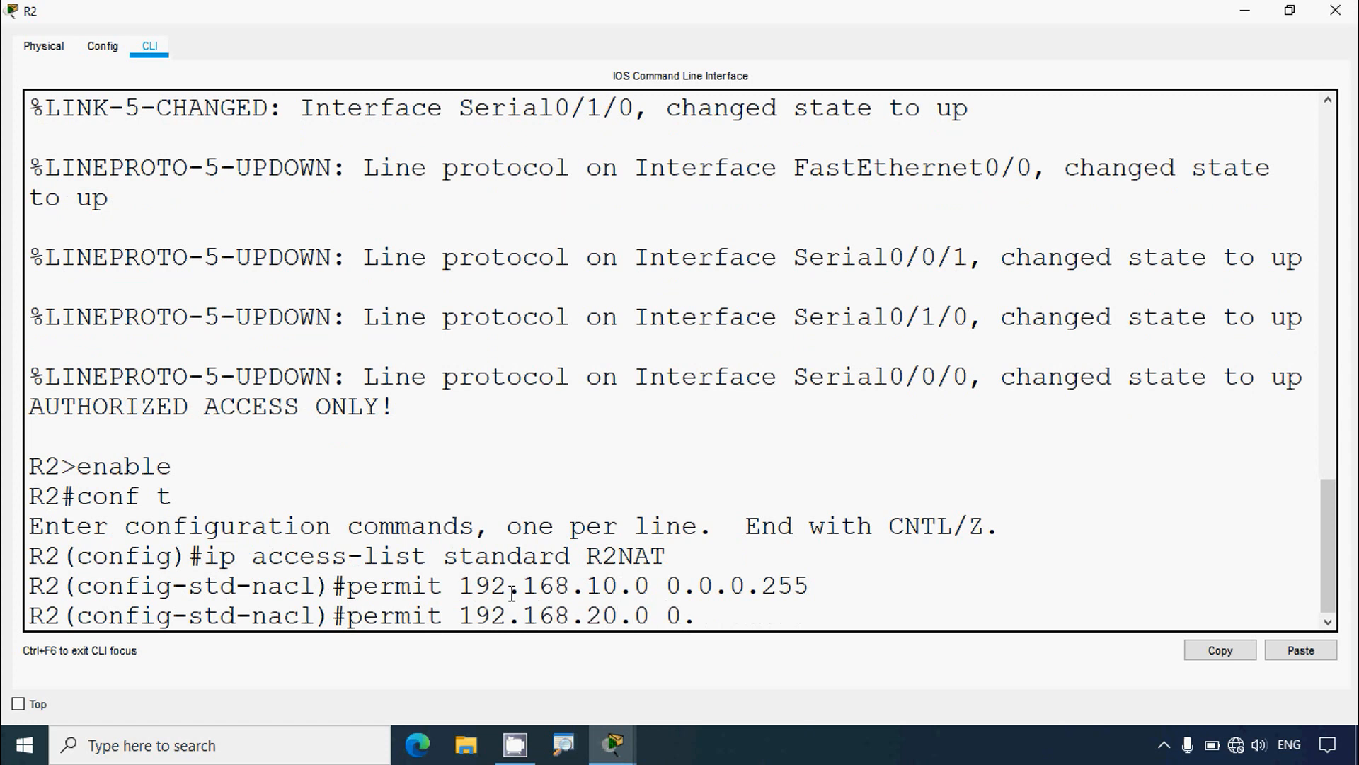
type("0.0.255")
type("pe")
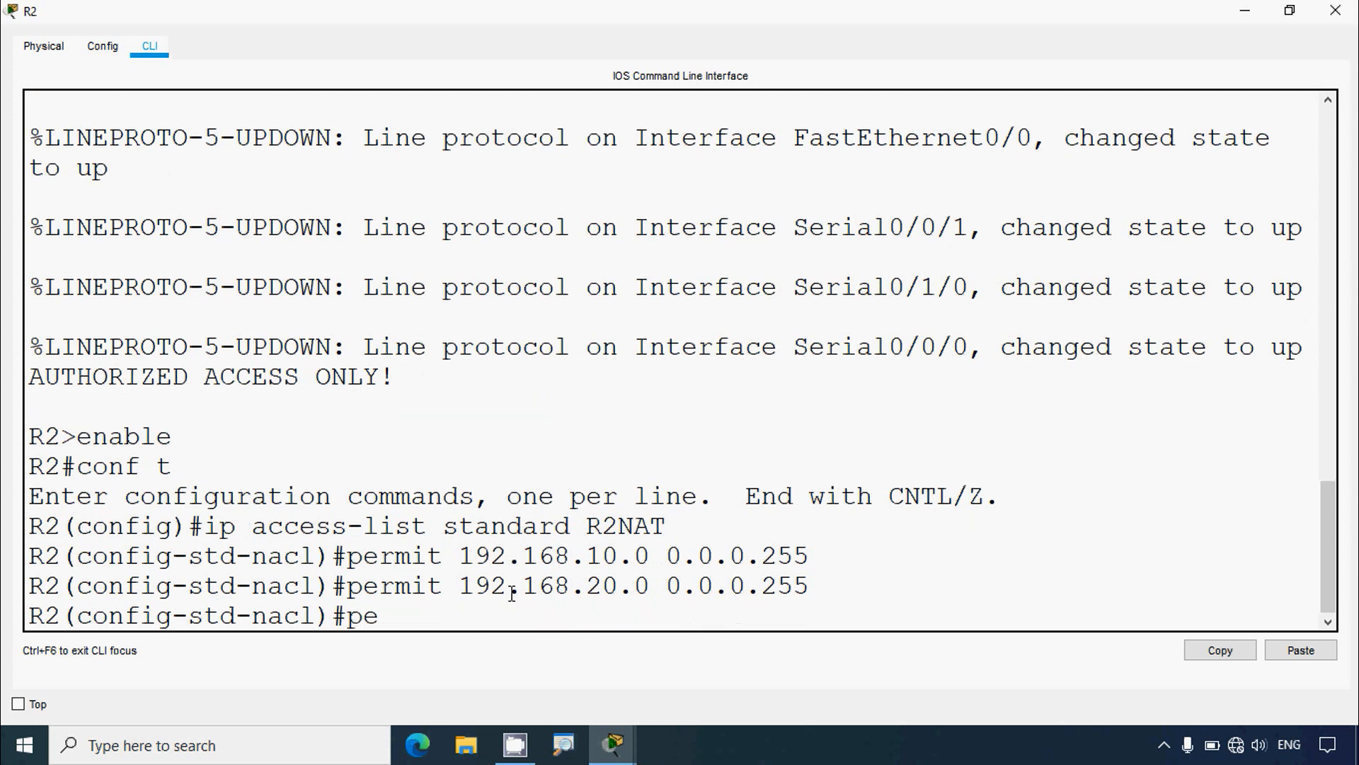
type("rmit")
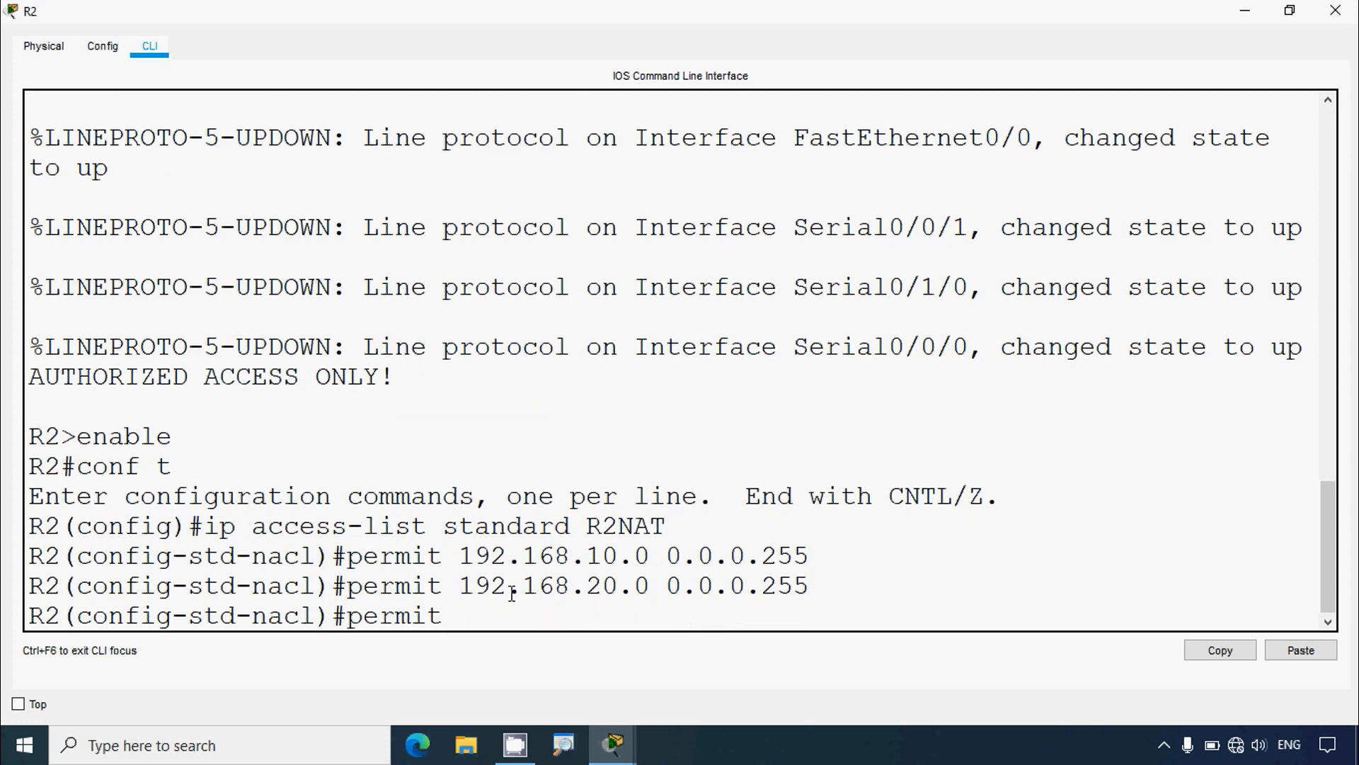
type("192.168")
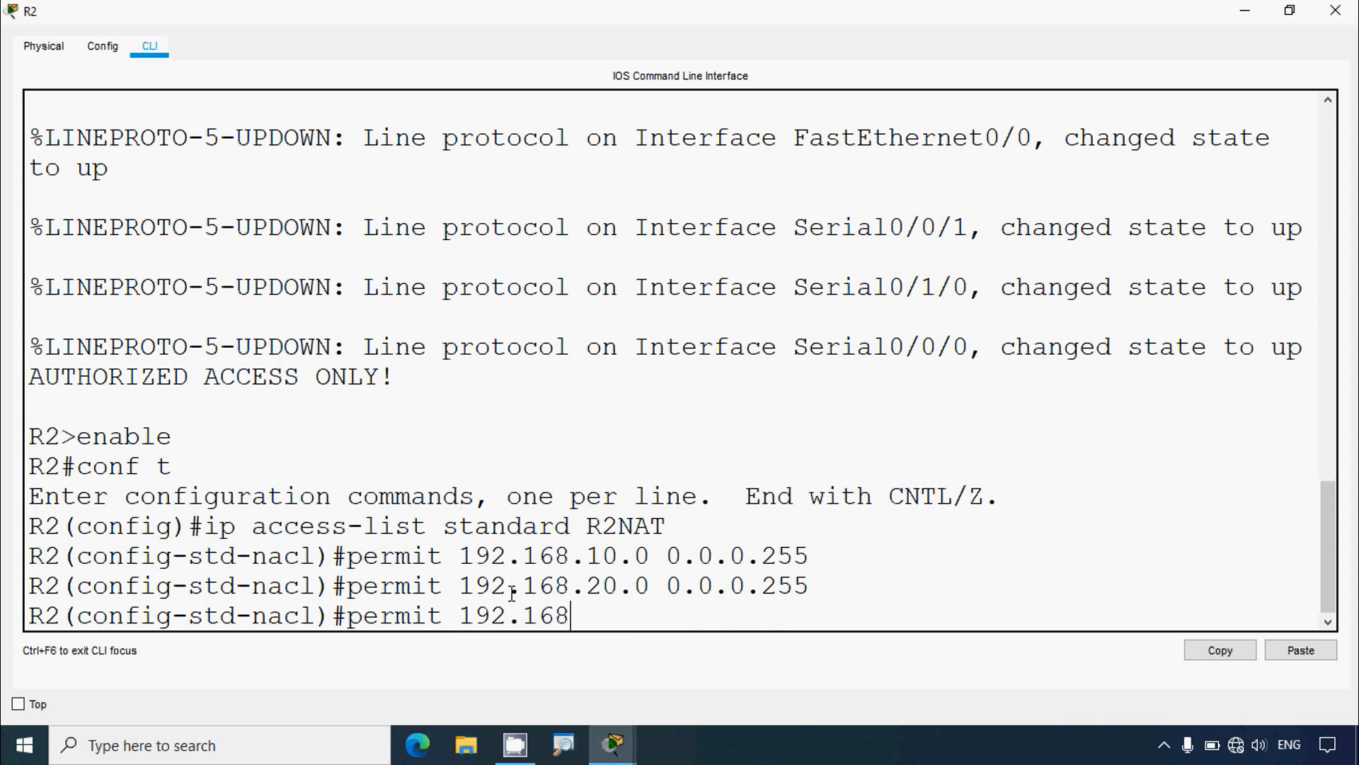
type(".320")
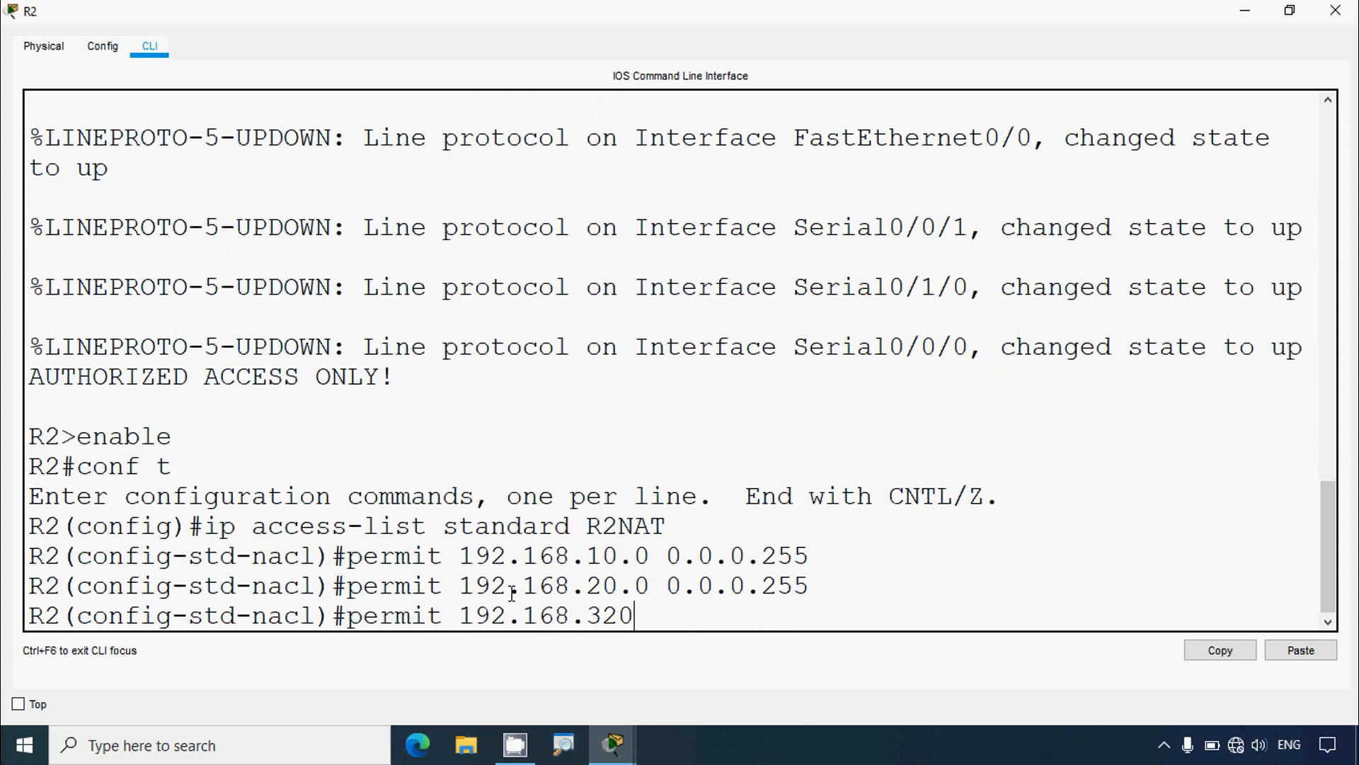
type(".")
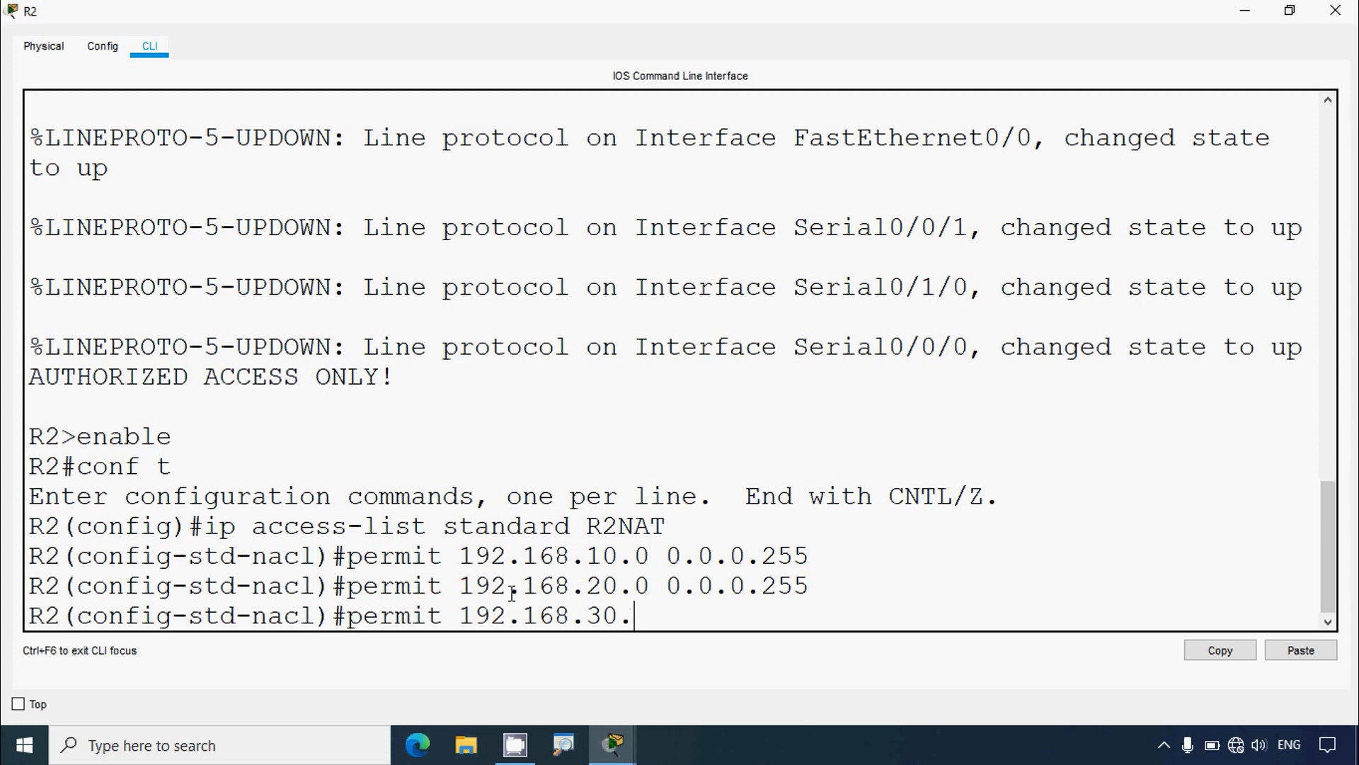
type("0 0")
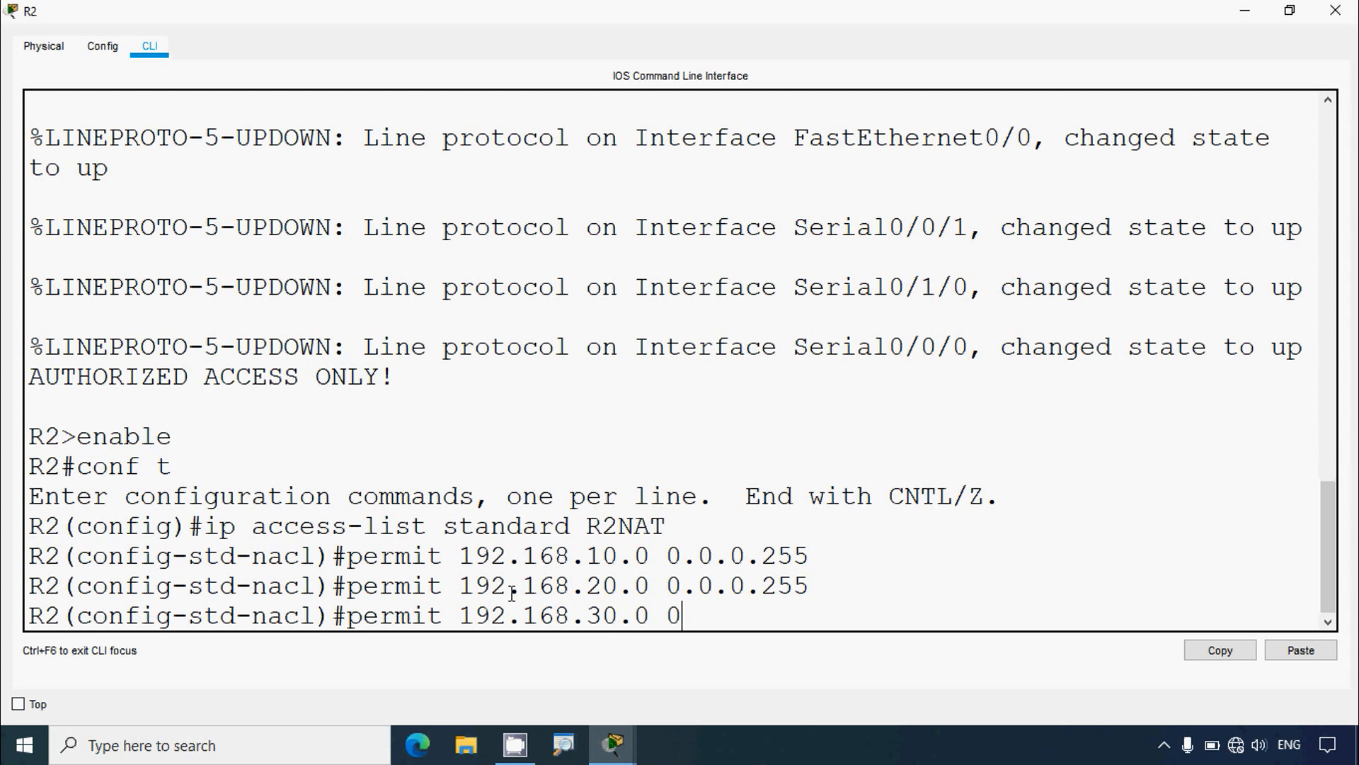
type(".0.0")
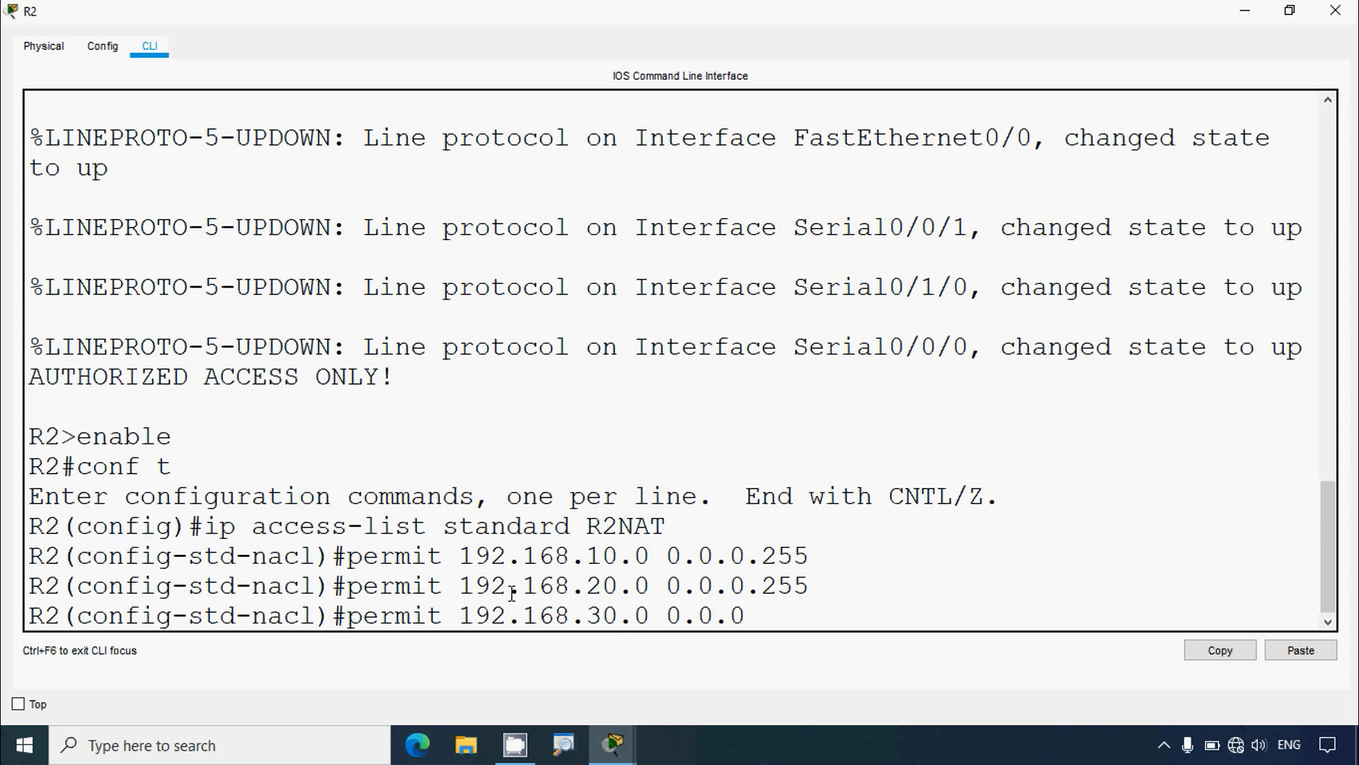
type("2")
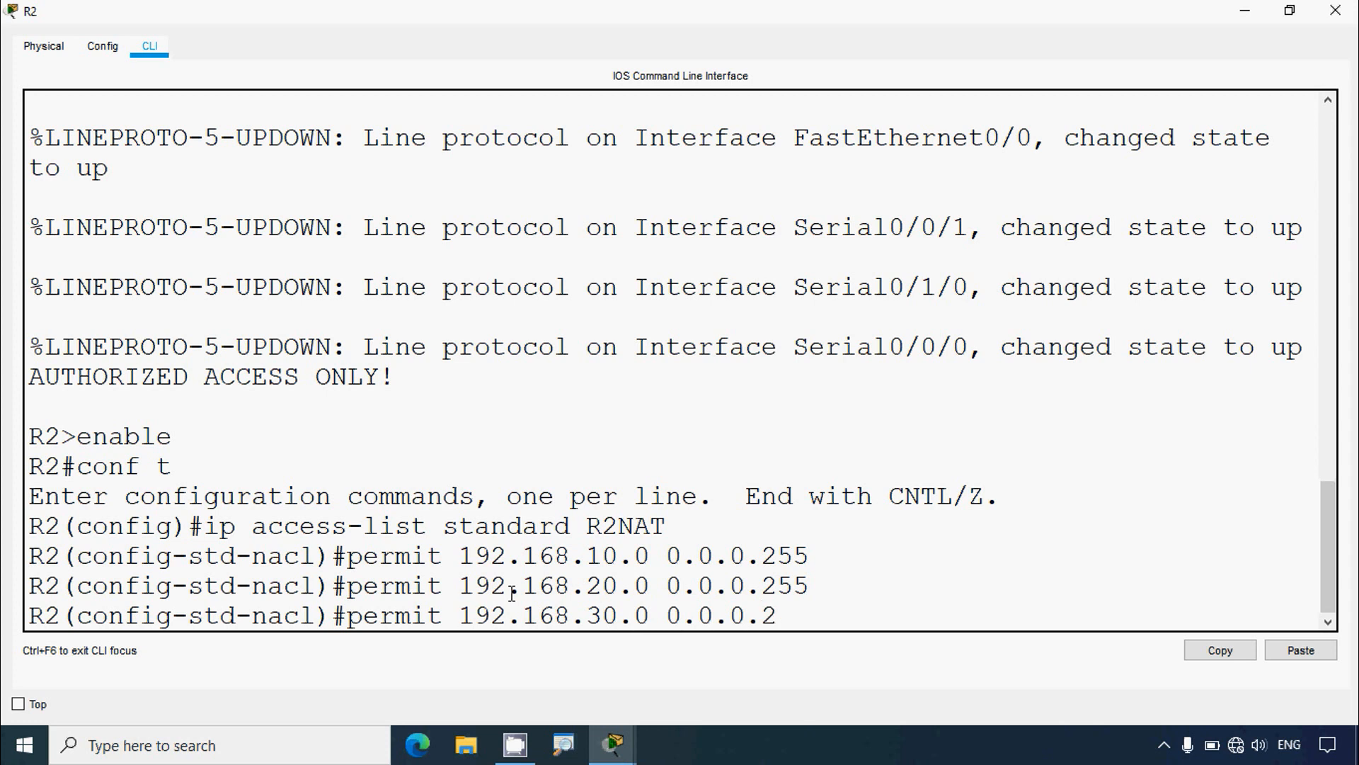
key("enter")
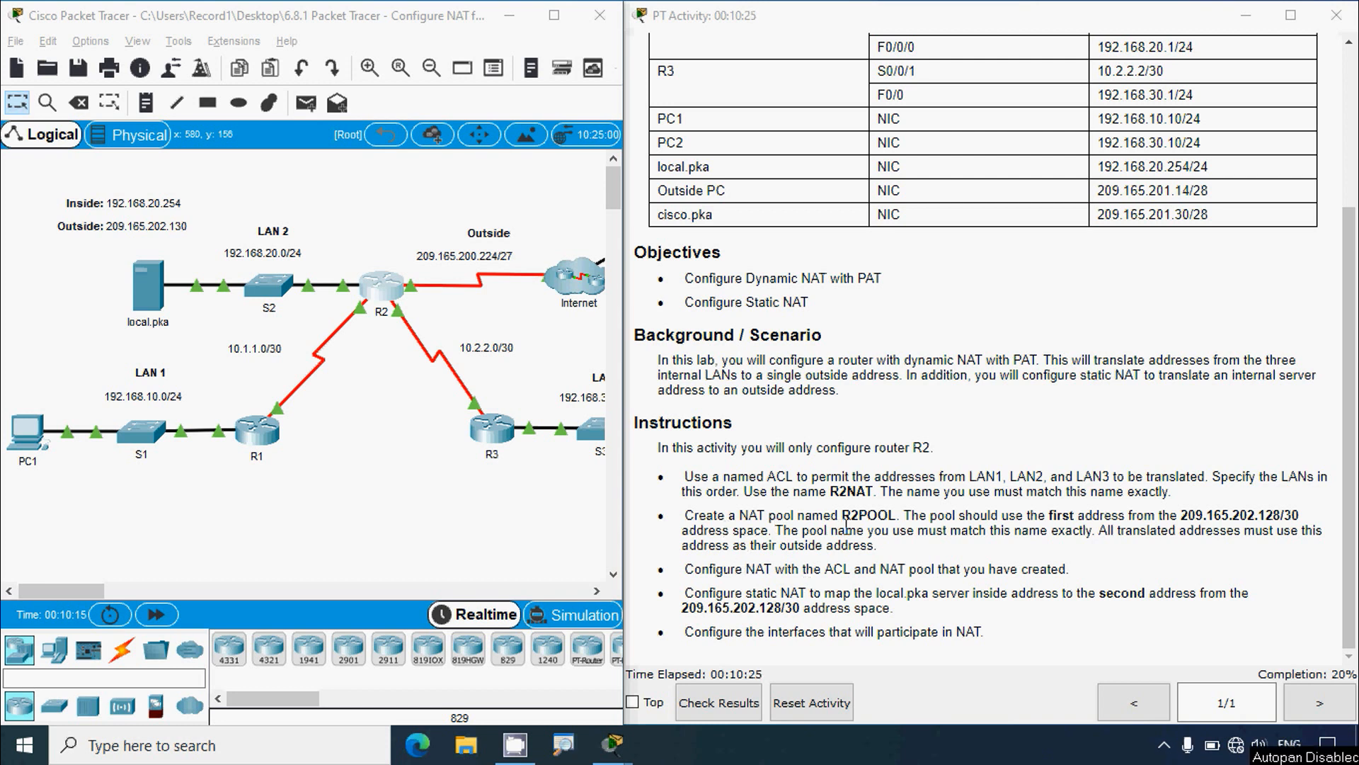
Highlight the 209.165.202.128 pool address in the activity instructions
double_click(869, 515)
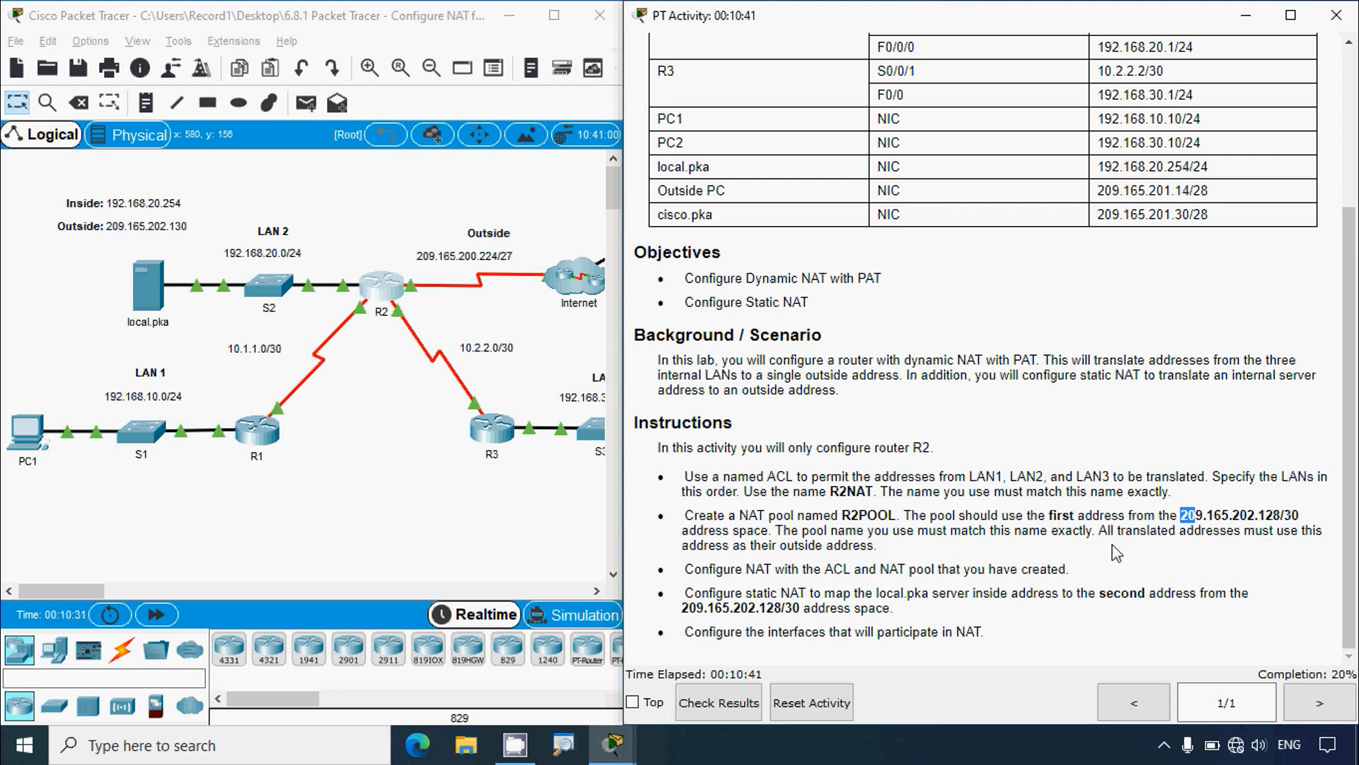
mouse_move(1249, 559)
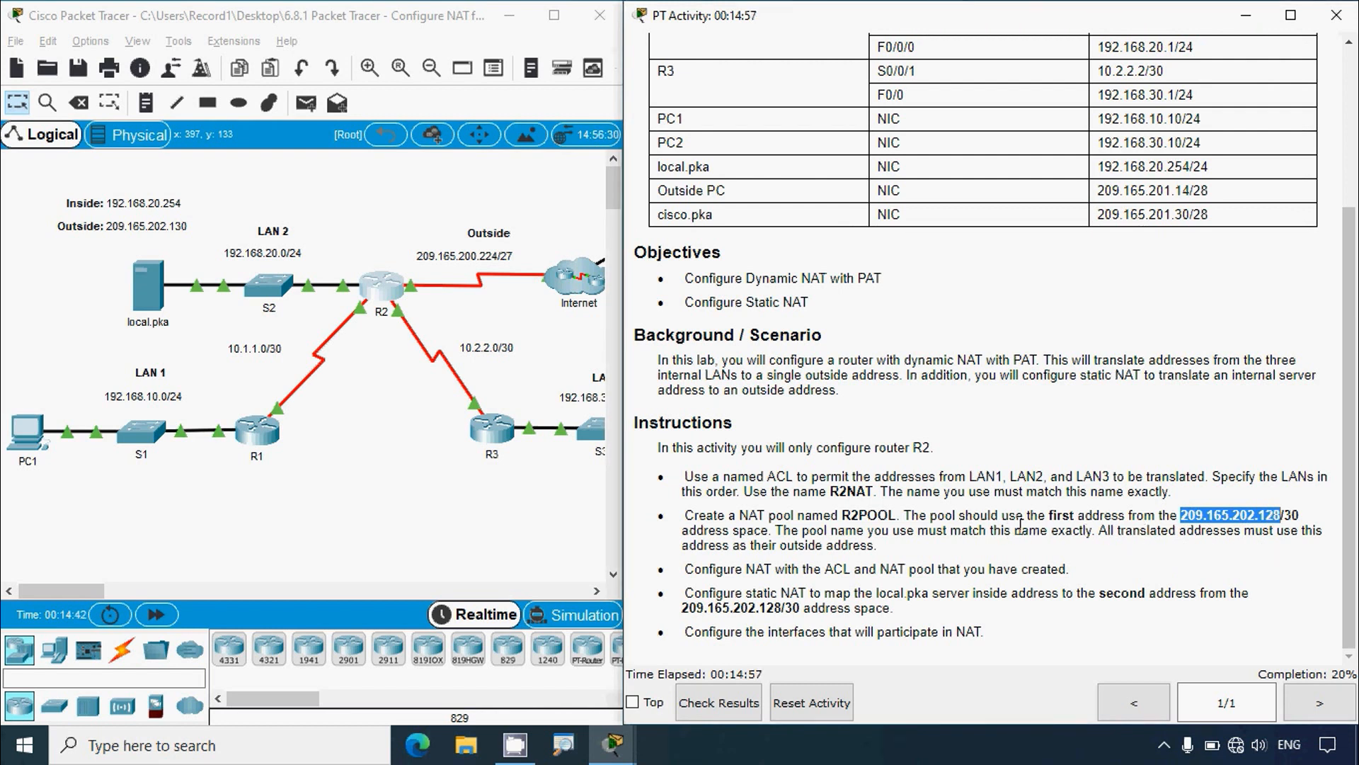
mouse_move(554, 506)
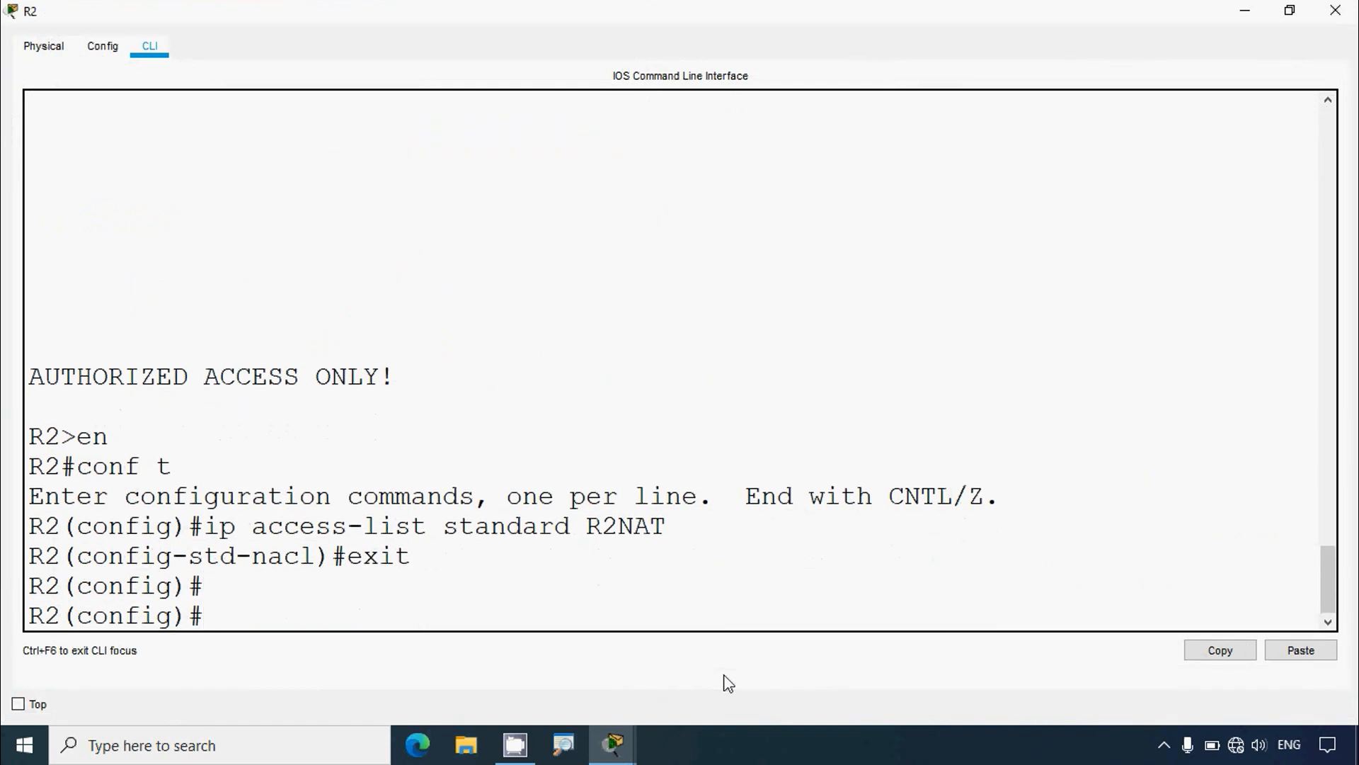
Define NAT pool R2POOL from 209.165.202.129 to 209.165.202.129 and begin its netmask
type("ip")
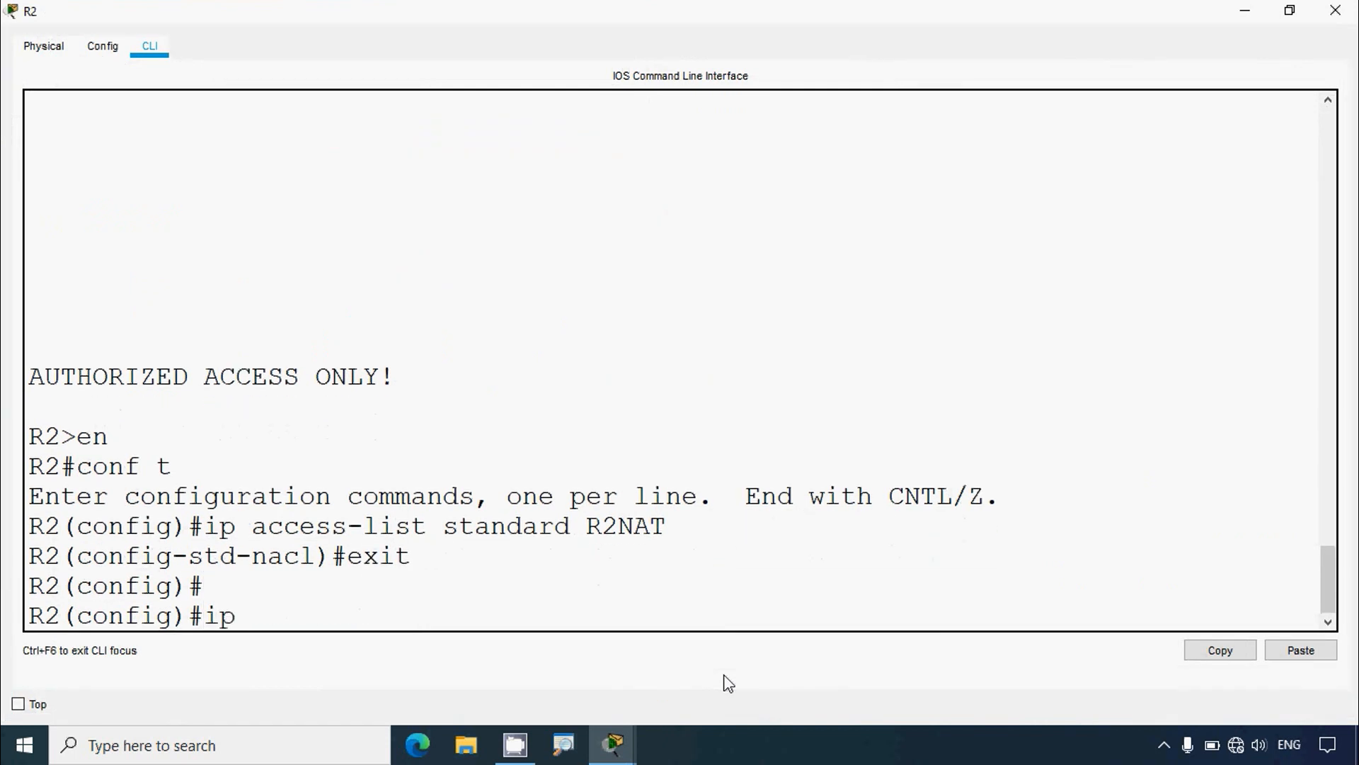
type("nat poo")
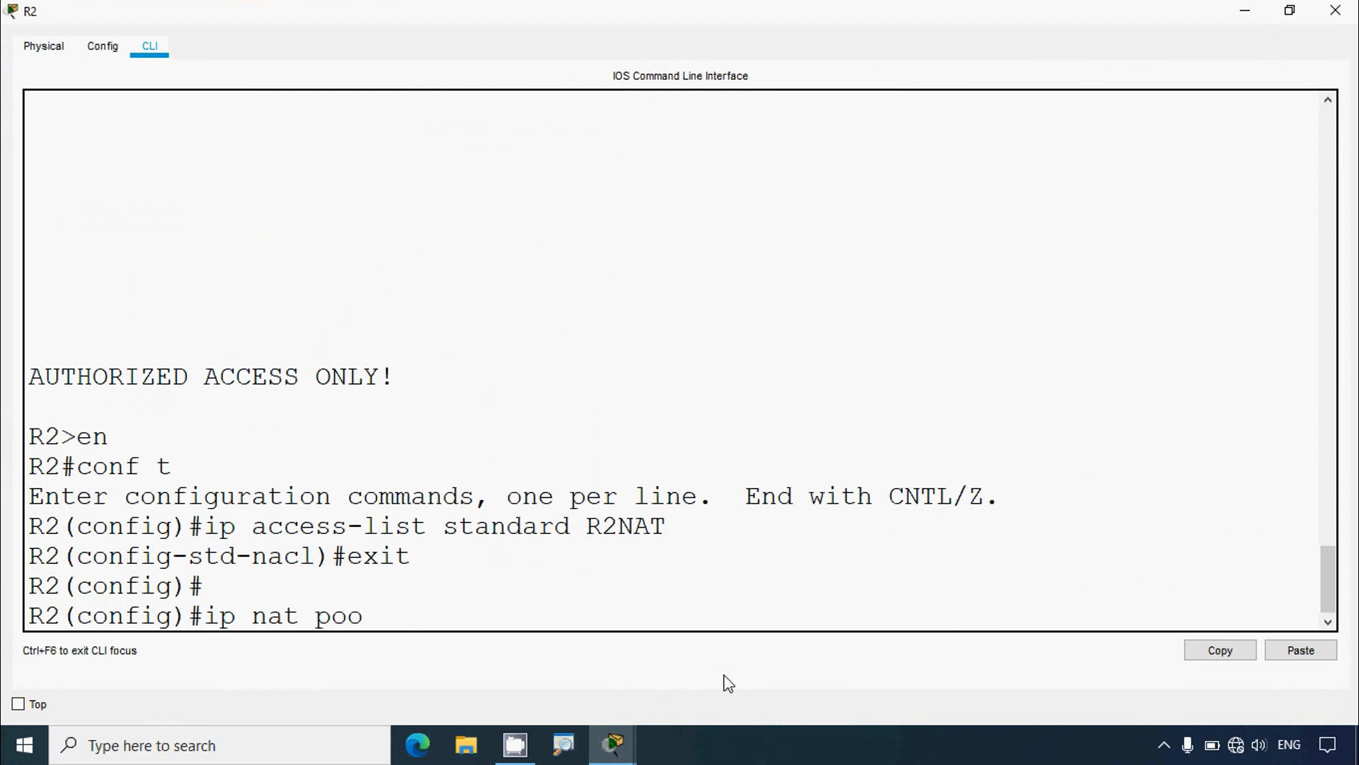
type("l R")
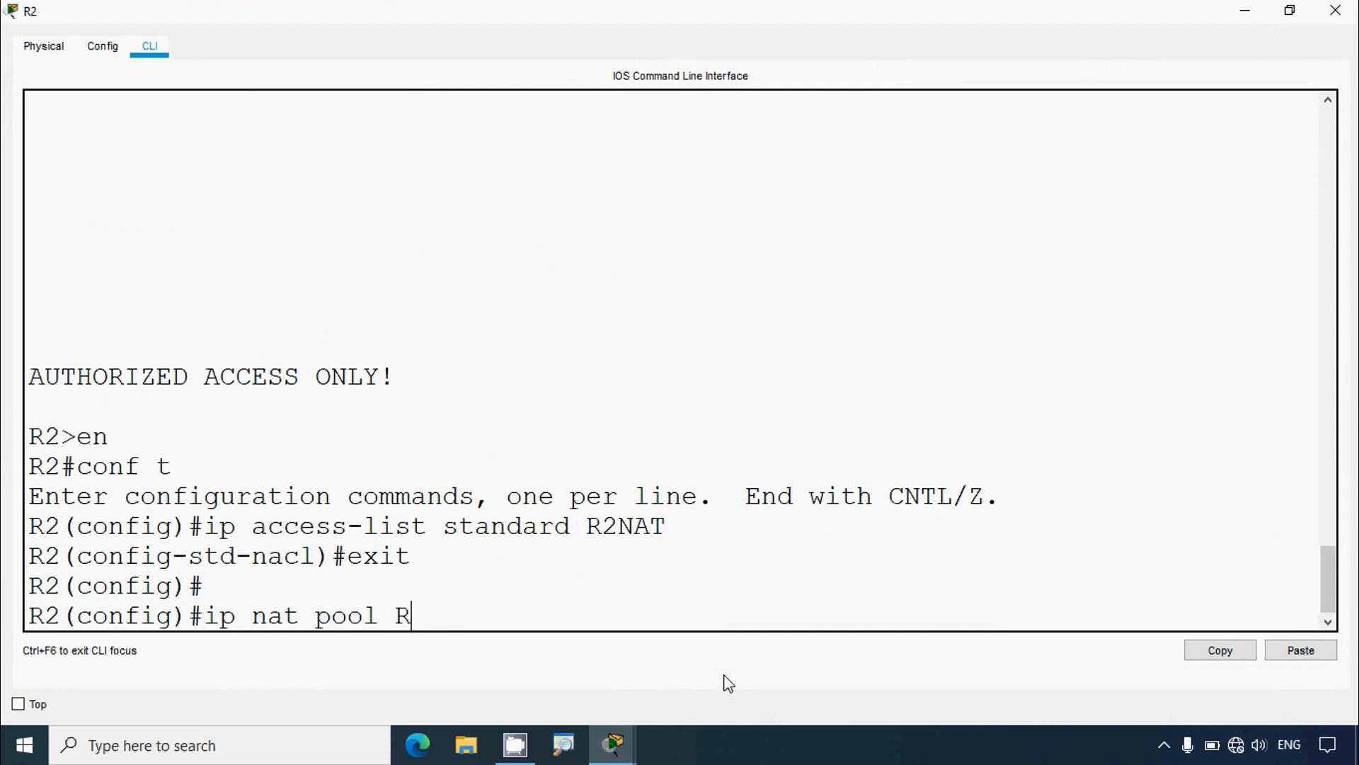
type("2POOL")
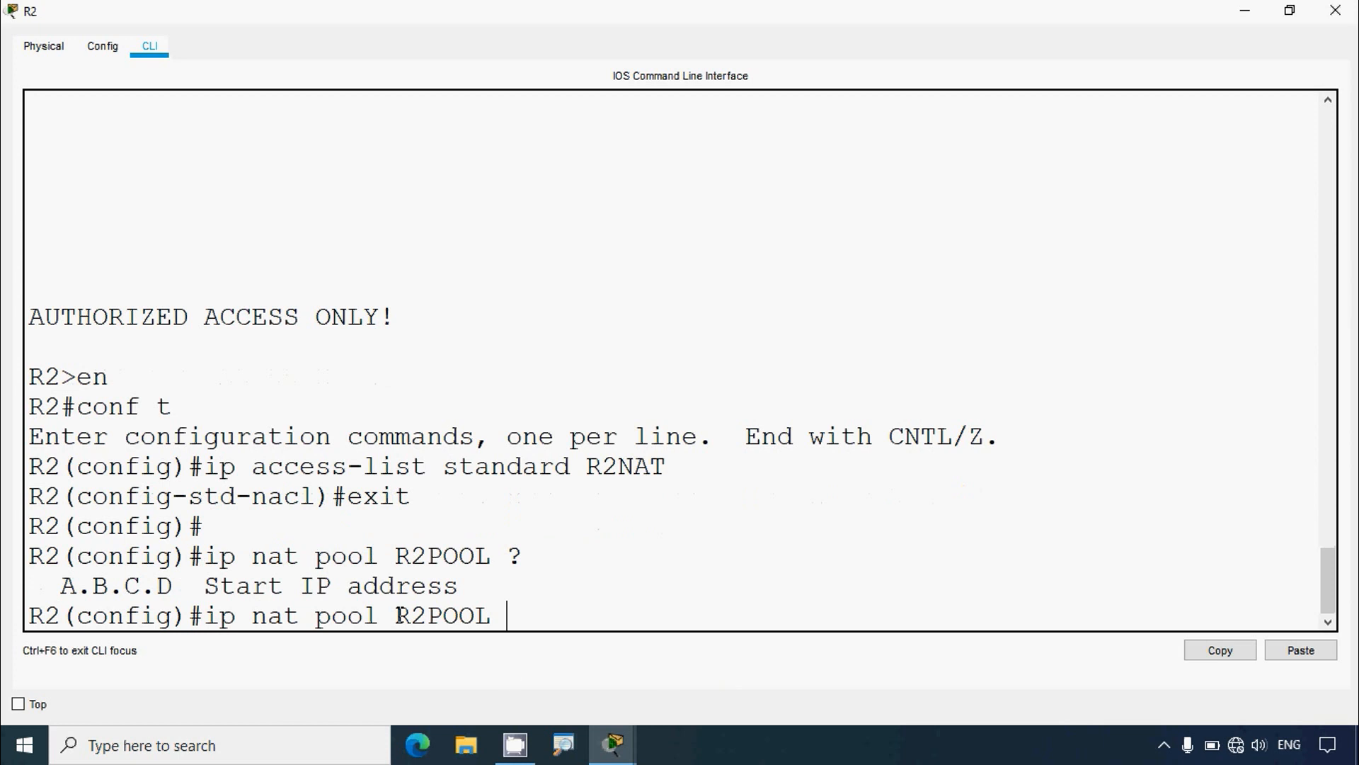
type("209.165.202.128")
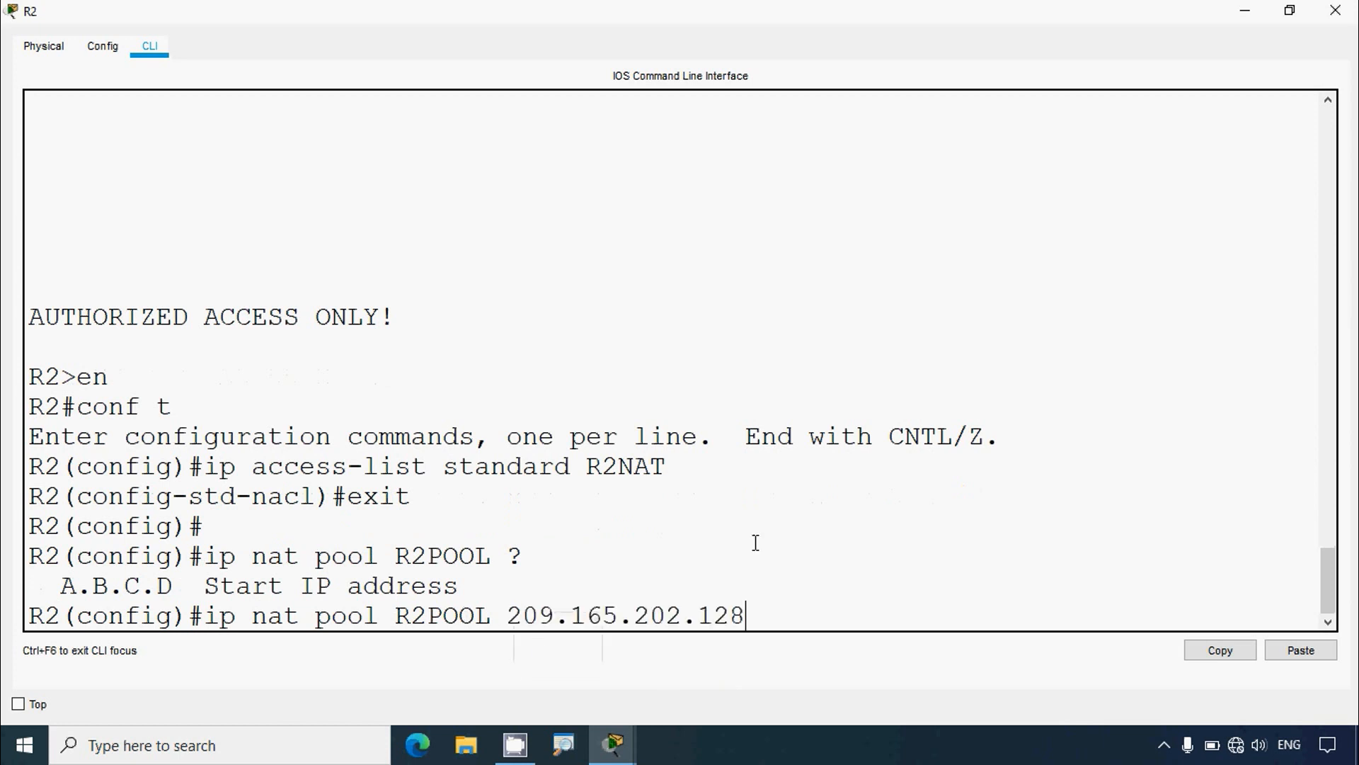
type("9")
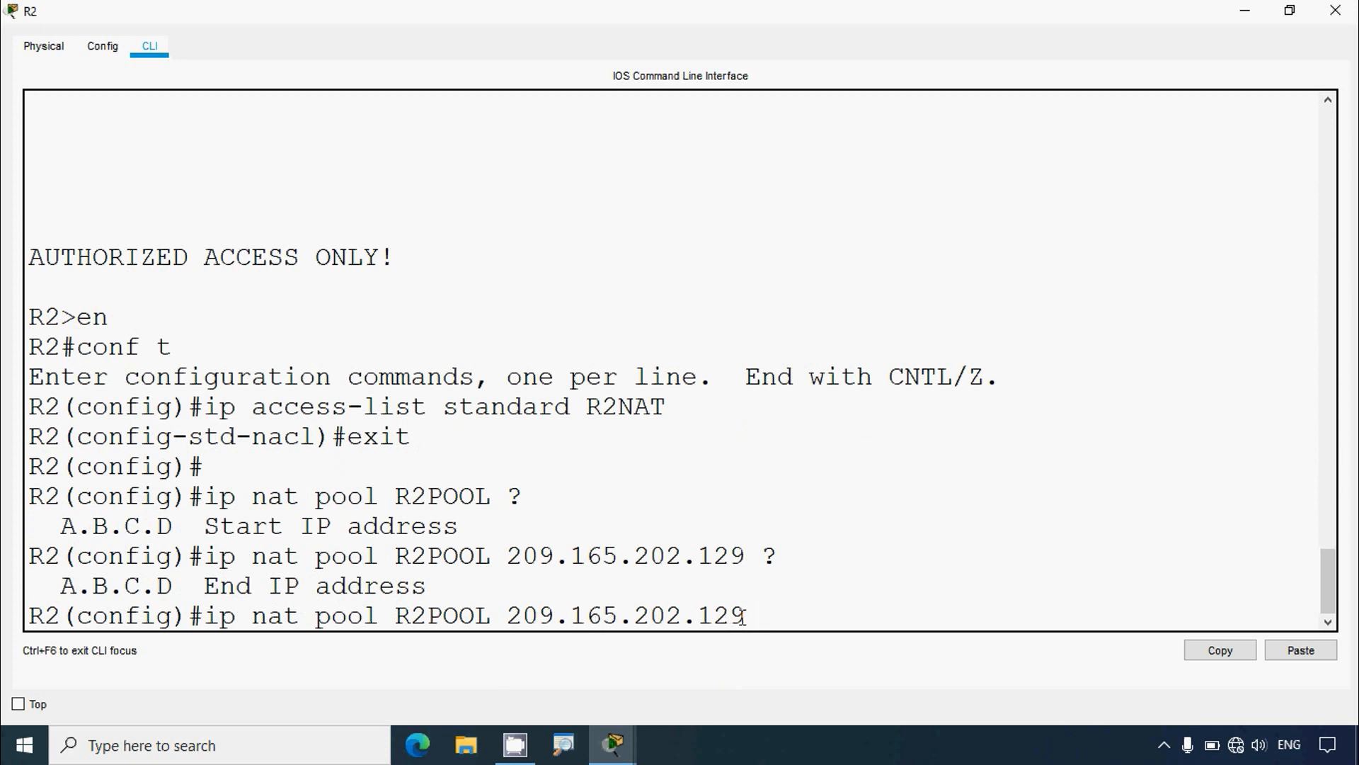
type("209.165.202.128")
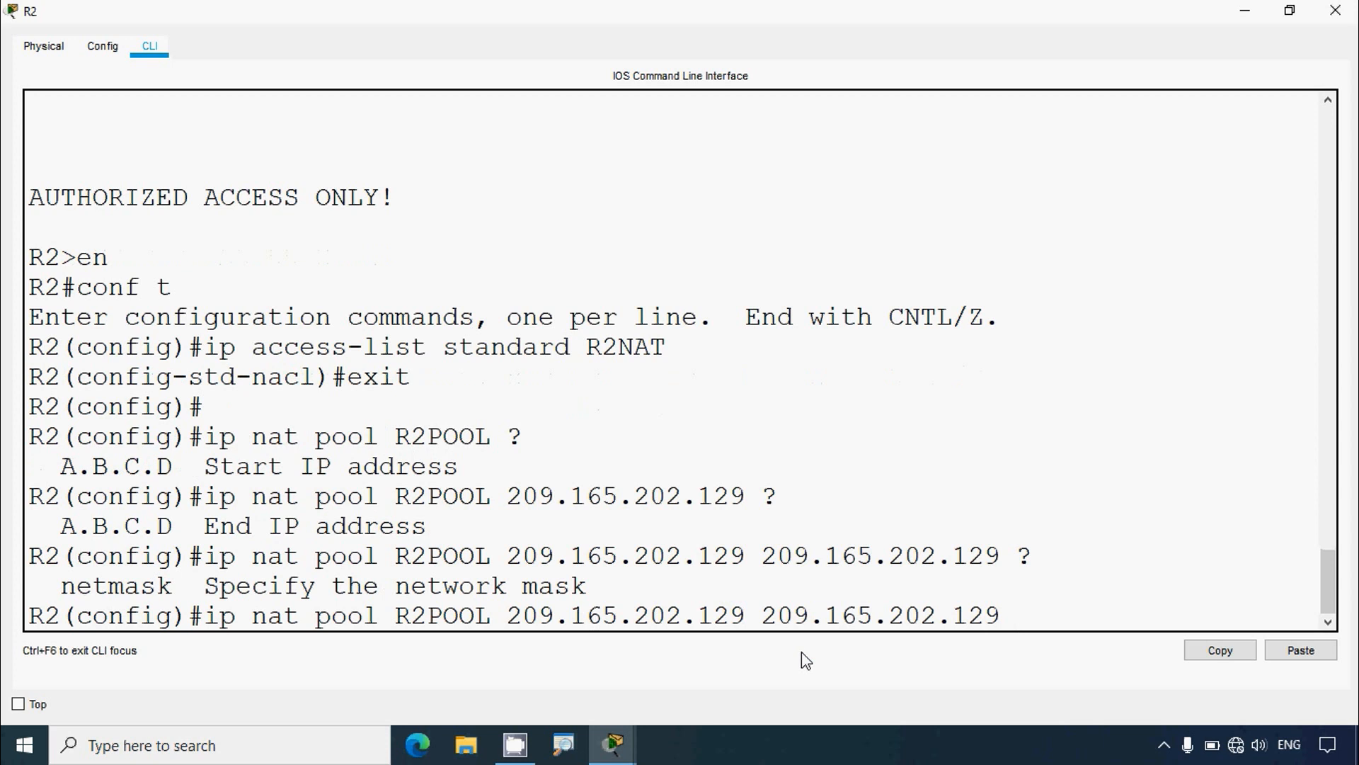
type("netmask")
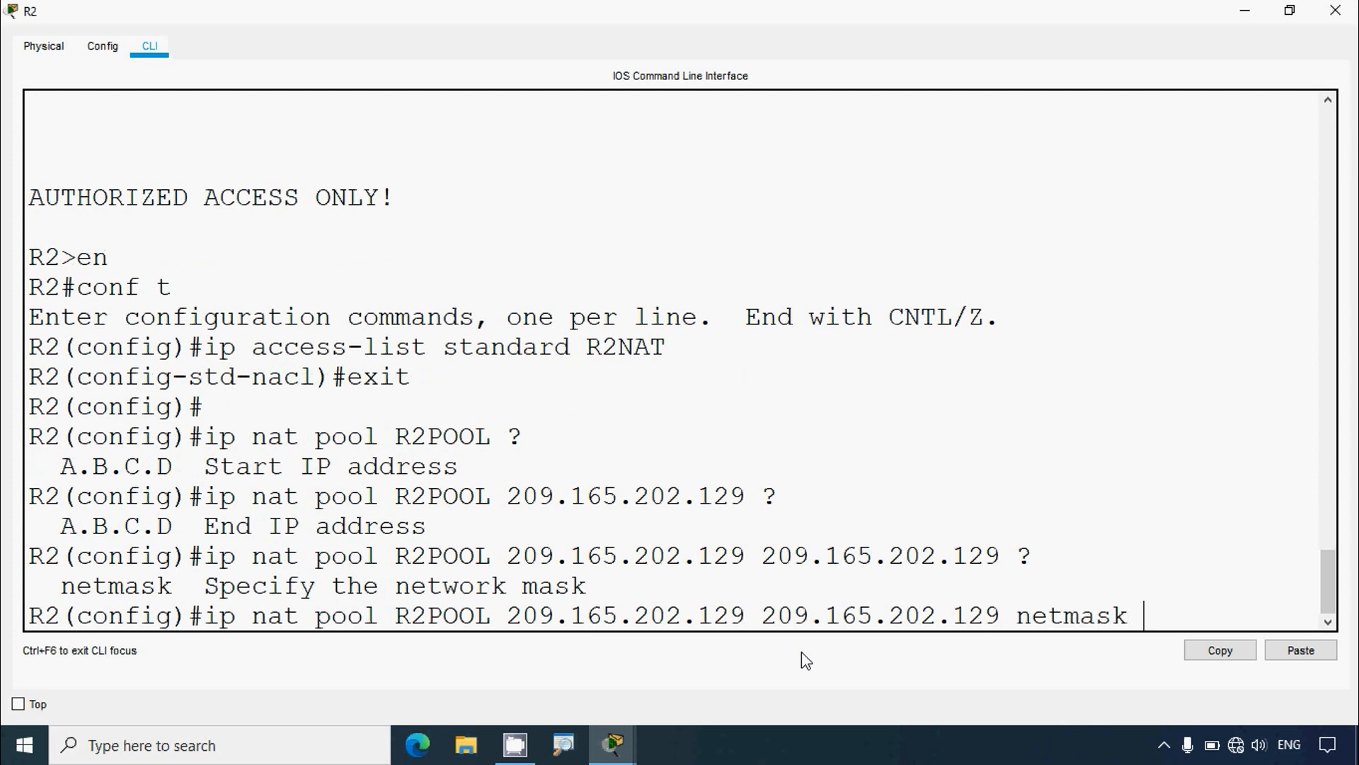
type("25")
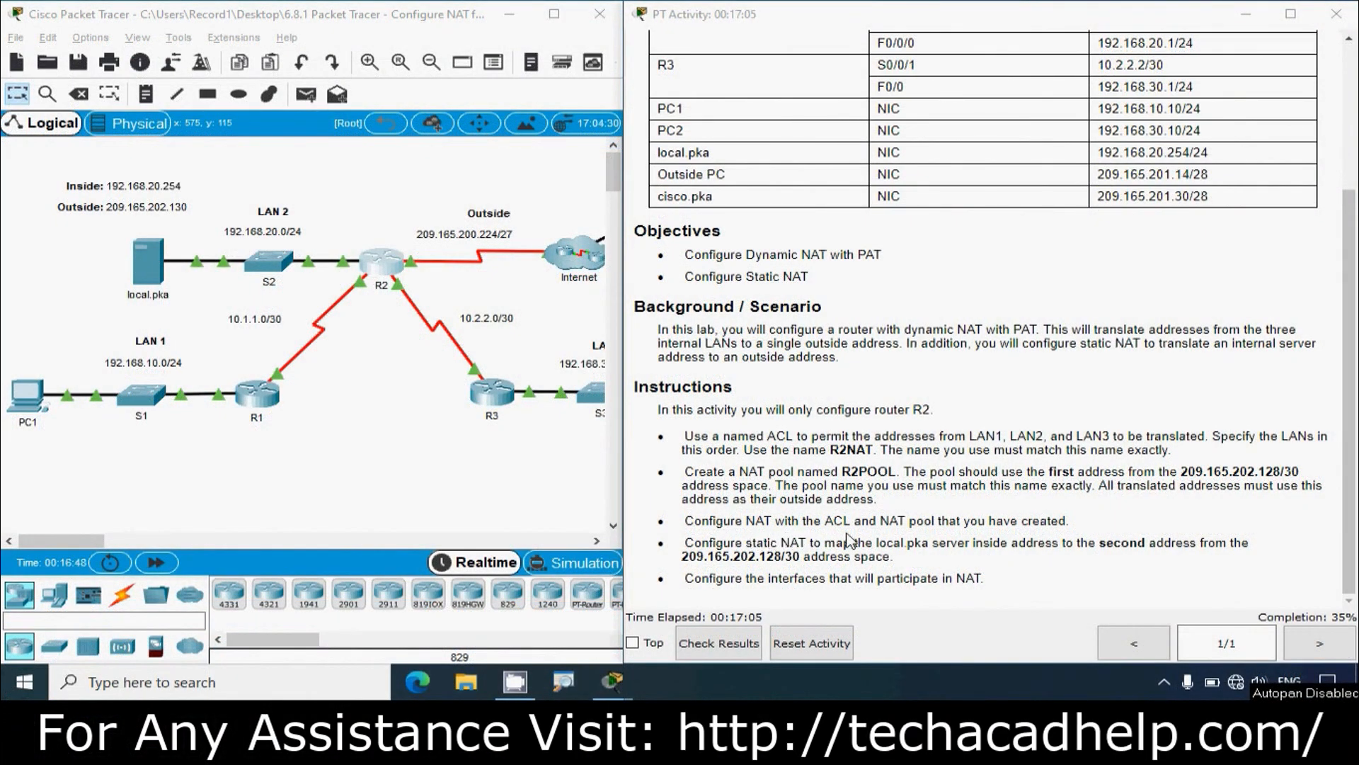
mouse_move(947, 541)
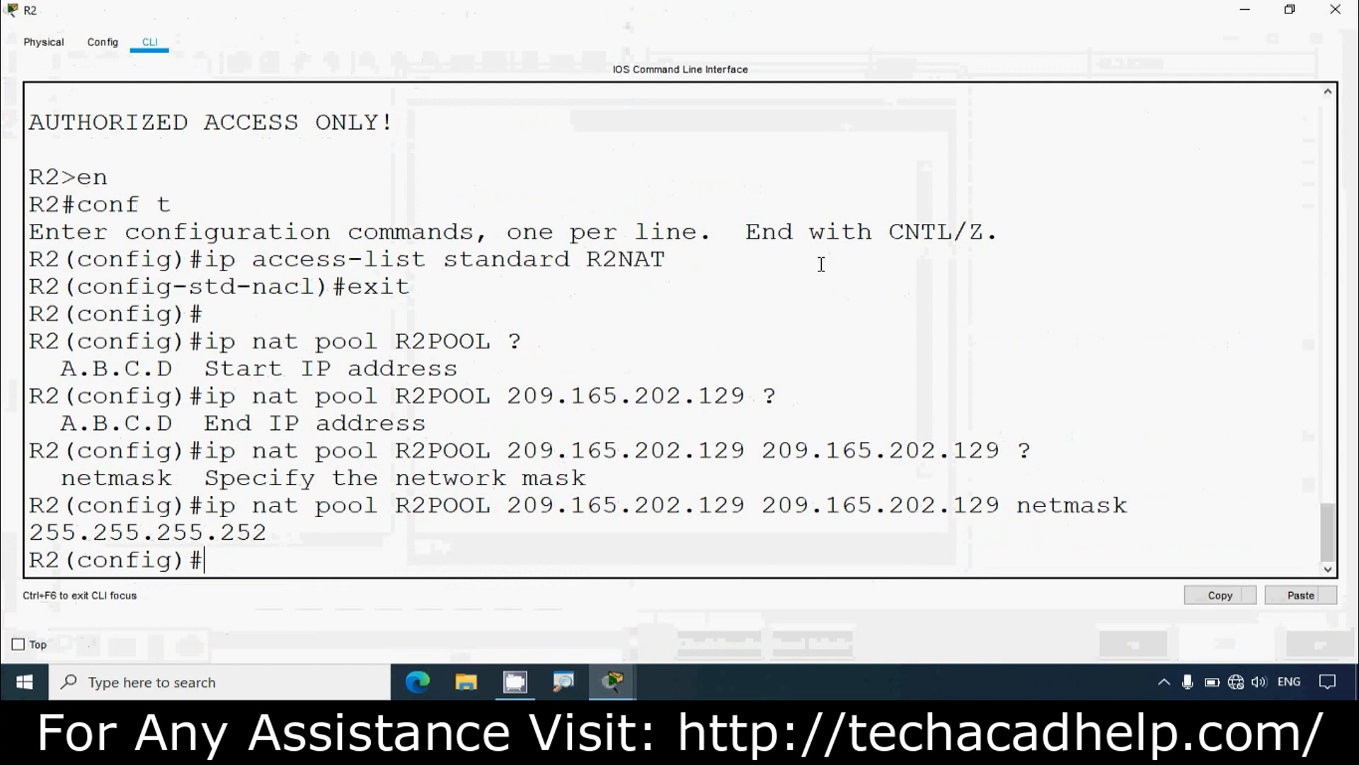
Enter 'ip nat inside source list R2NAT pool R2POOL', listing its overload option with ?
type("ip nat")
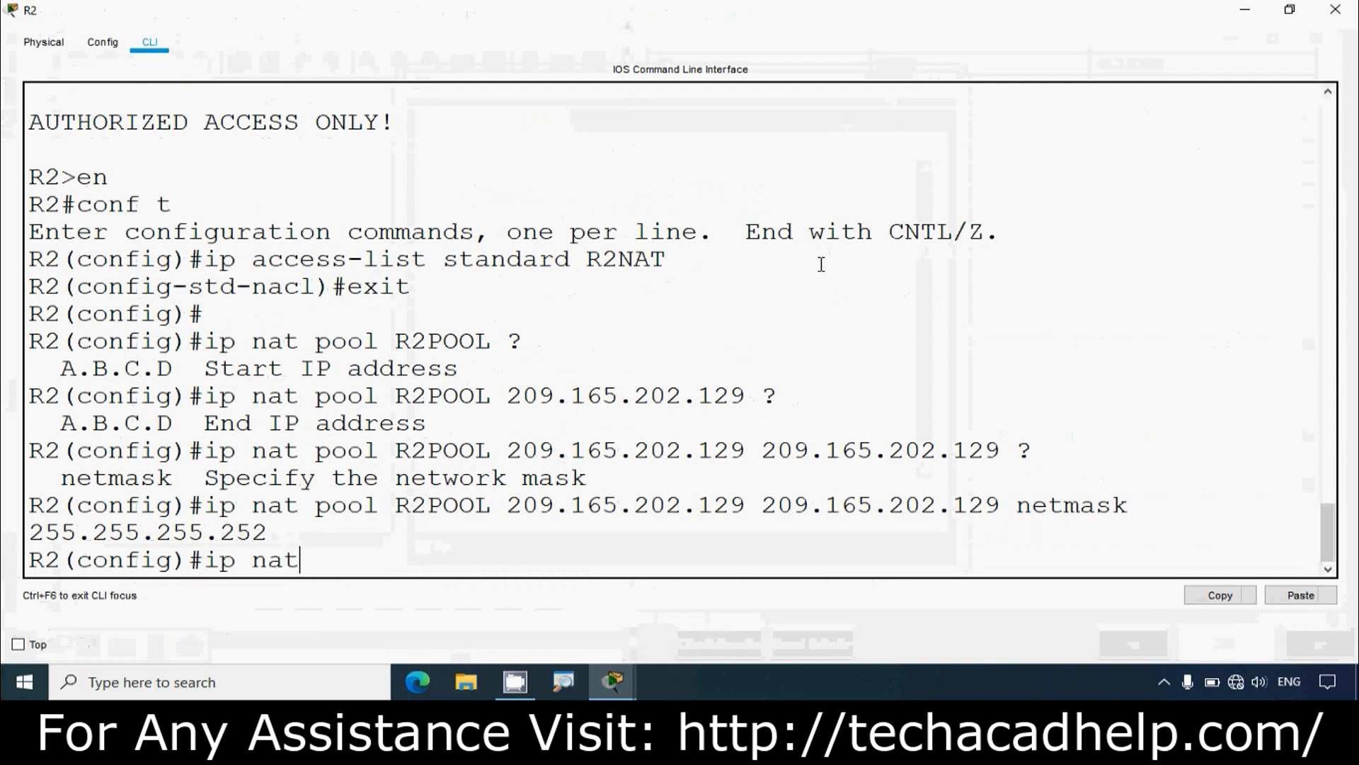
type("ins")
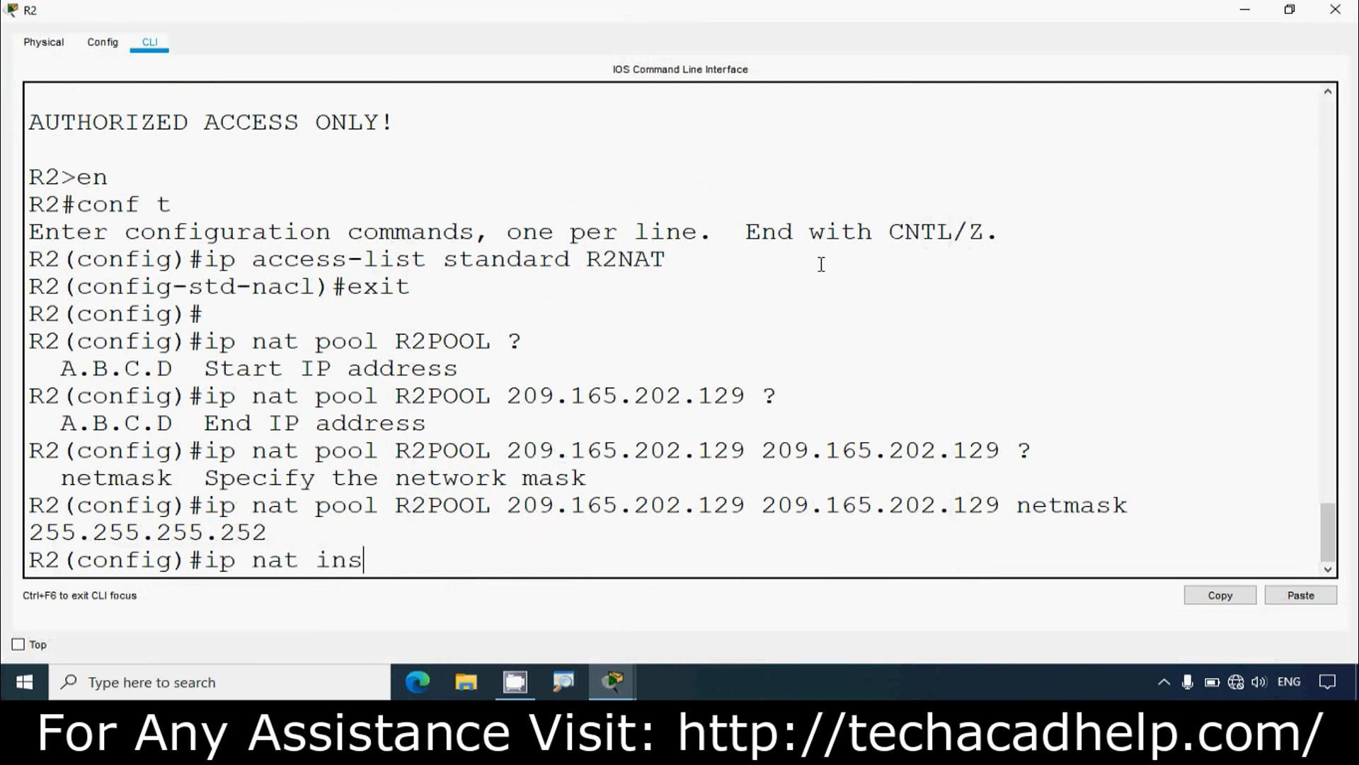
type("ide source")
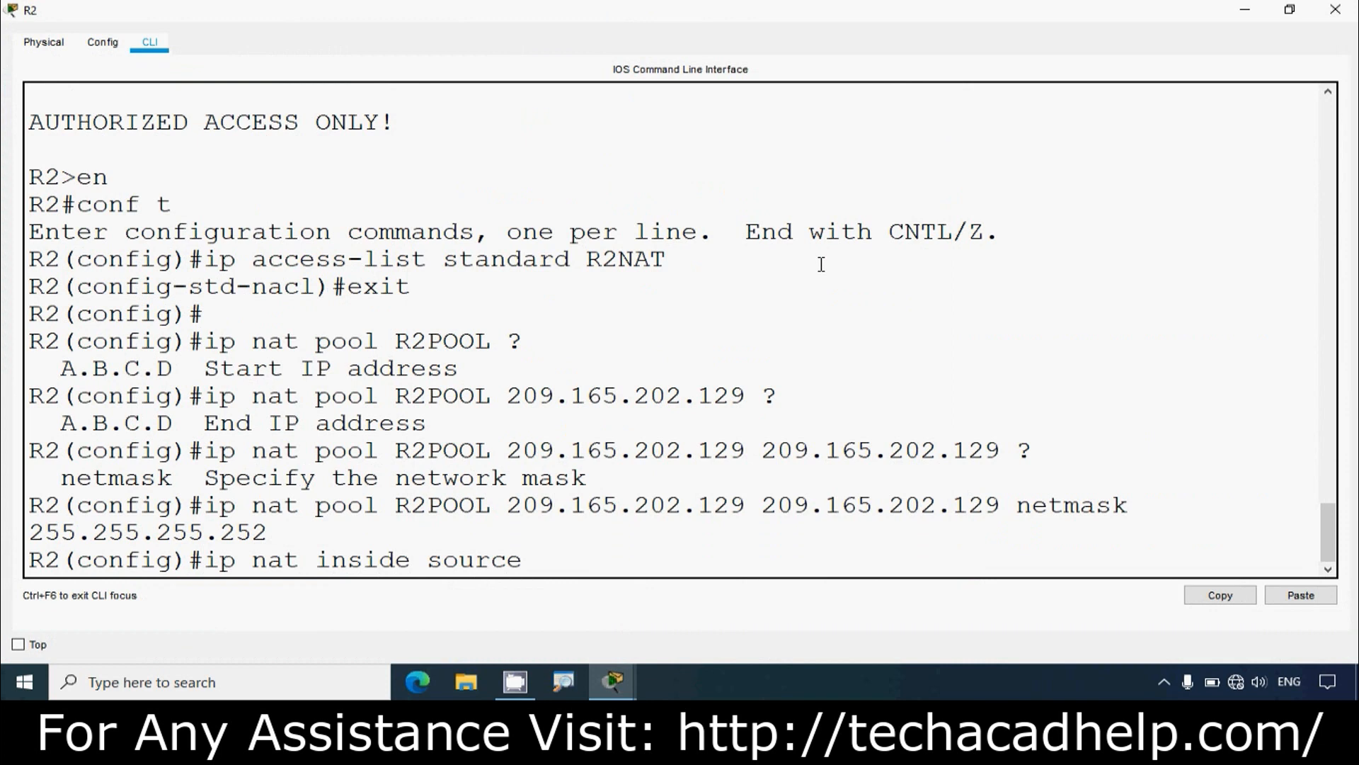
type("list")
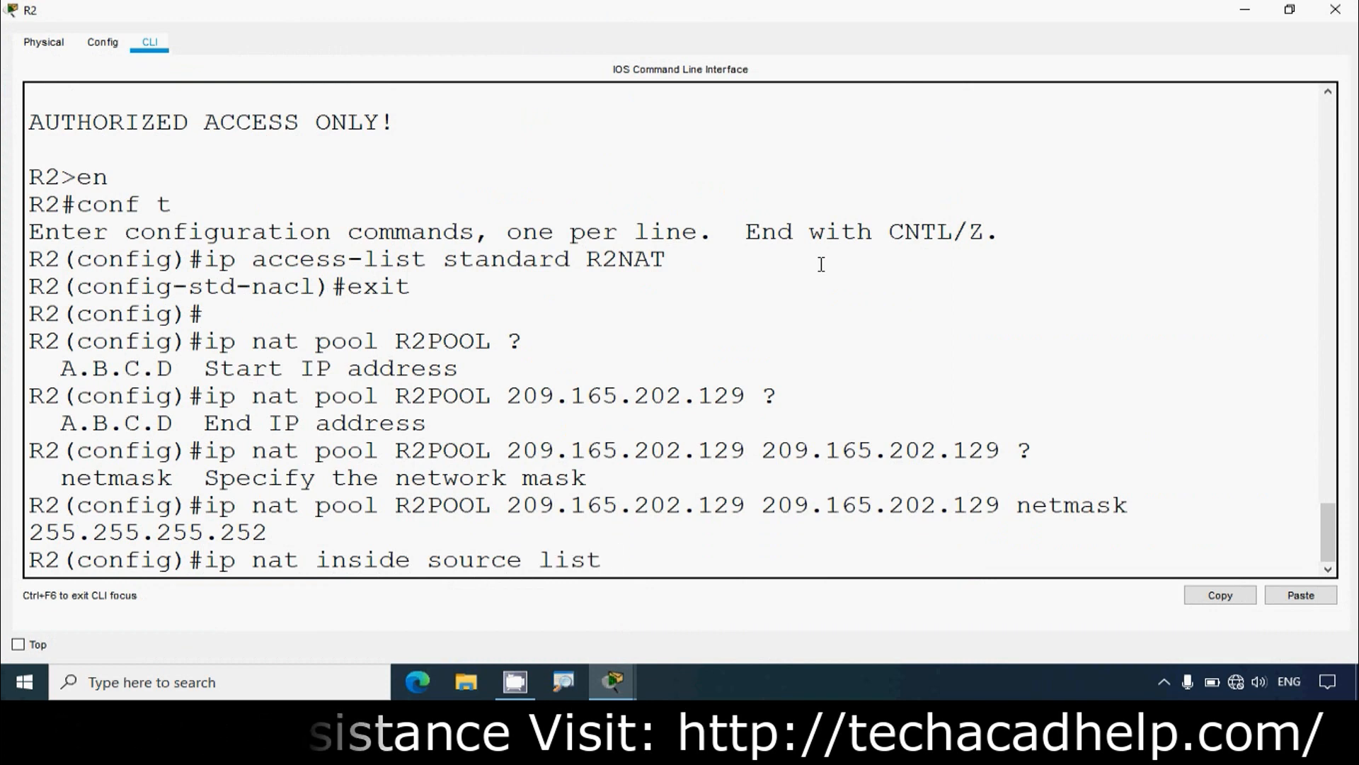
type("R2NAT")
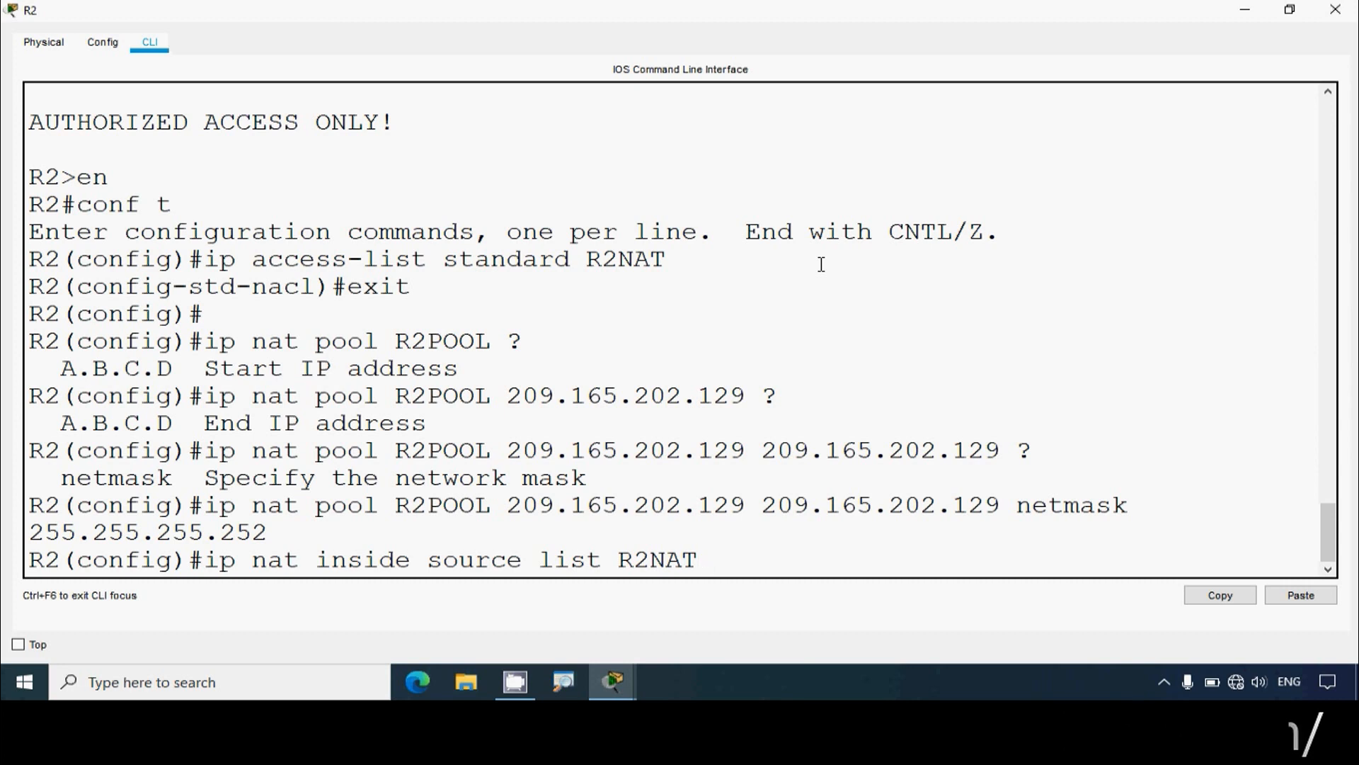
type("pool")
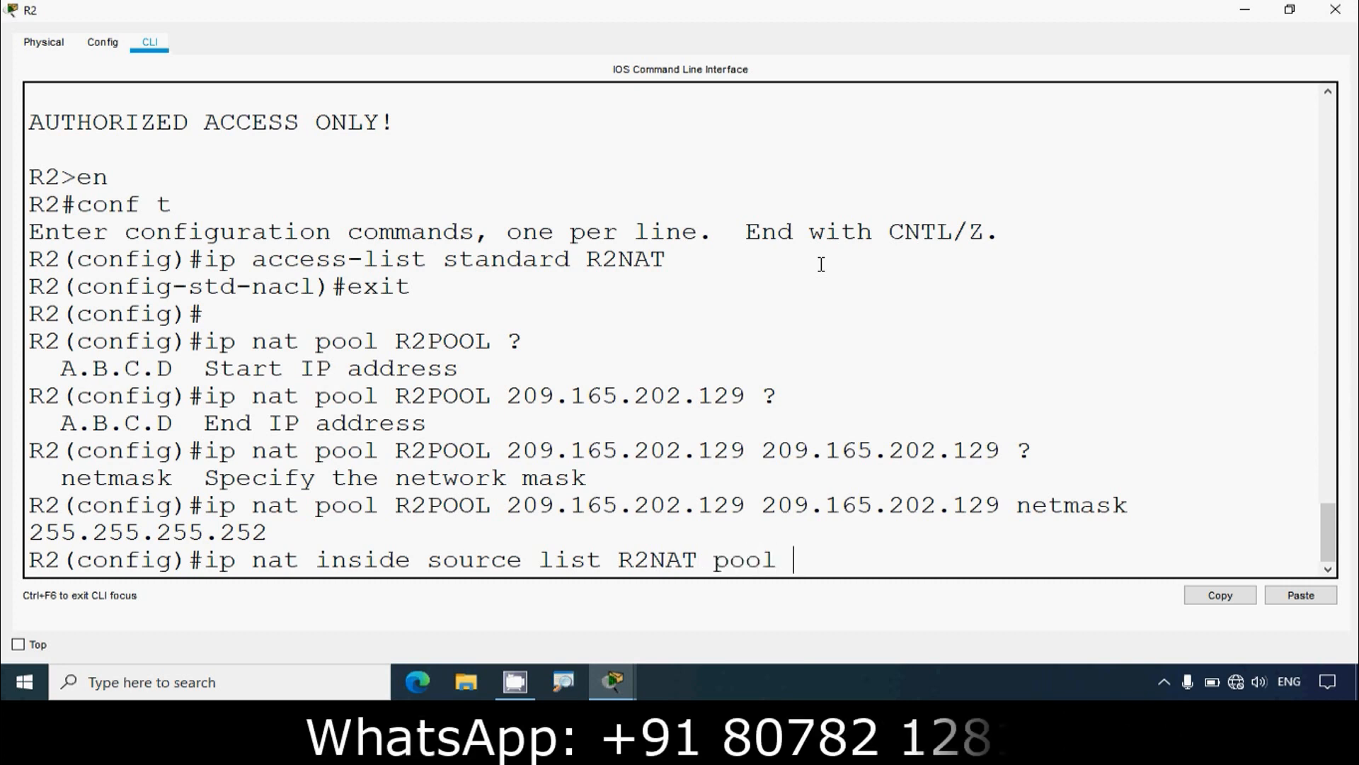
type("R2")
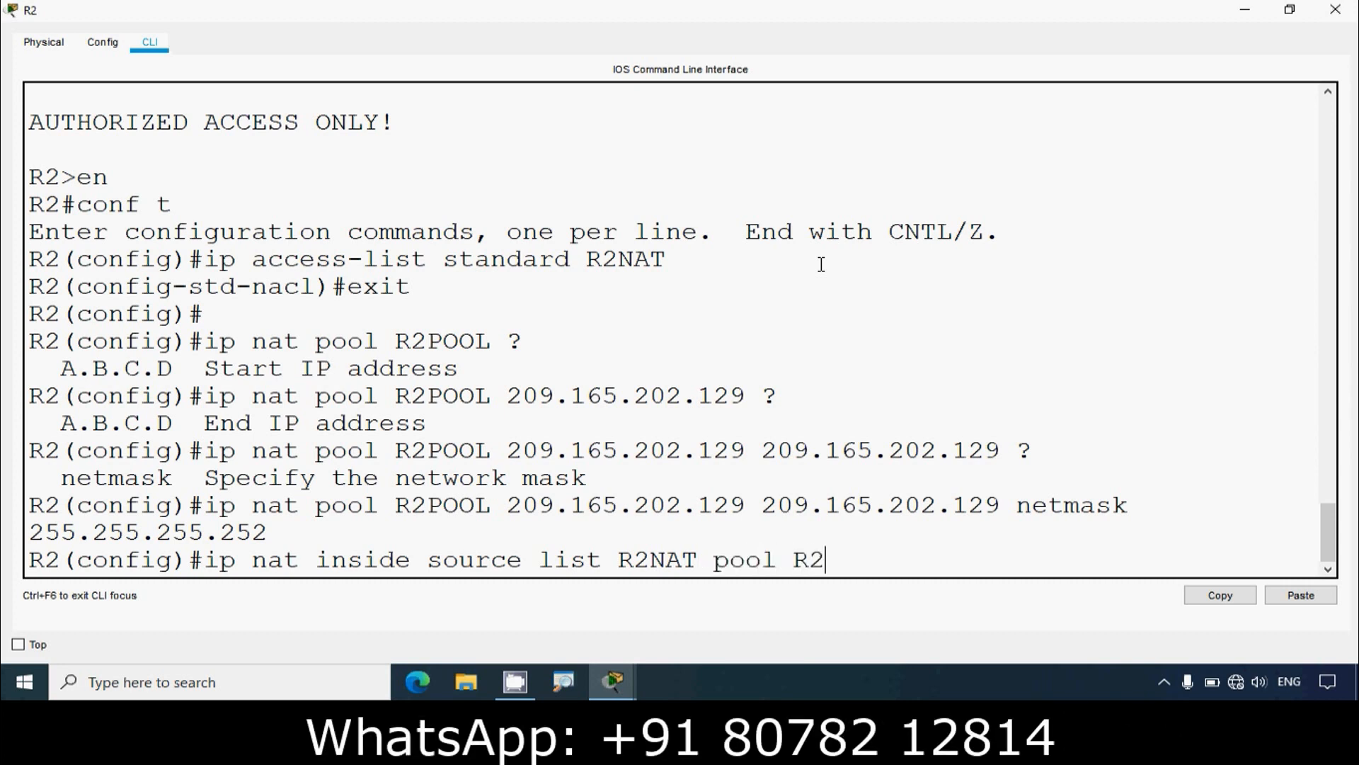
type("P")
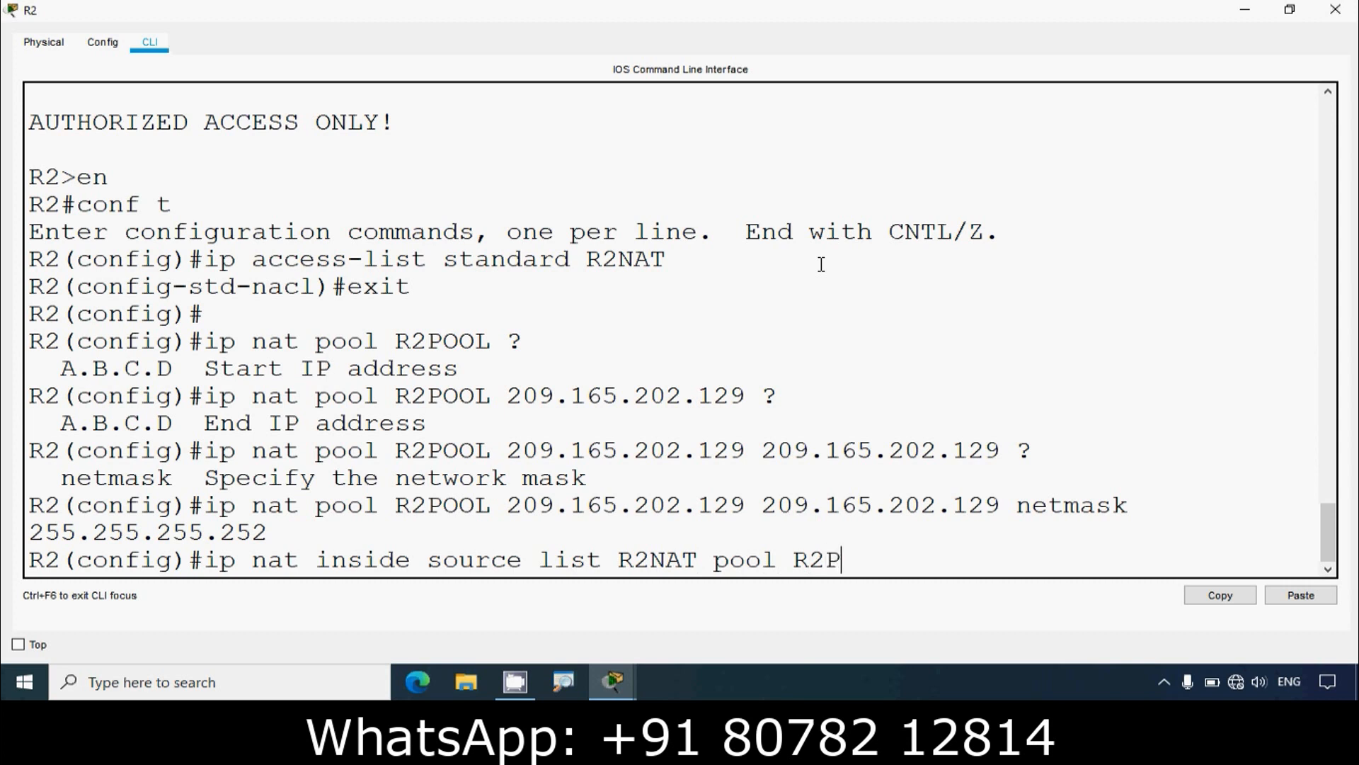
type("OOL")
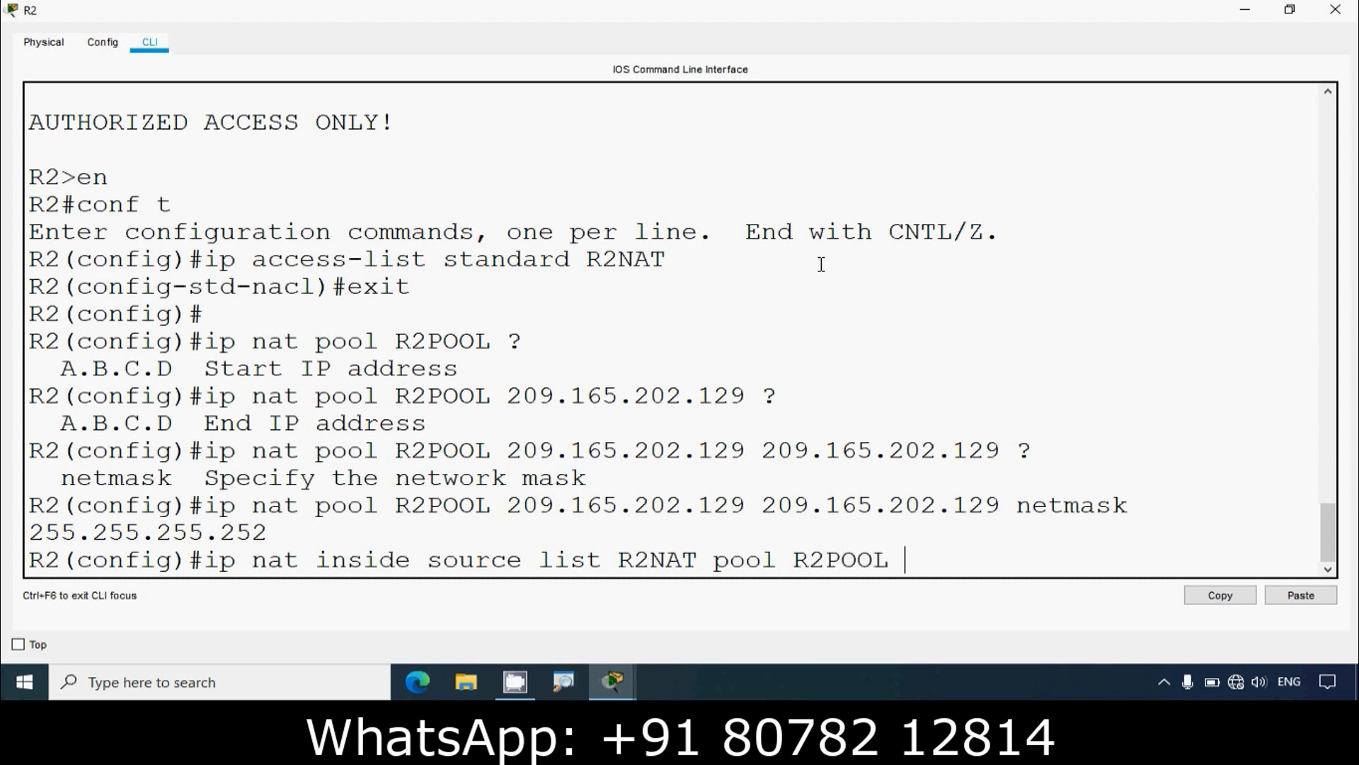
type("?")
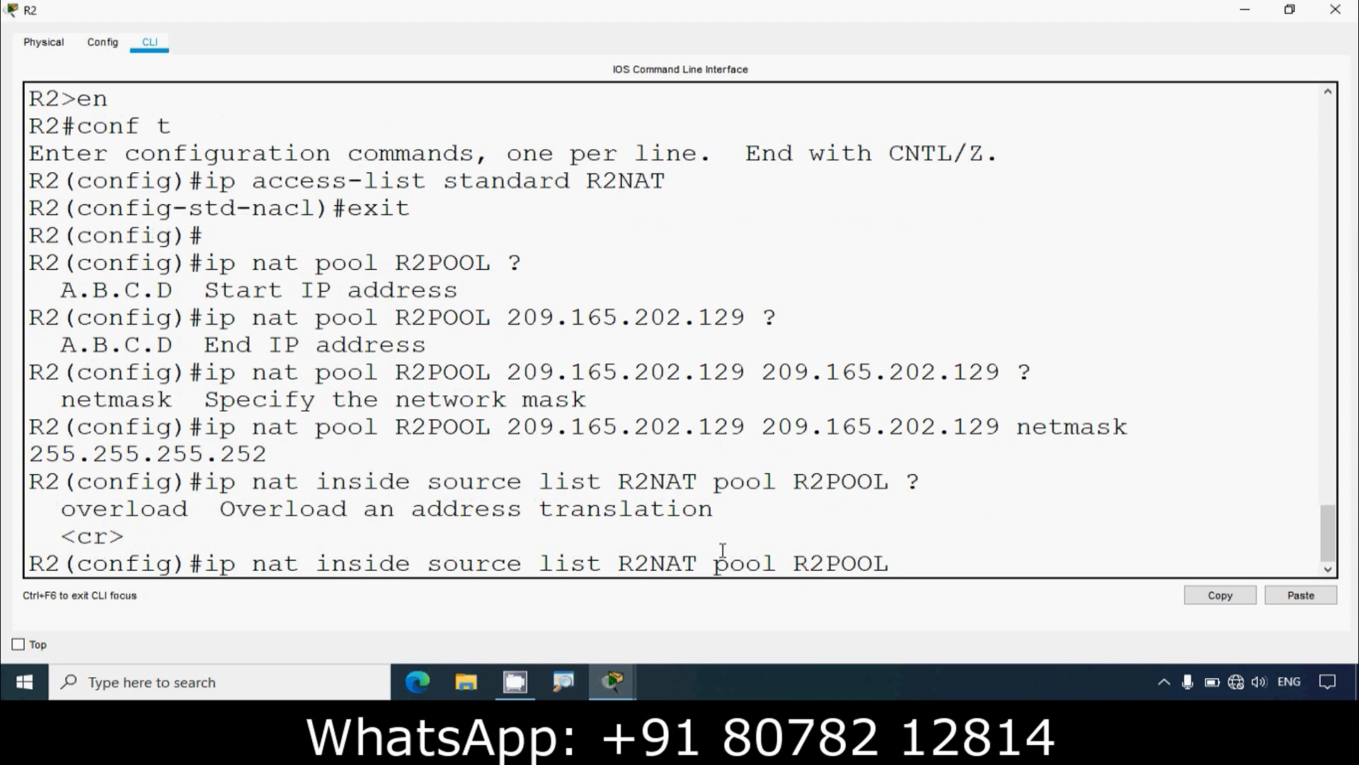
type("ove")
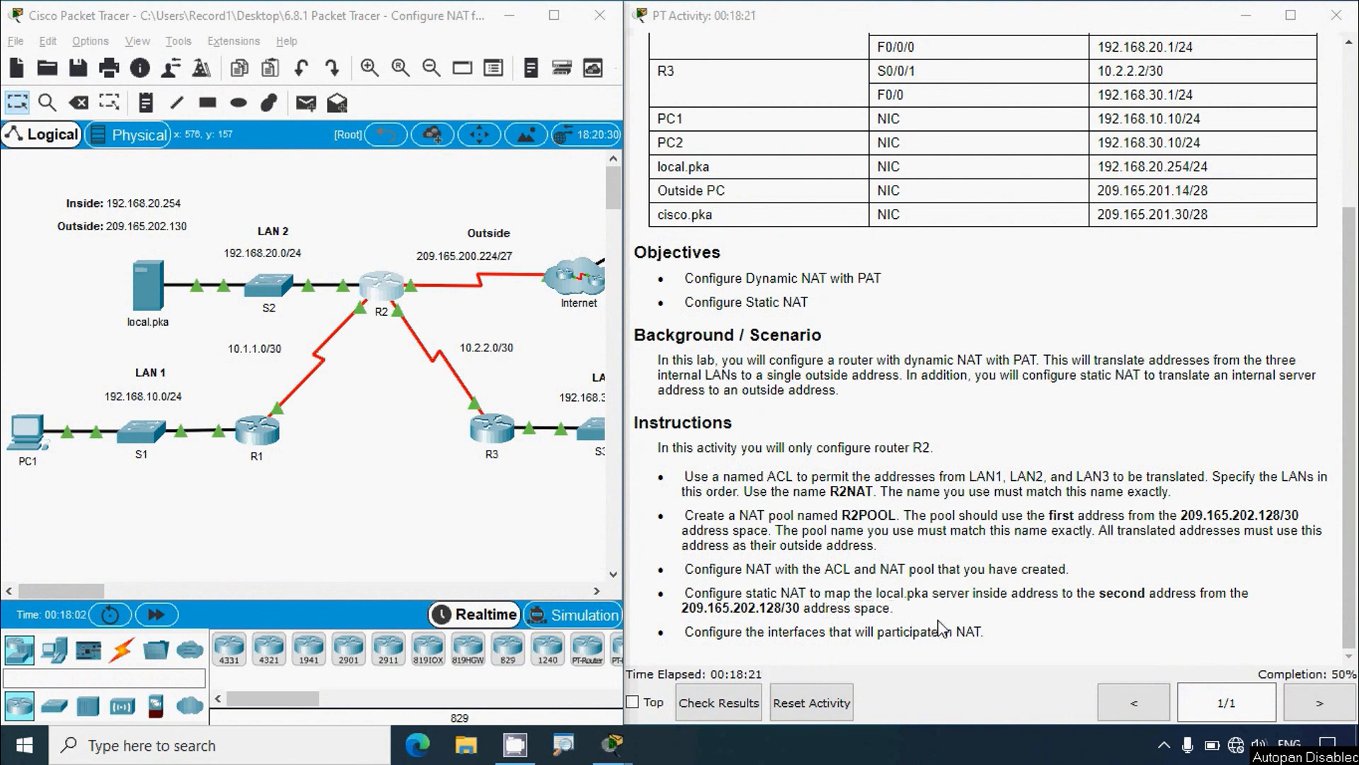
mouse_move(1112, 629)
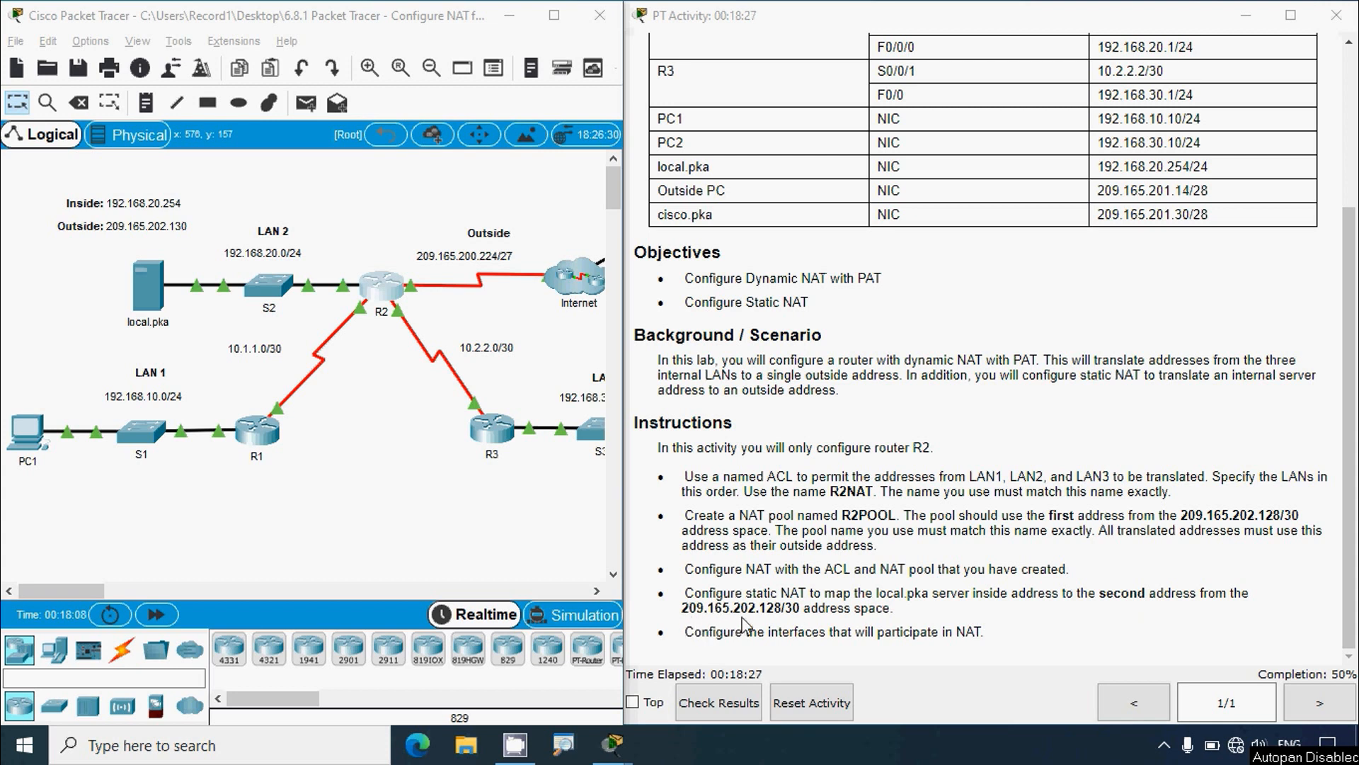
mouse_move(776, 626)
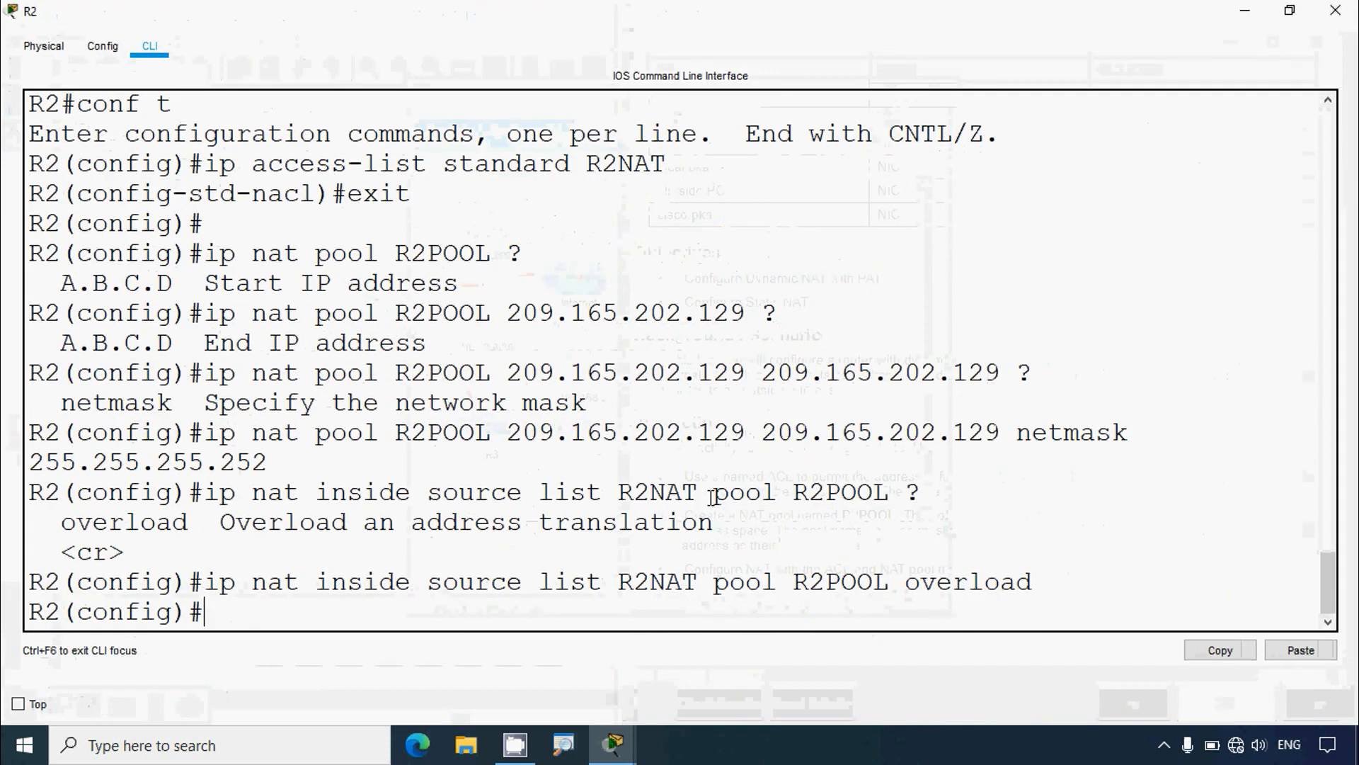
Statically map local.pka's 192.168.20.254 to 209.165.202.130 with ip nat inside source static
type("ip nat inside source s")
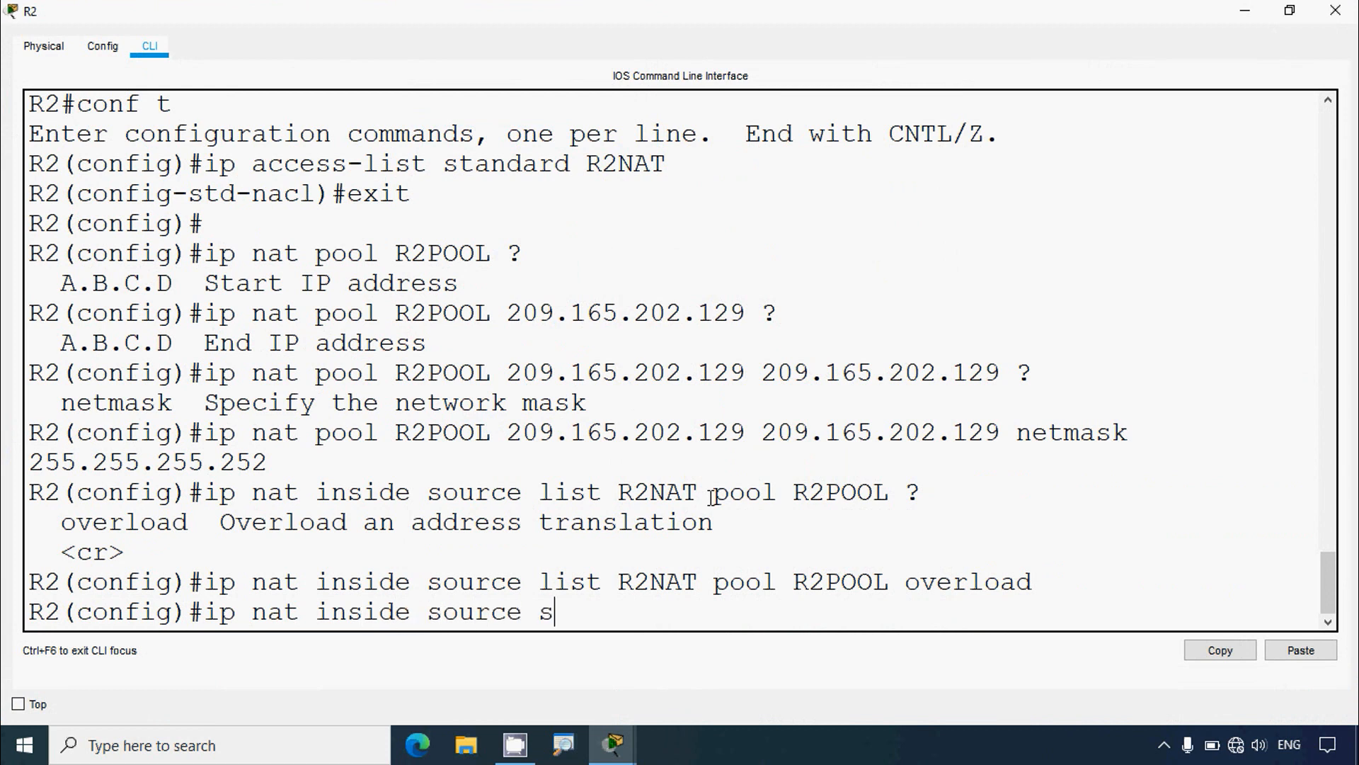
type("tatic 192.168.20.254")
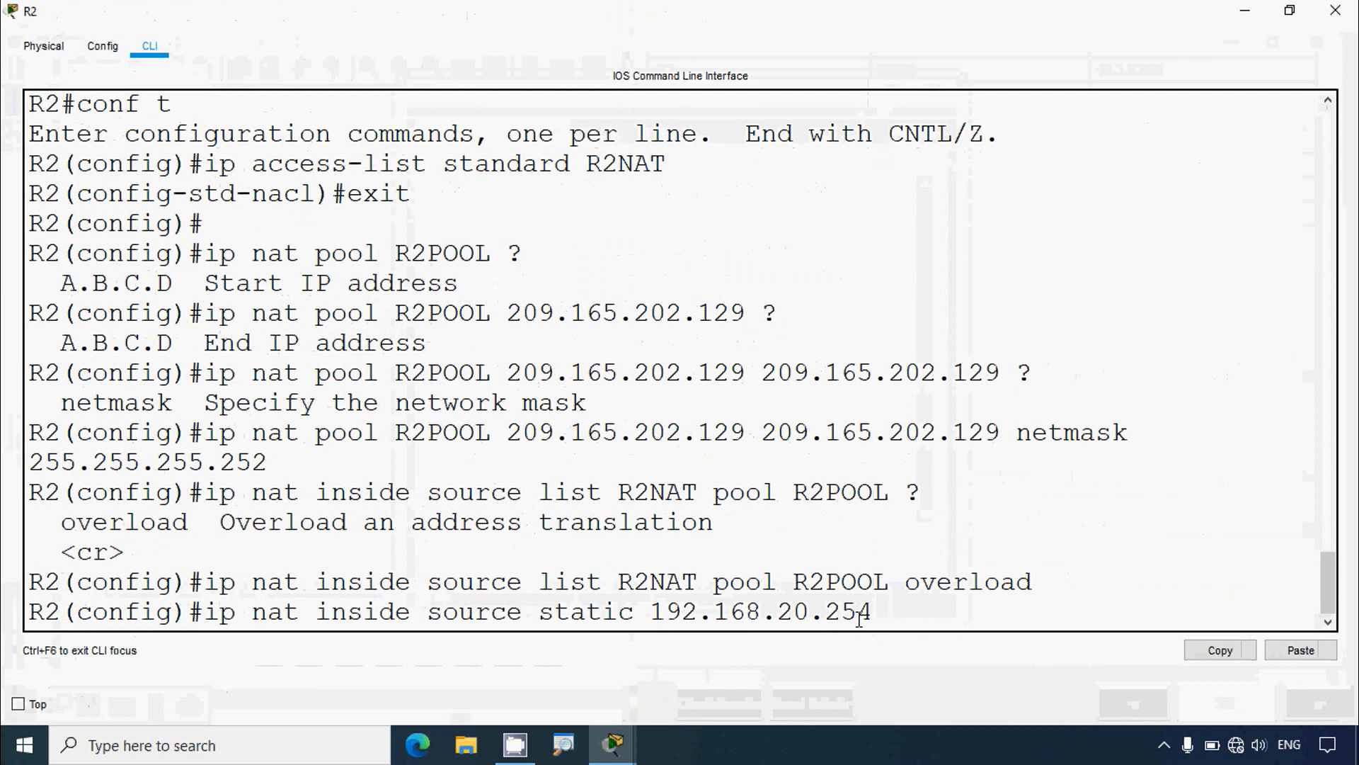
type("?")
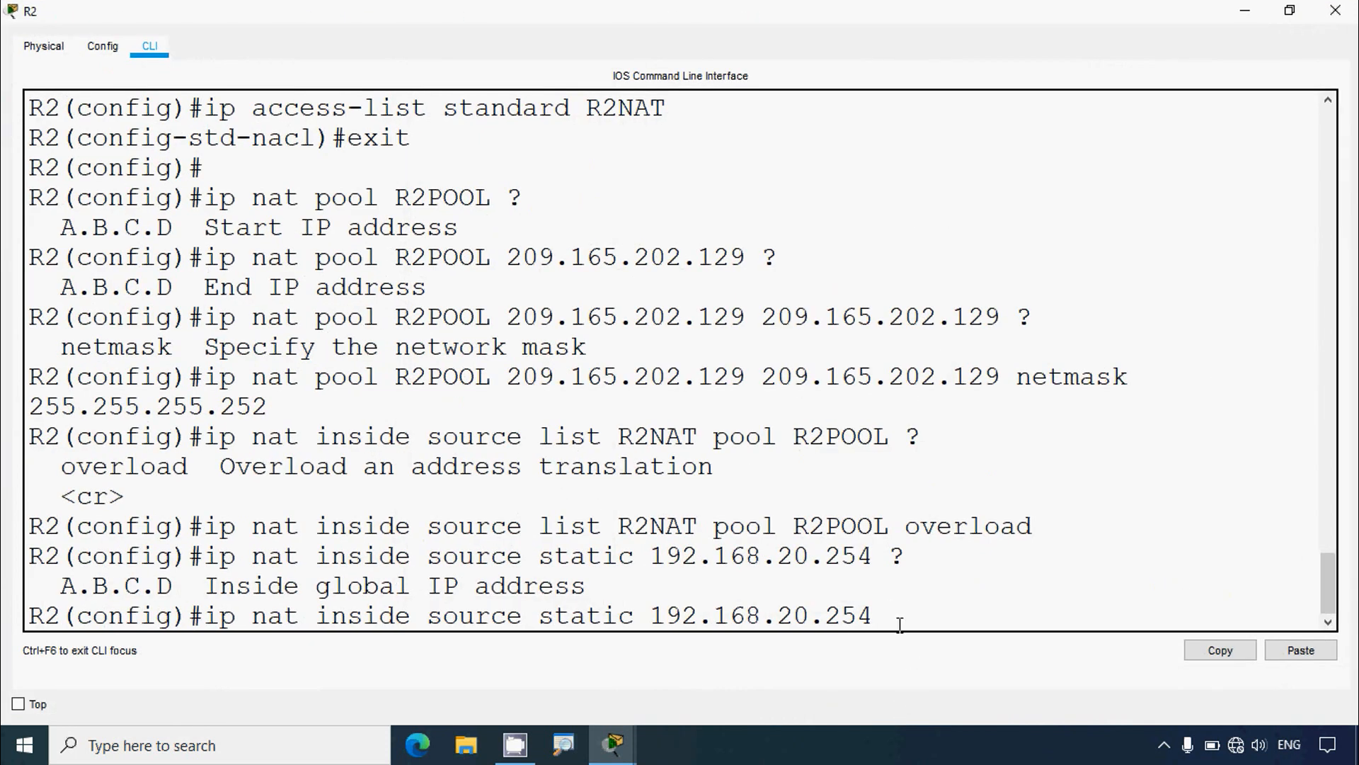
type("209.165.202.128")
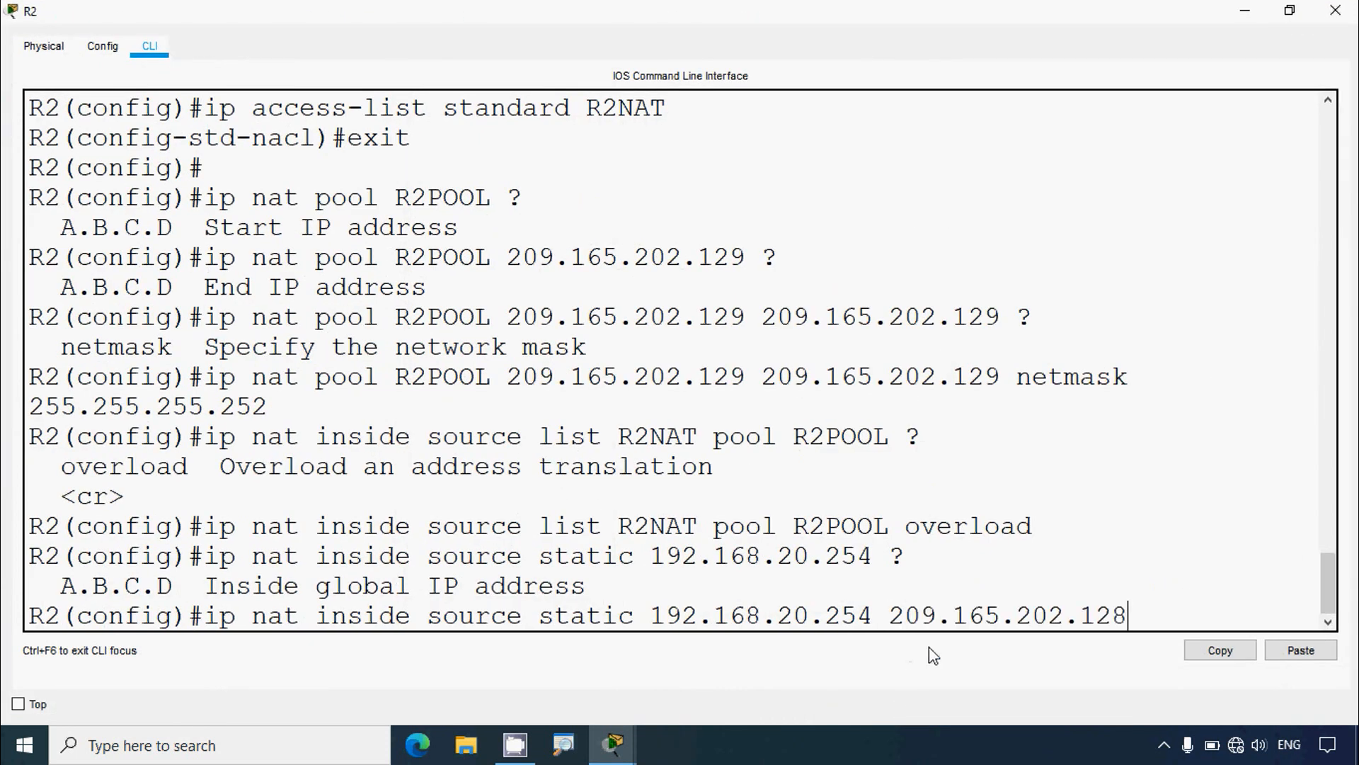
type("30")
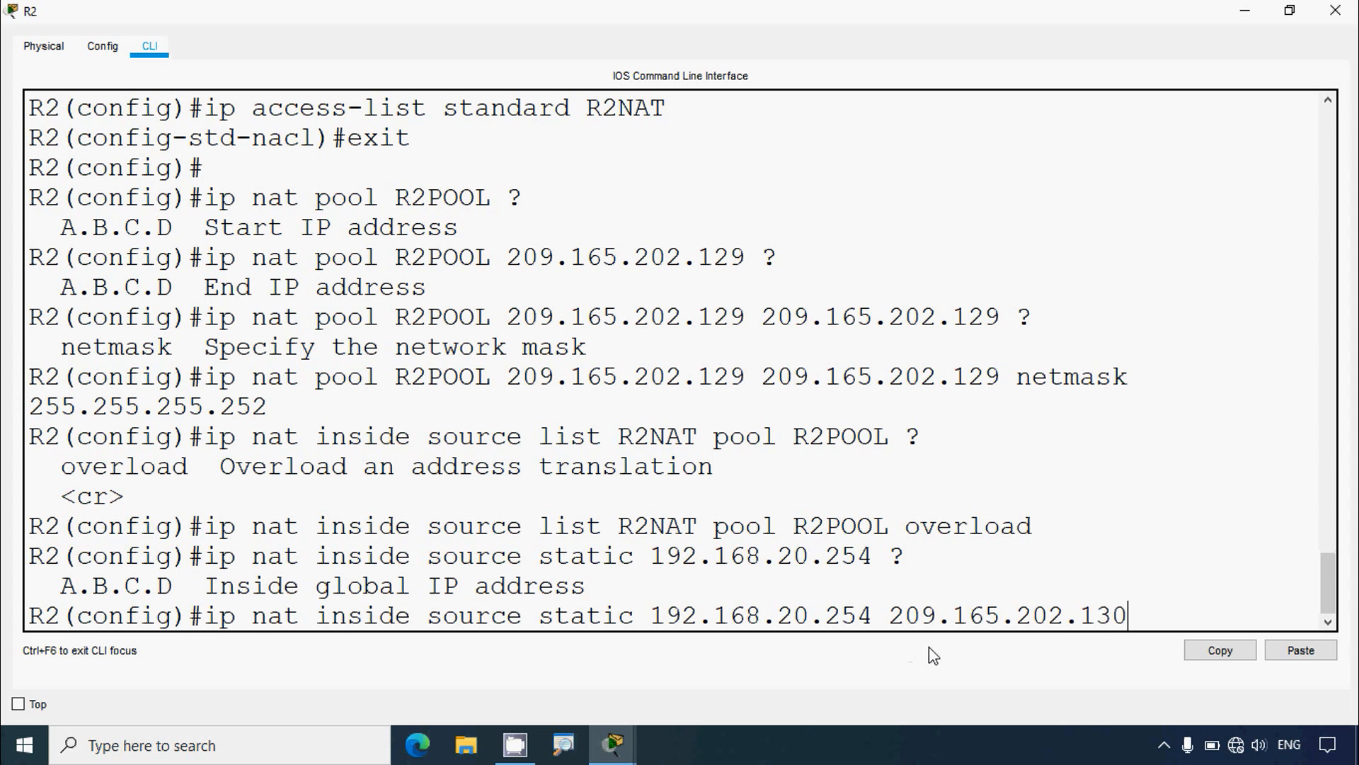
key("enter")
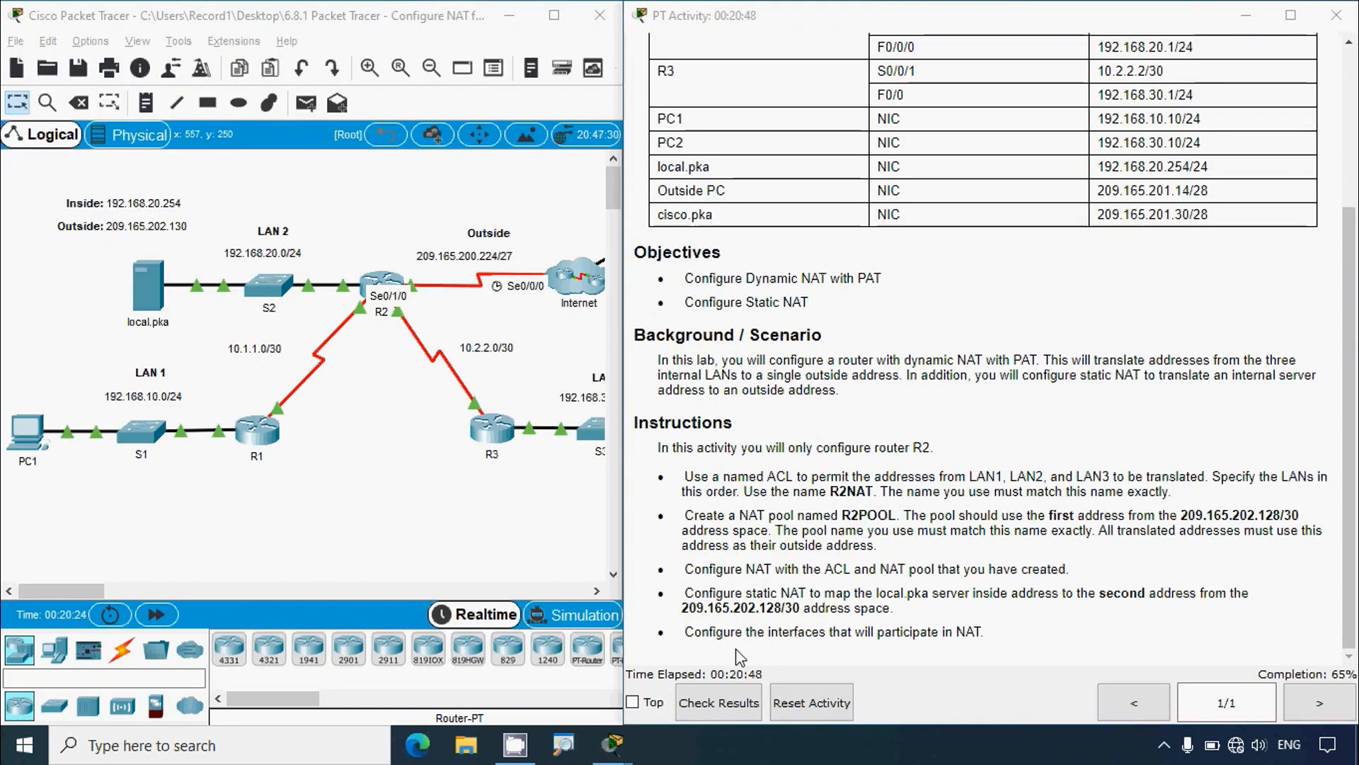
mouse_move(761, 654)
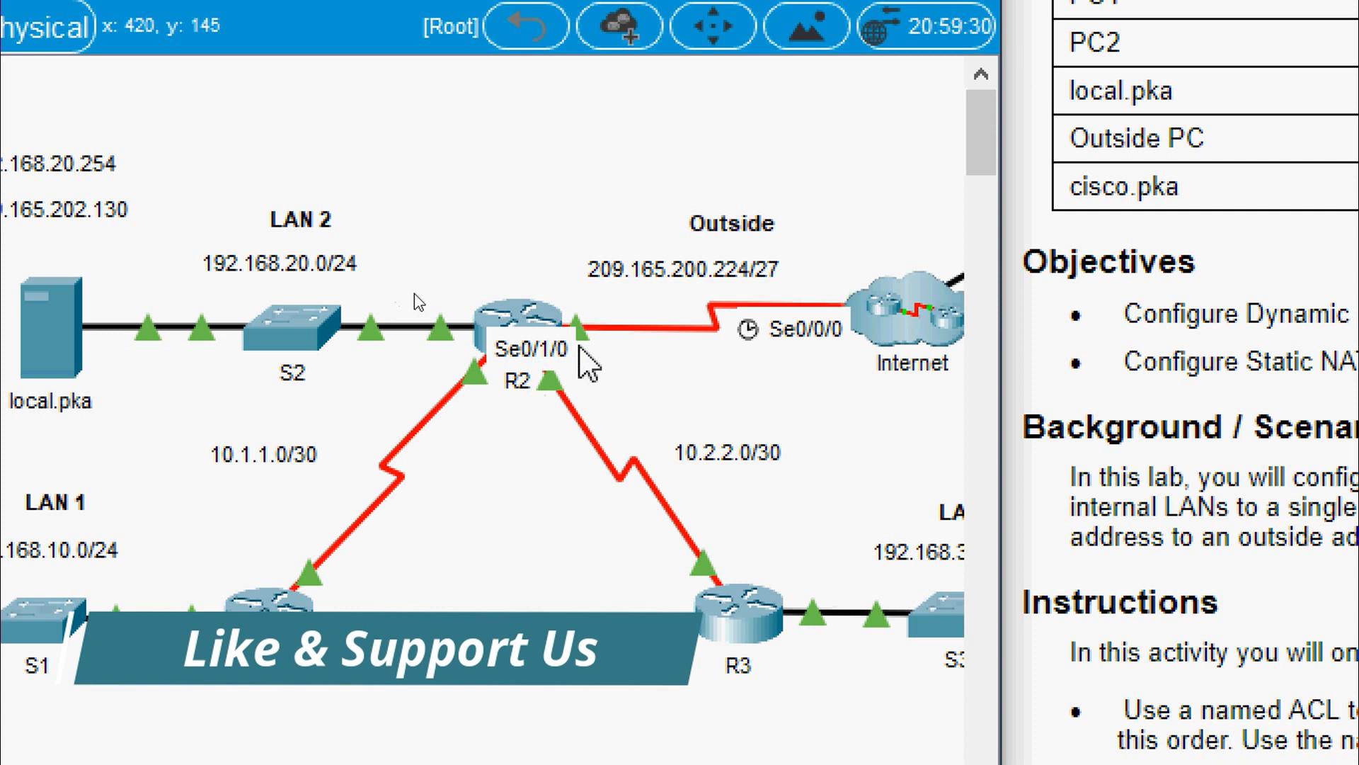
mouse_move(641, 364)
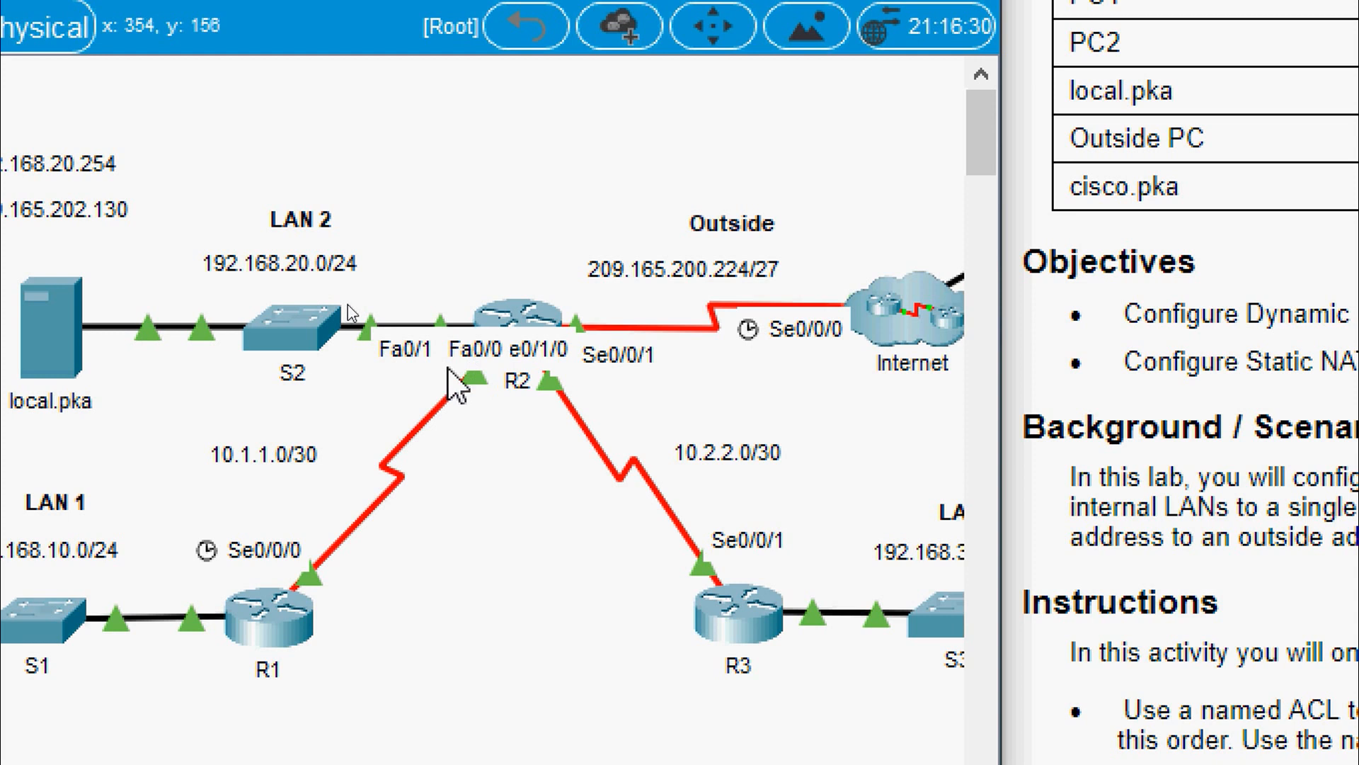
mouse_move(499, 495)
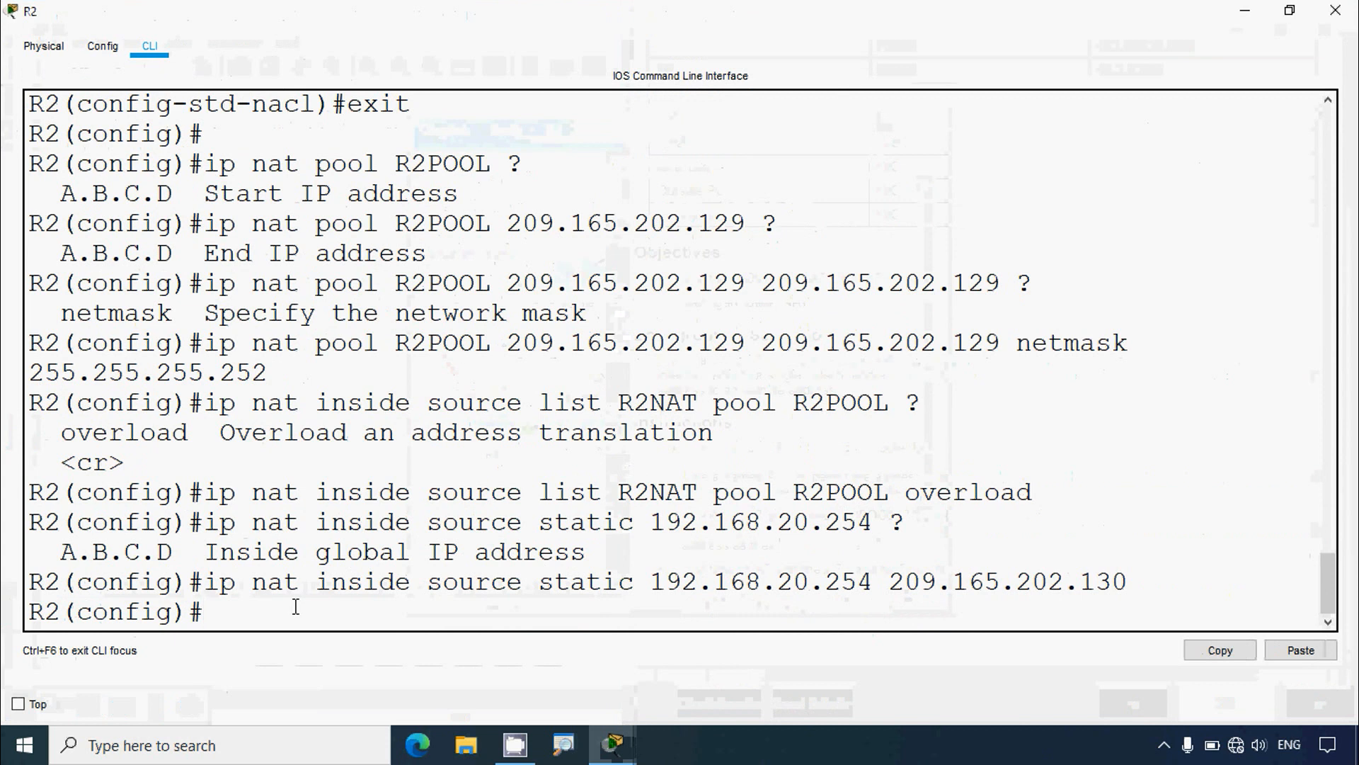
Mark interface Serial0/1/0 as NAT outside
type("interface")
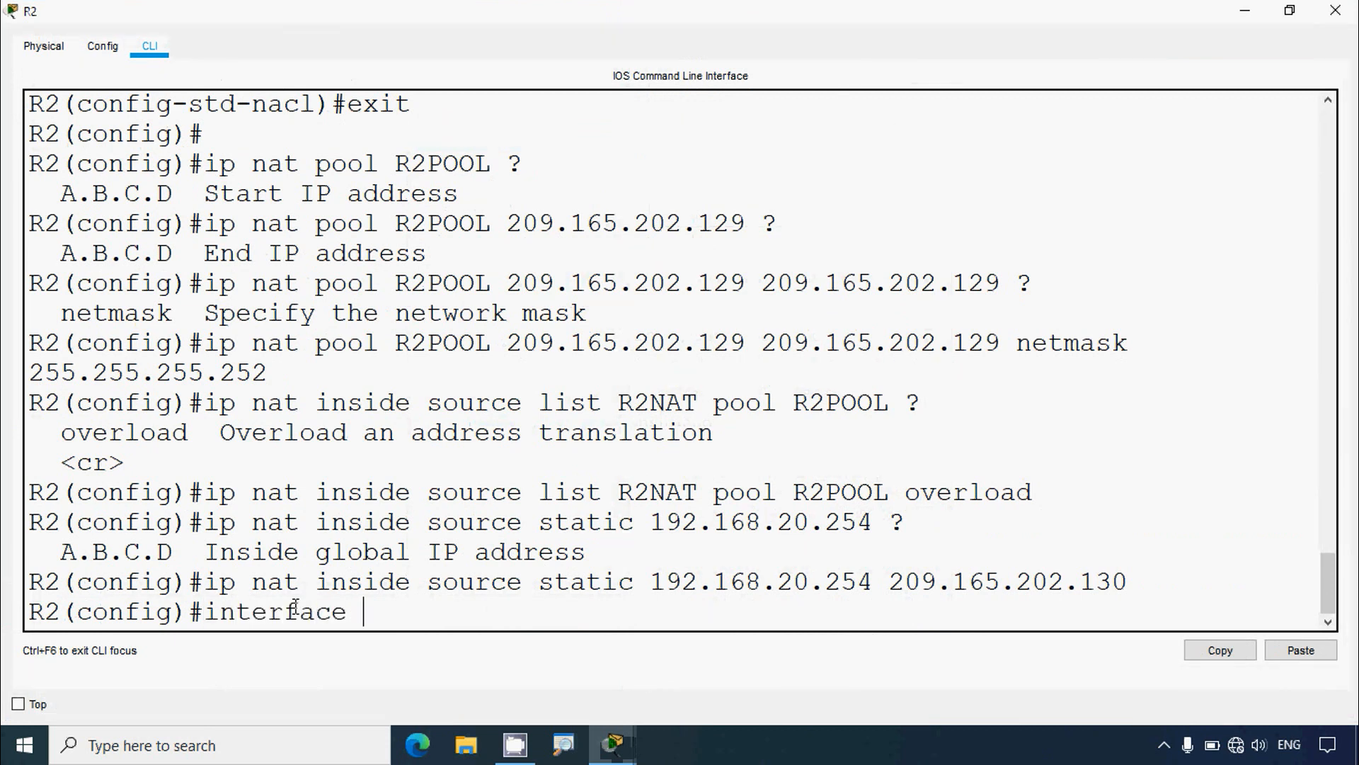
type("serial 0/")
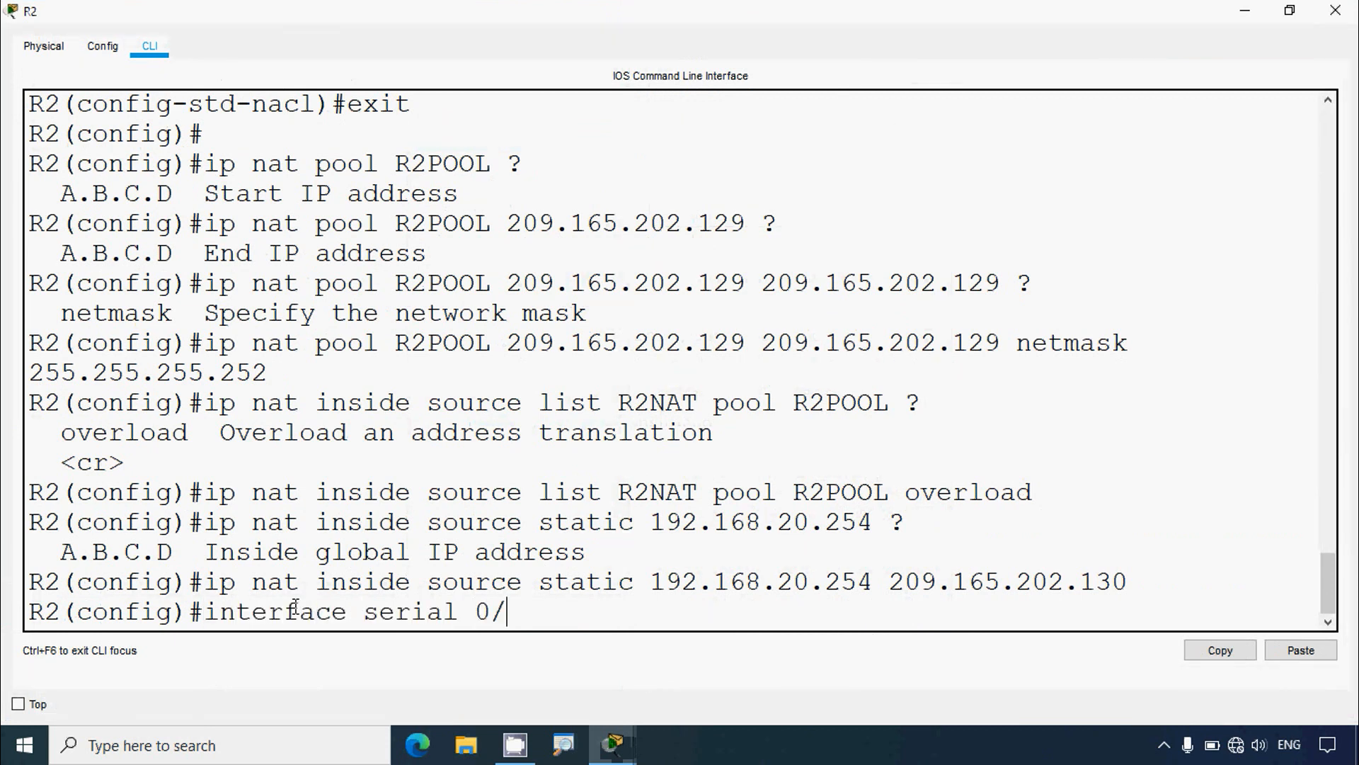
type("1/0")
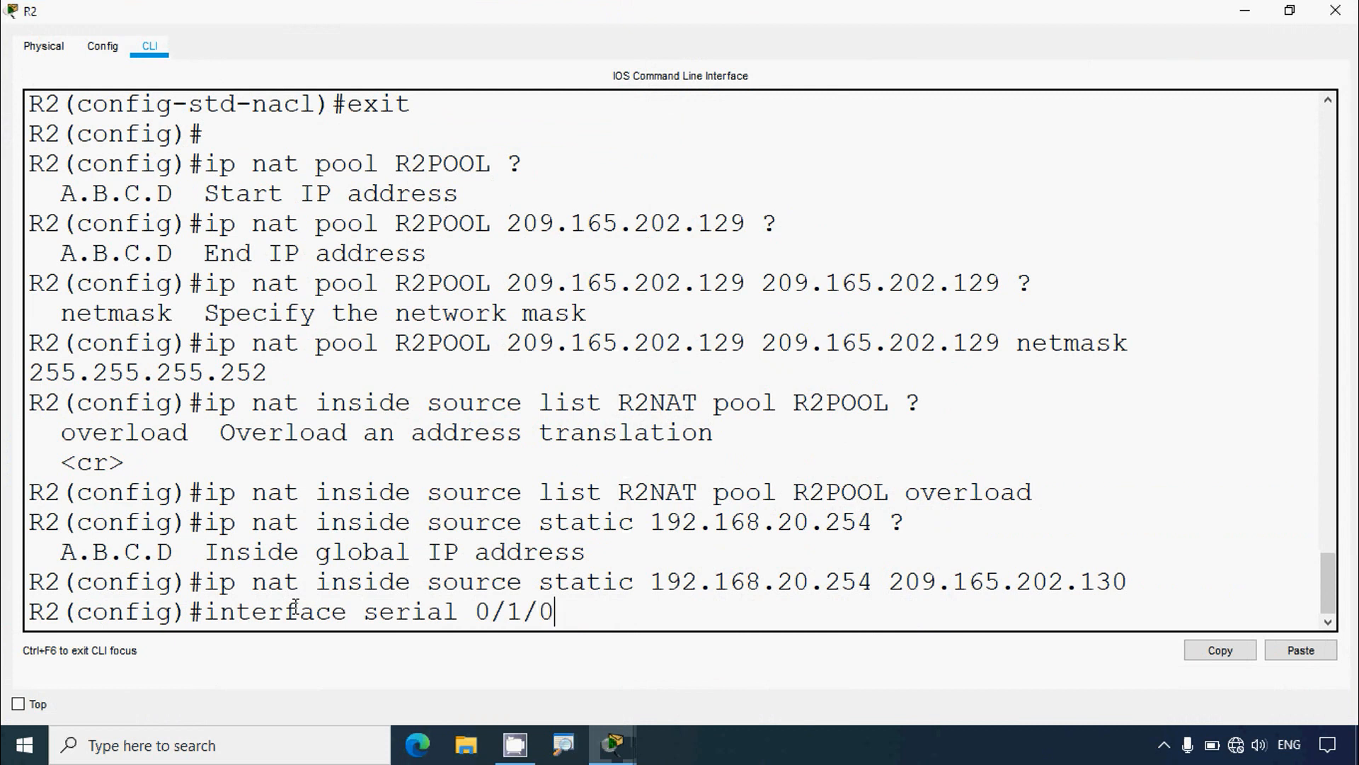
type("ip nat")
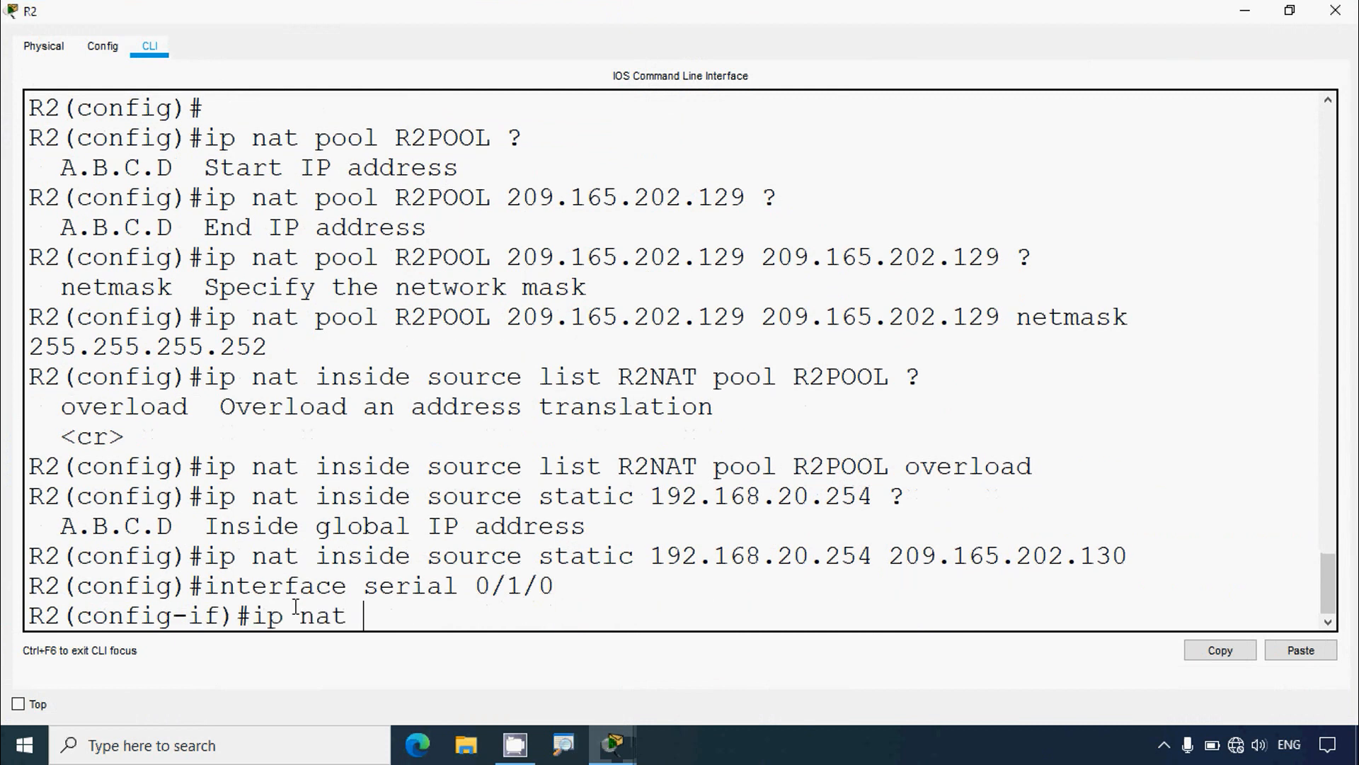
type("outside")
type("interface s")
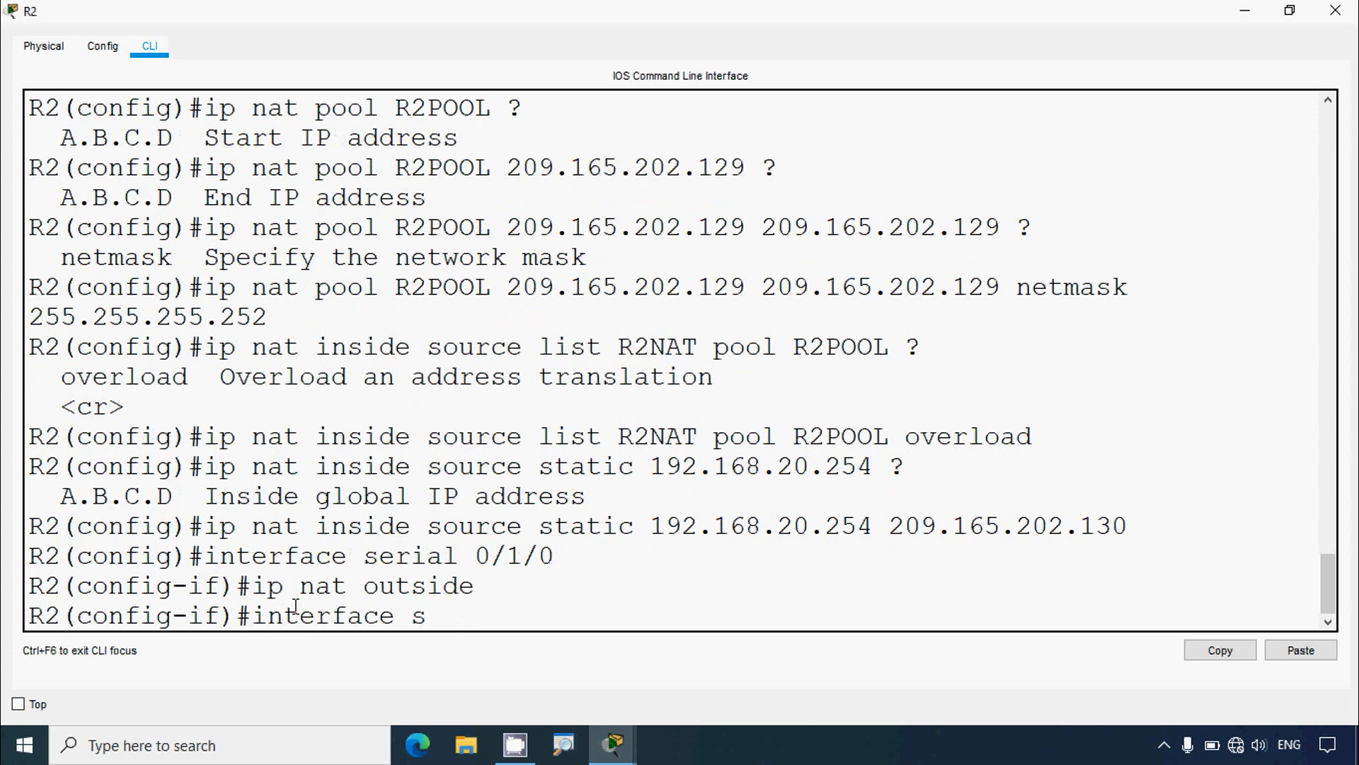
Mark Serial0/0/0, Serial0/0/1 and Fa0/0 as NAT inside
type("erial 0/0/0")
type("ip nat")
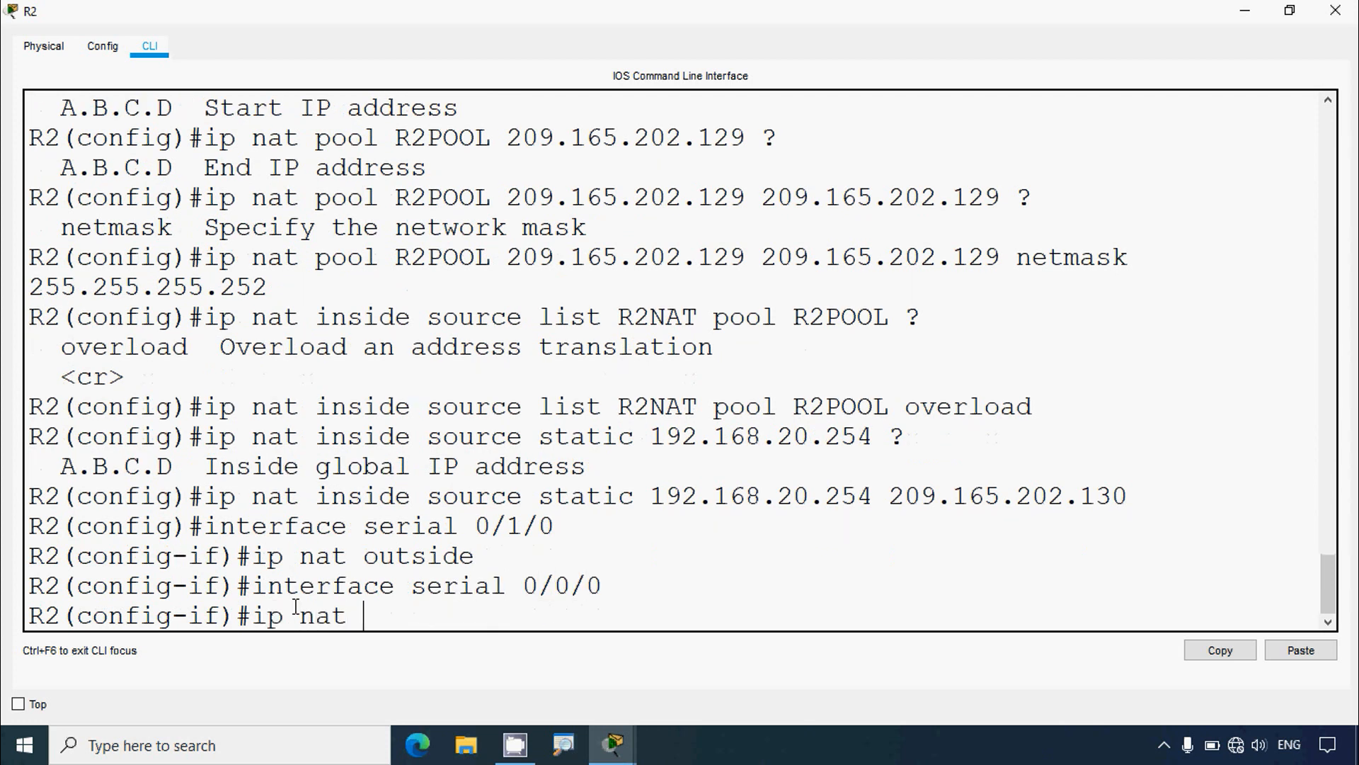
type("inside")
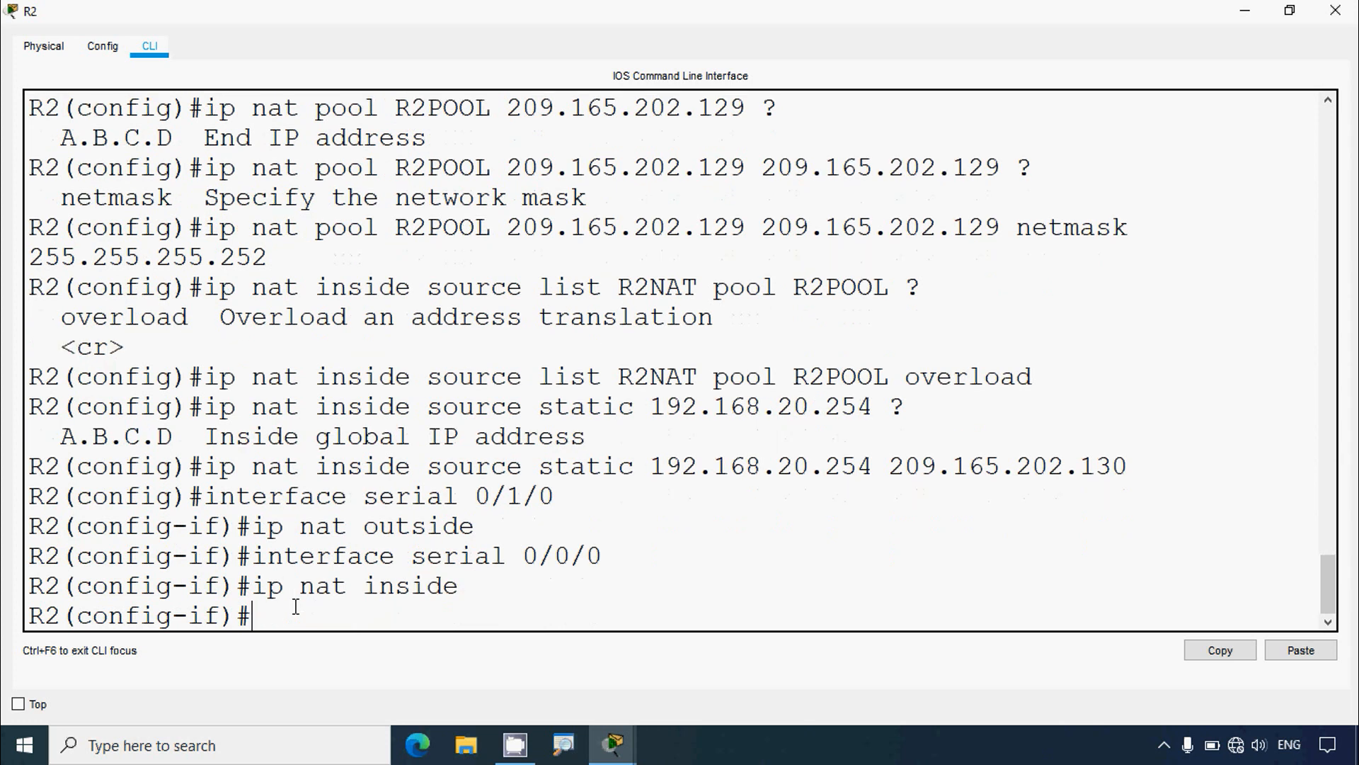
type("interface")
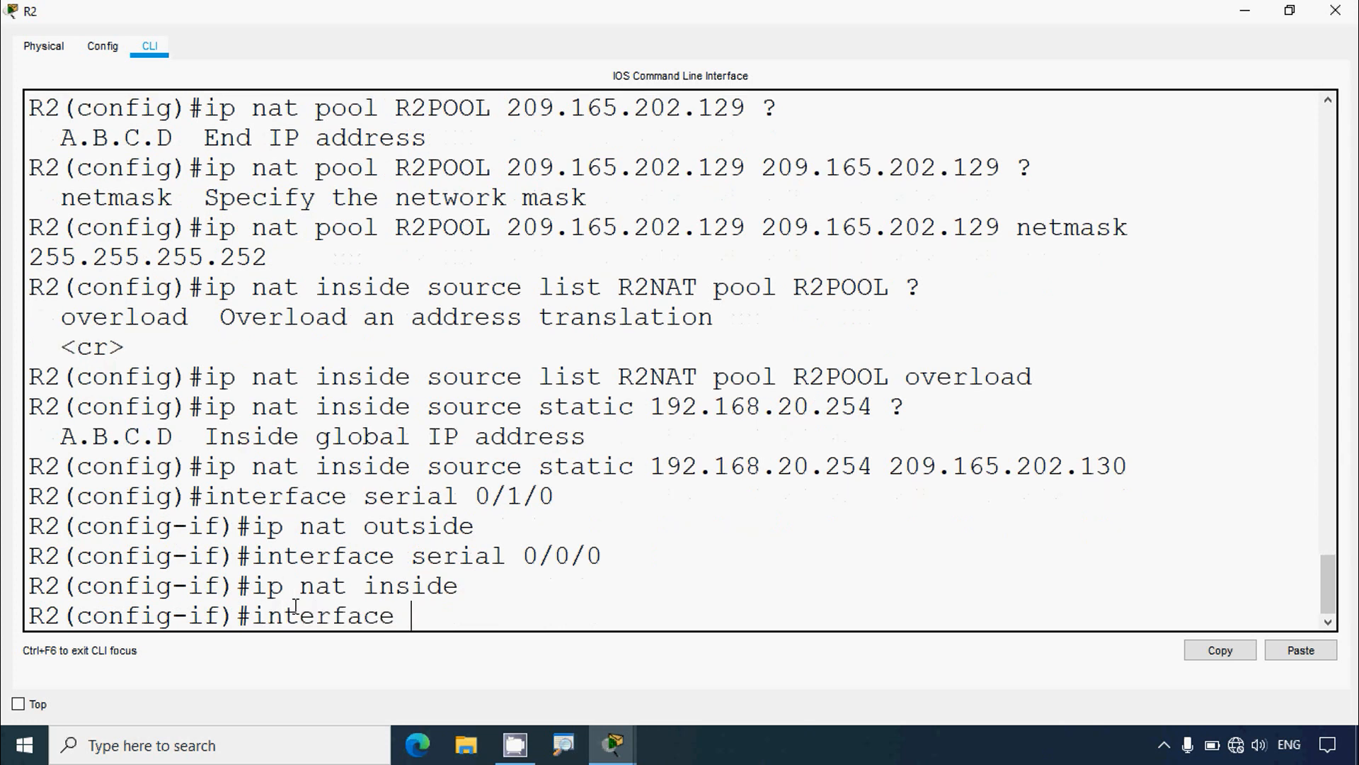
type("serial 0/0/1")
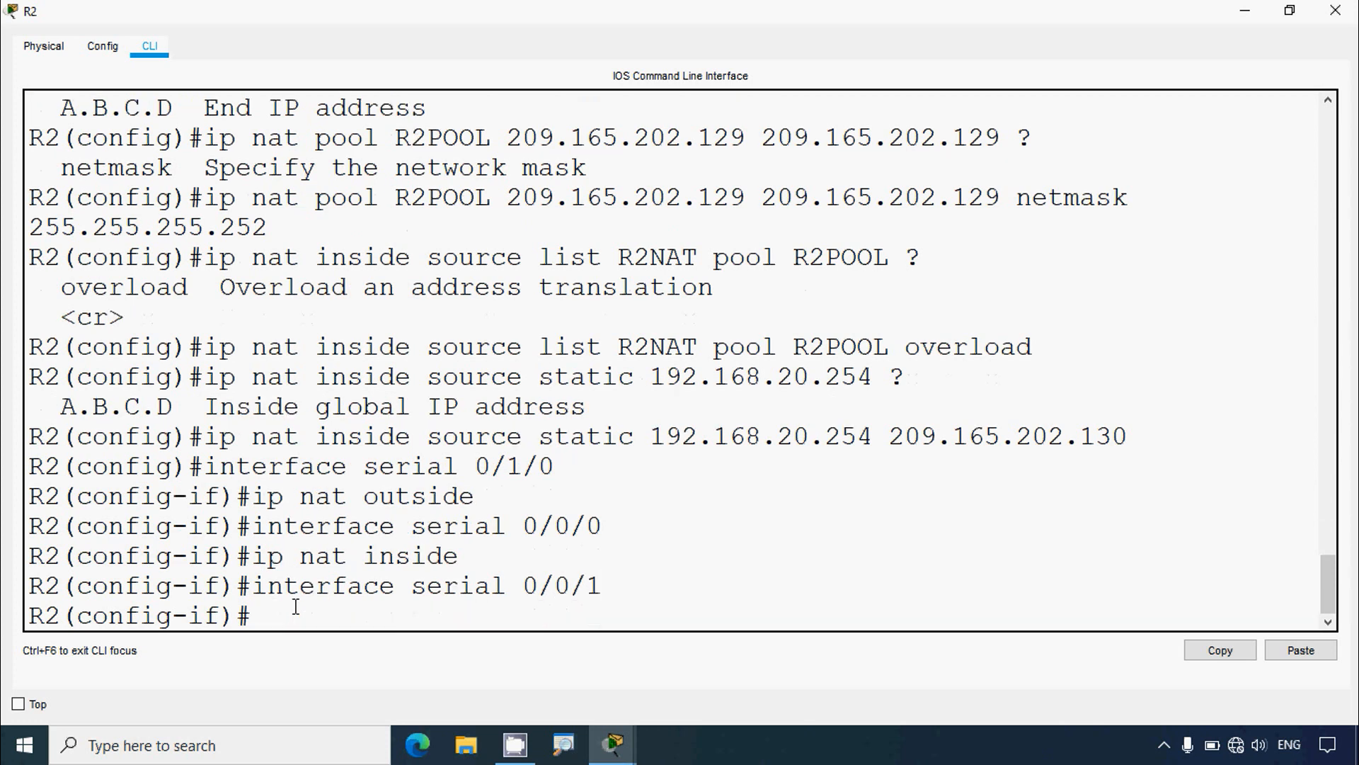
type("ip nat inside")
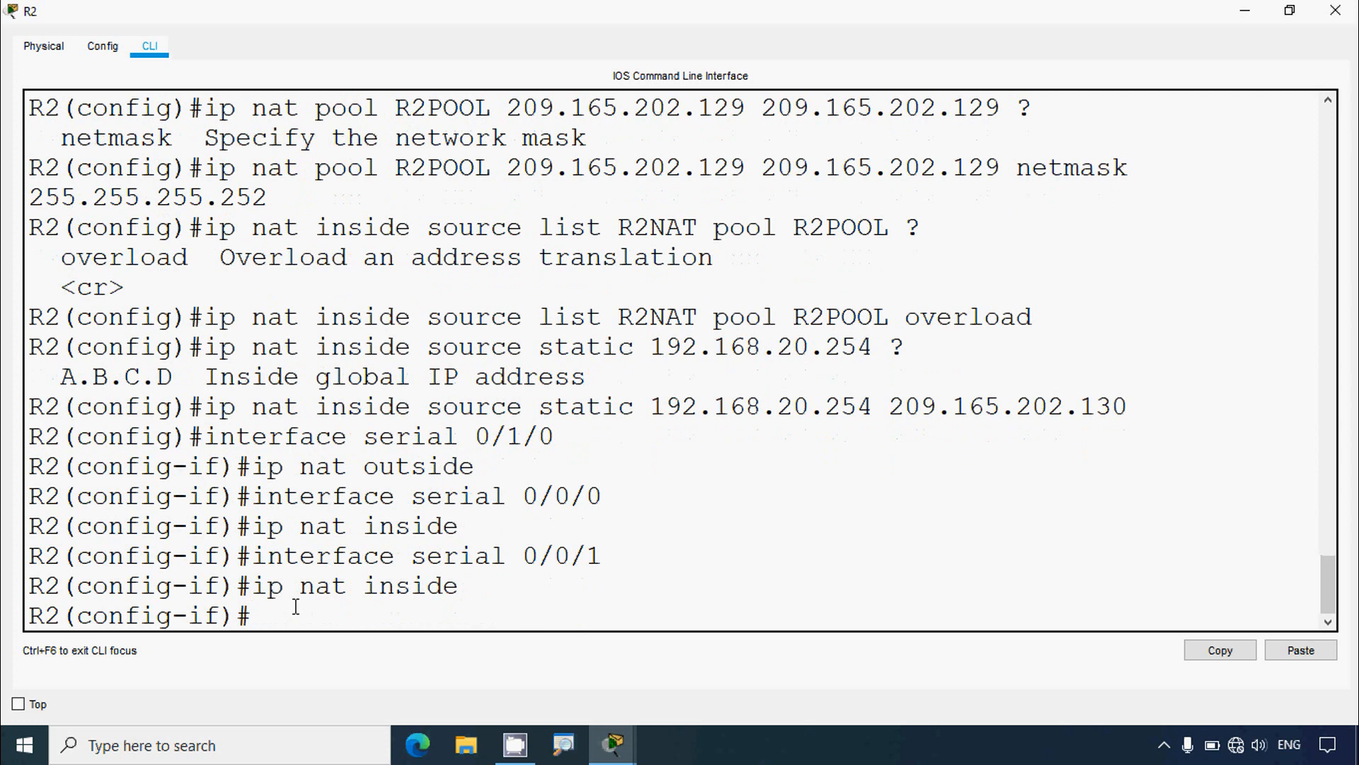
type("interface fa0/0")
type("ip")
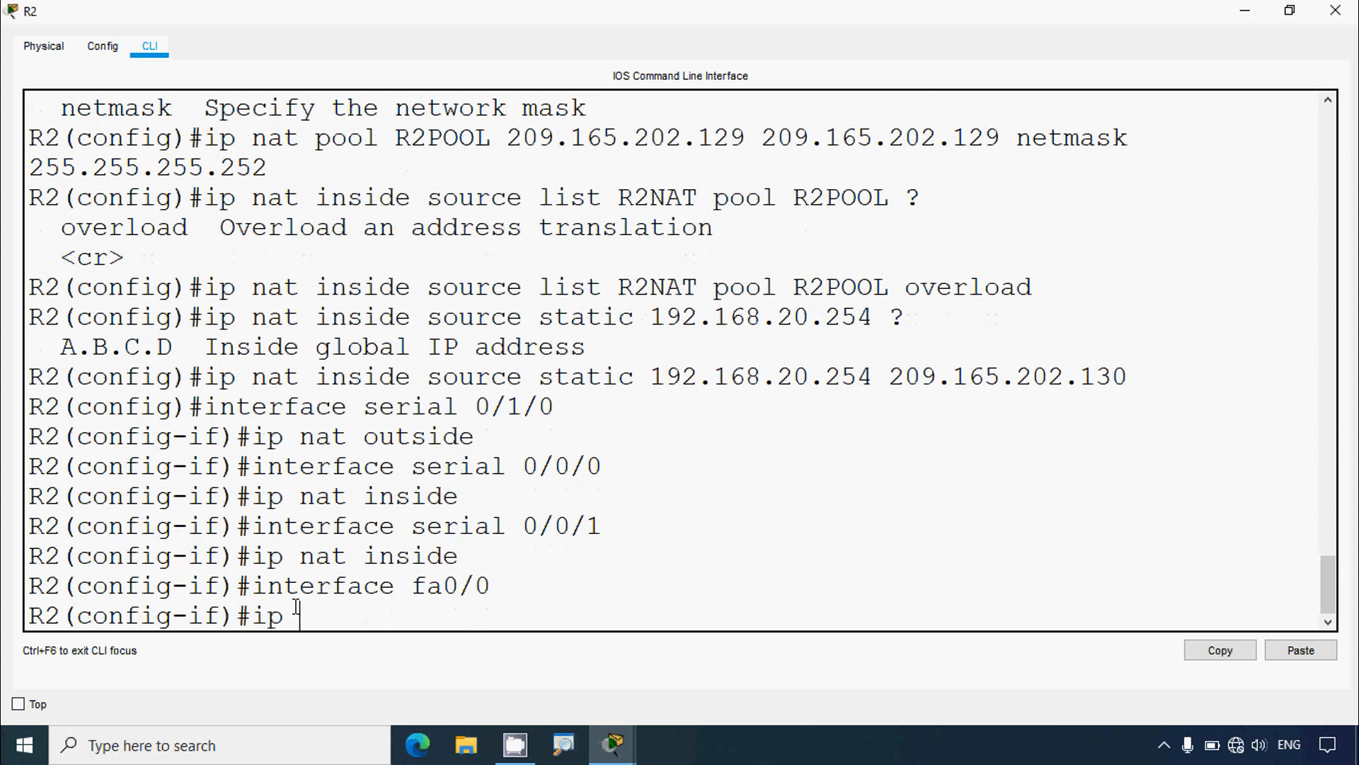
type("nat inside")
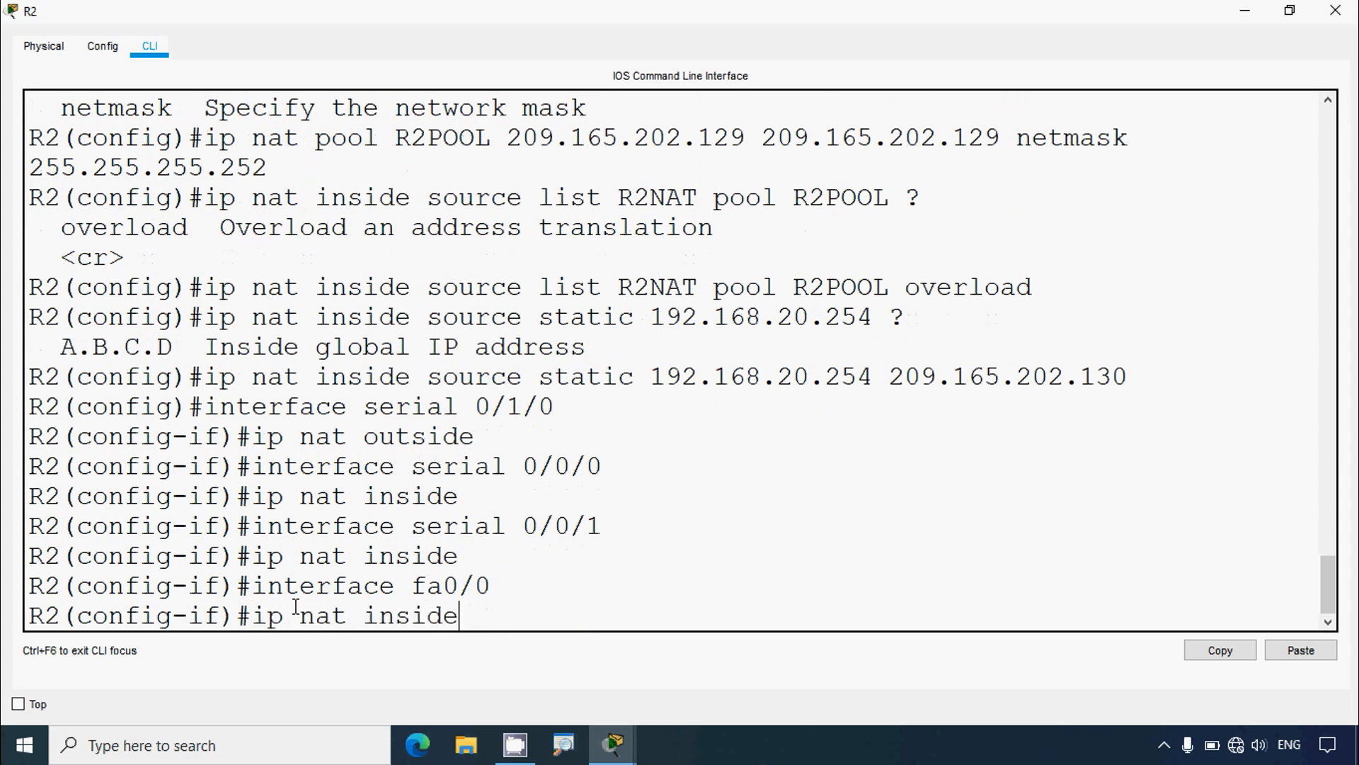
key("enter")
type("copy run start")
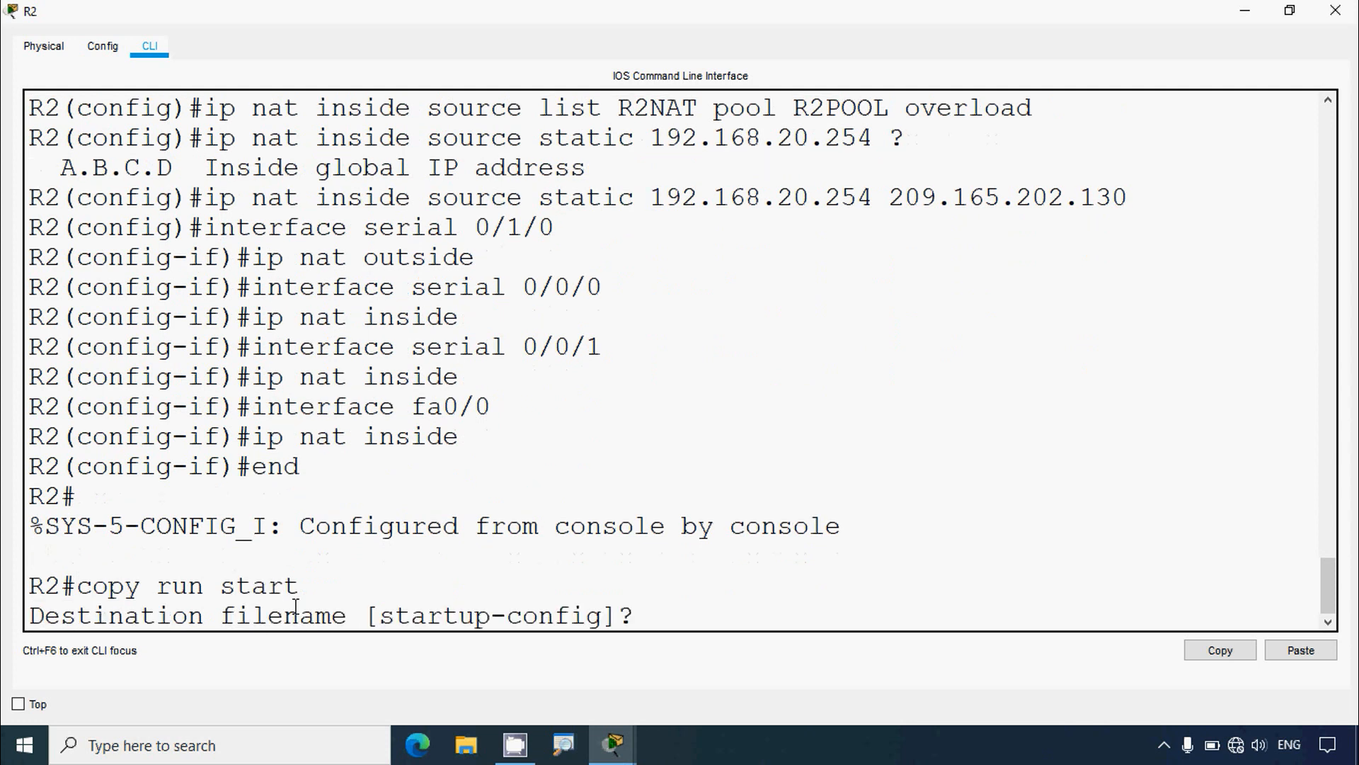
Confirm startup-config as the destination for saving R2's running configuration
key("enter")
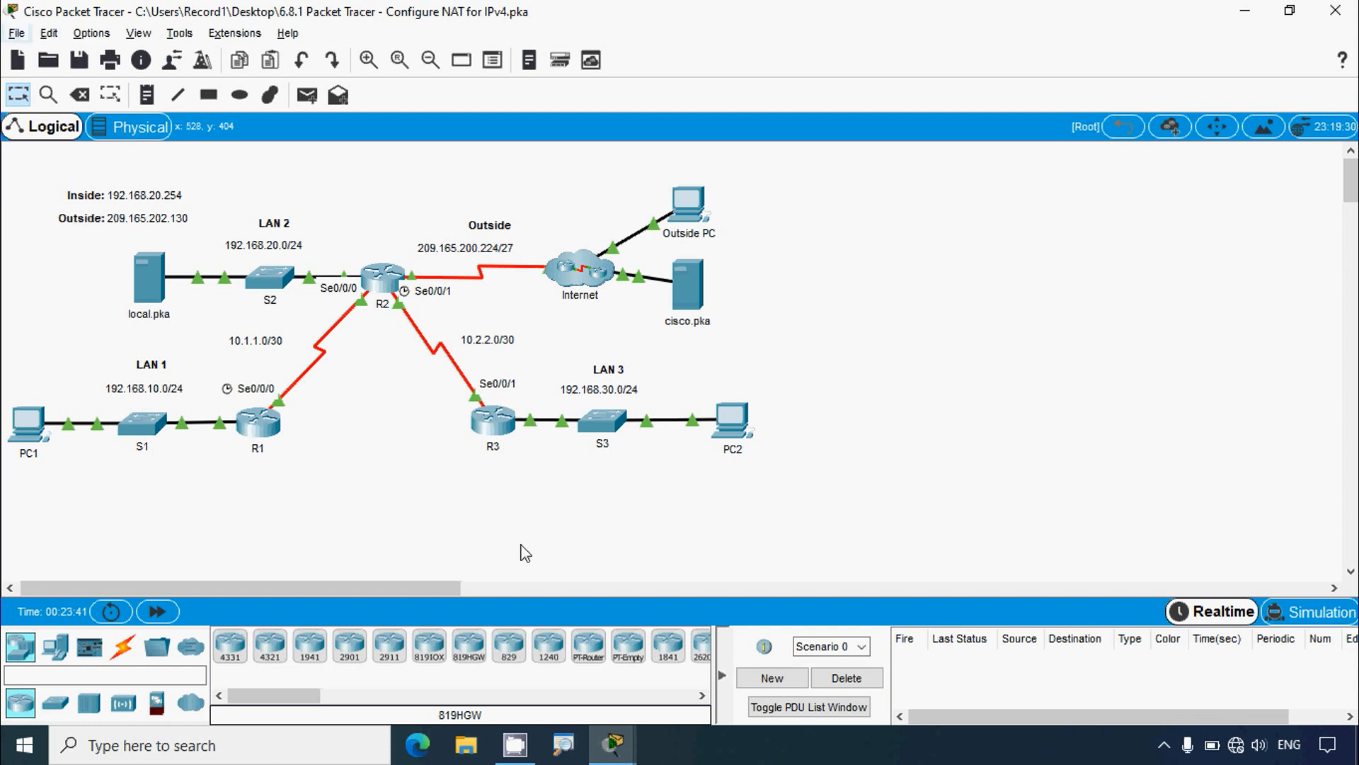
mouse_move(665, 355)
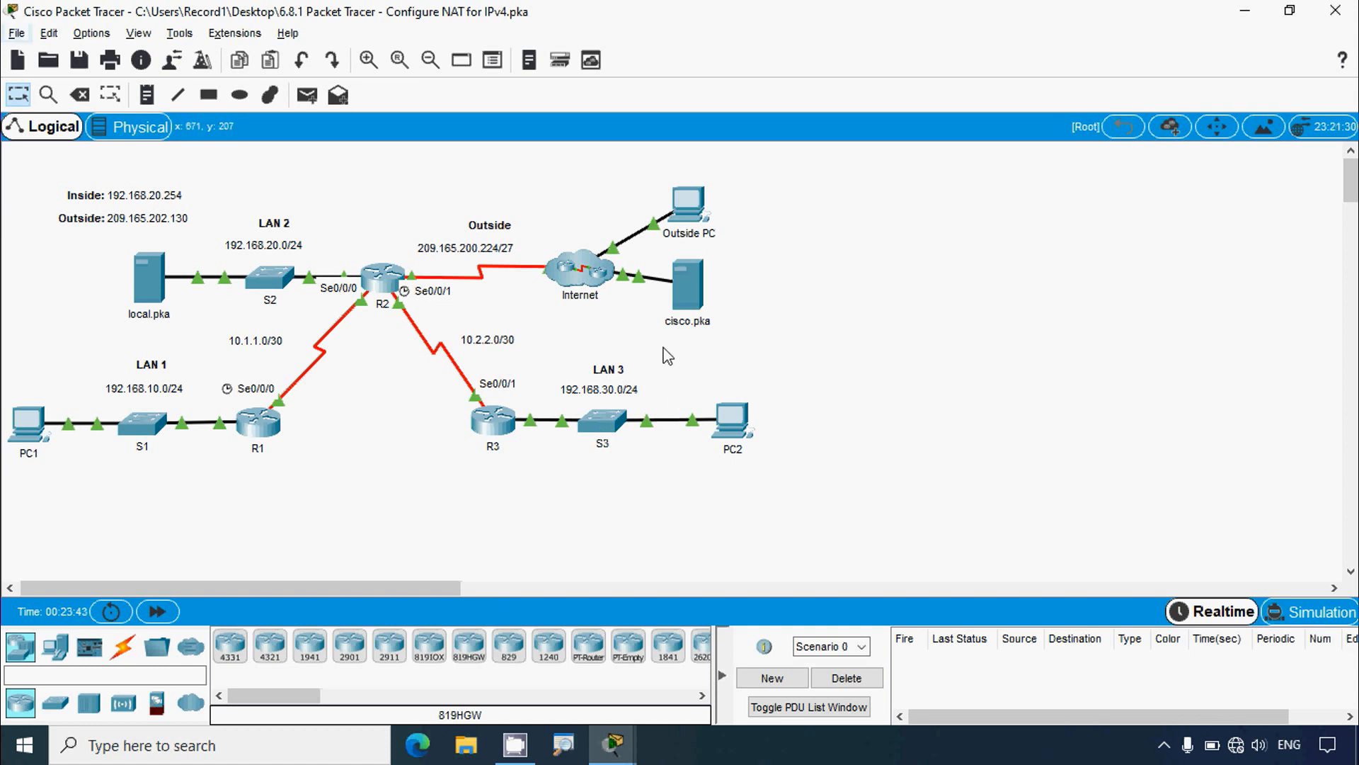
mouse_move(694, 334)
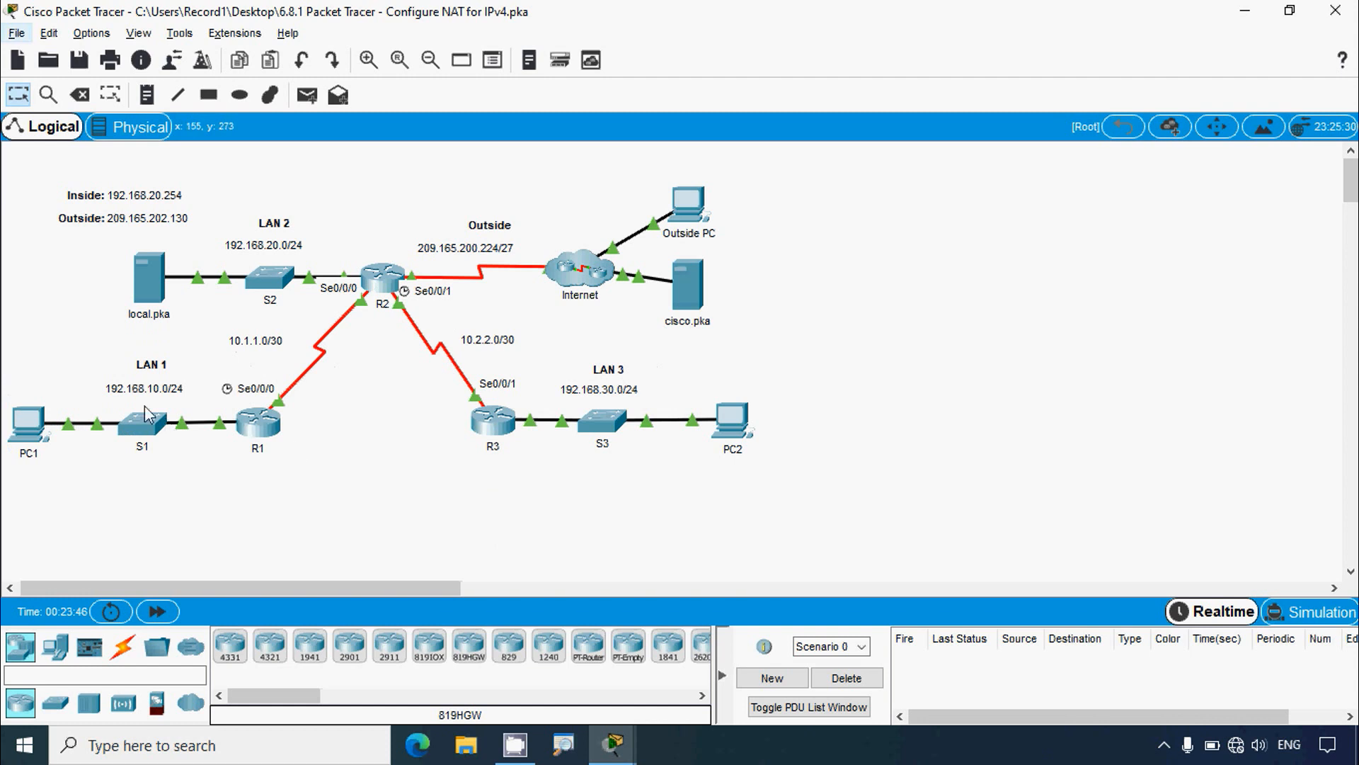
mouse_move(633, 432)
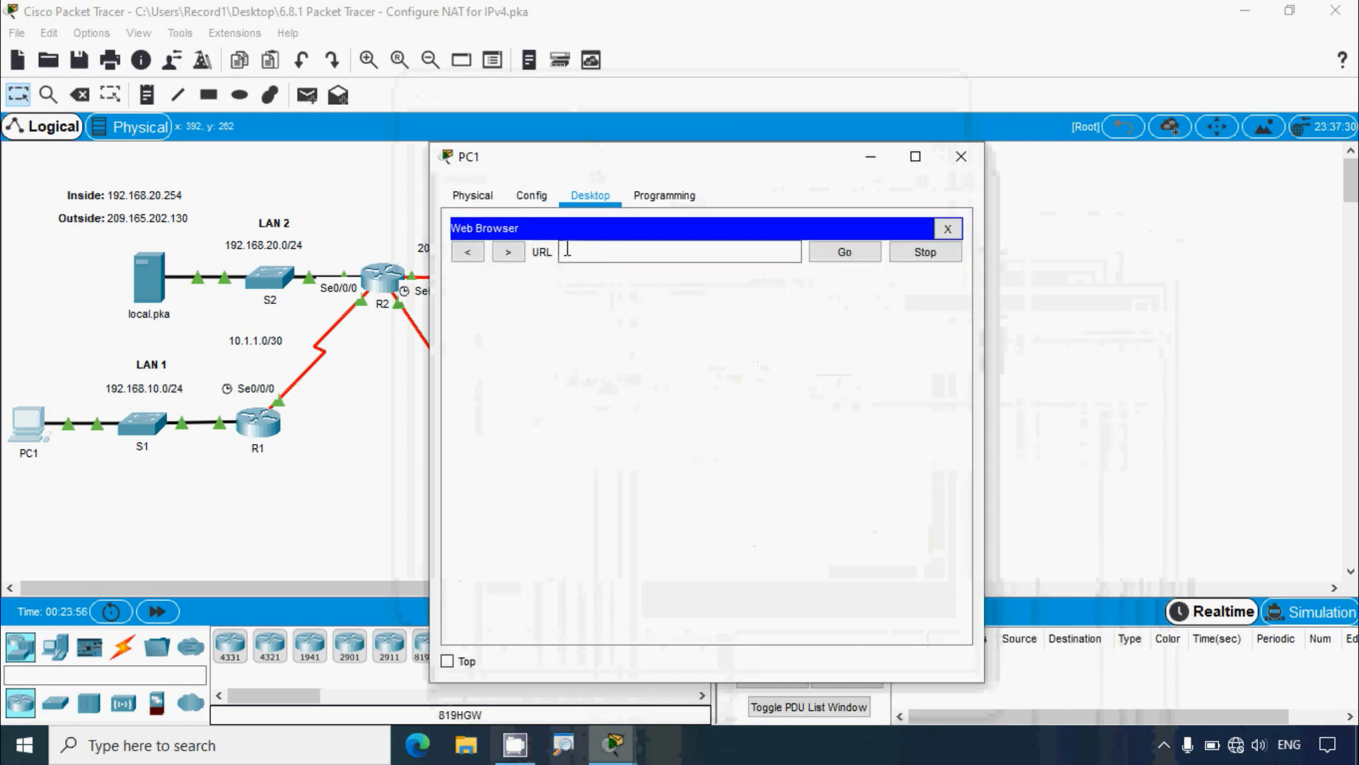
Load cisco.pka in PC1's web browser successfully, then close PC1's window
type("cisco.p")
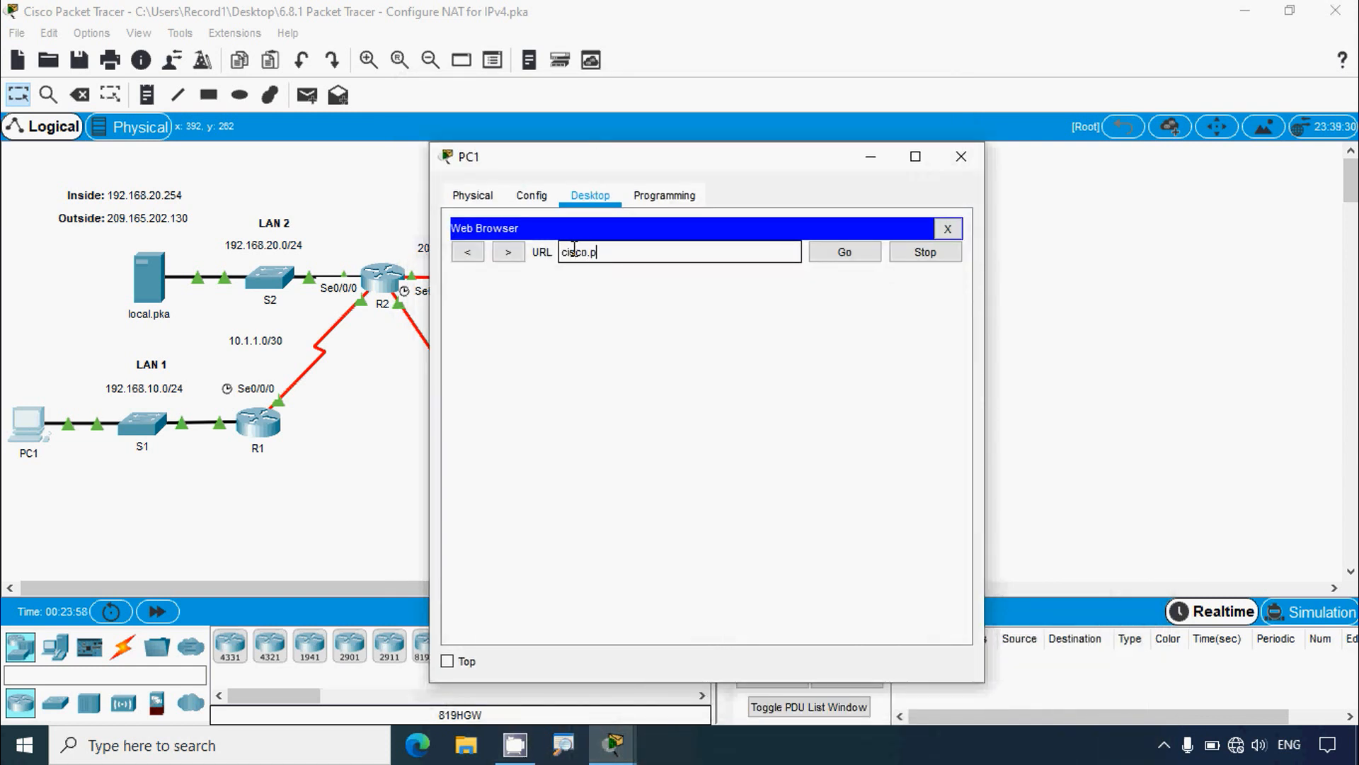
left_click(842, 251)
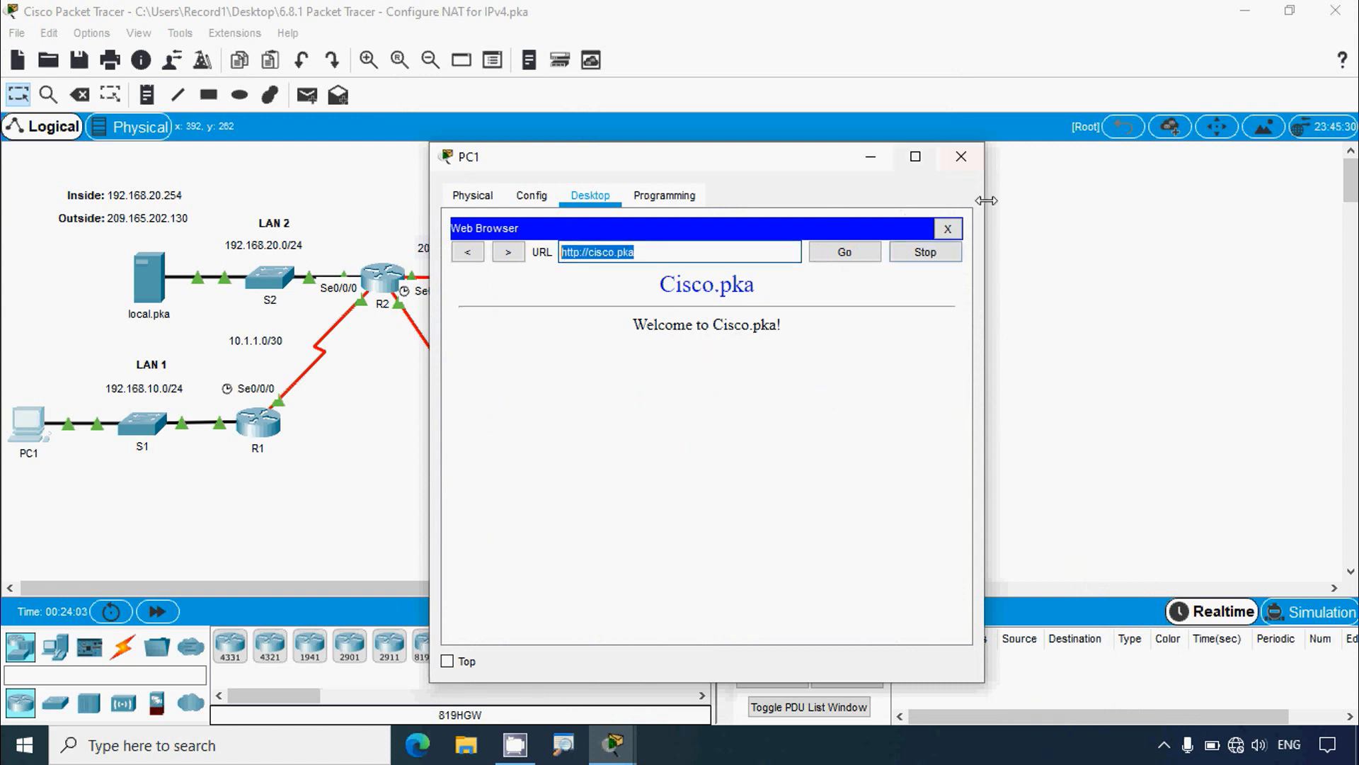
left_click(960, 157)
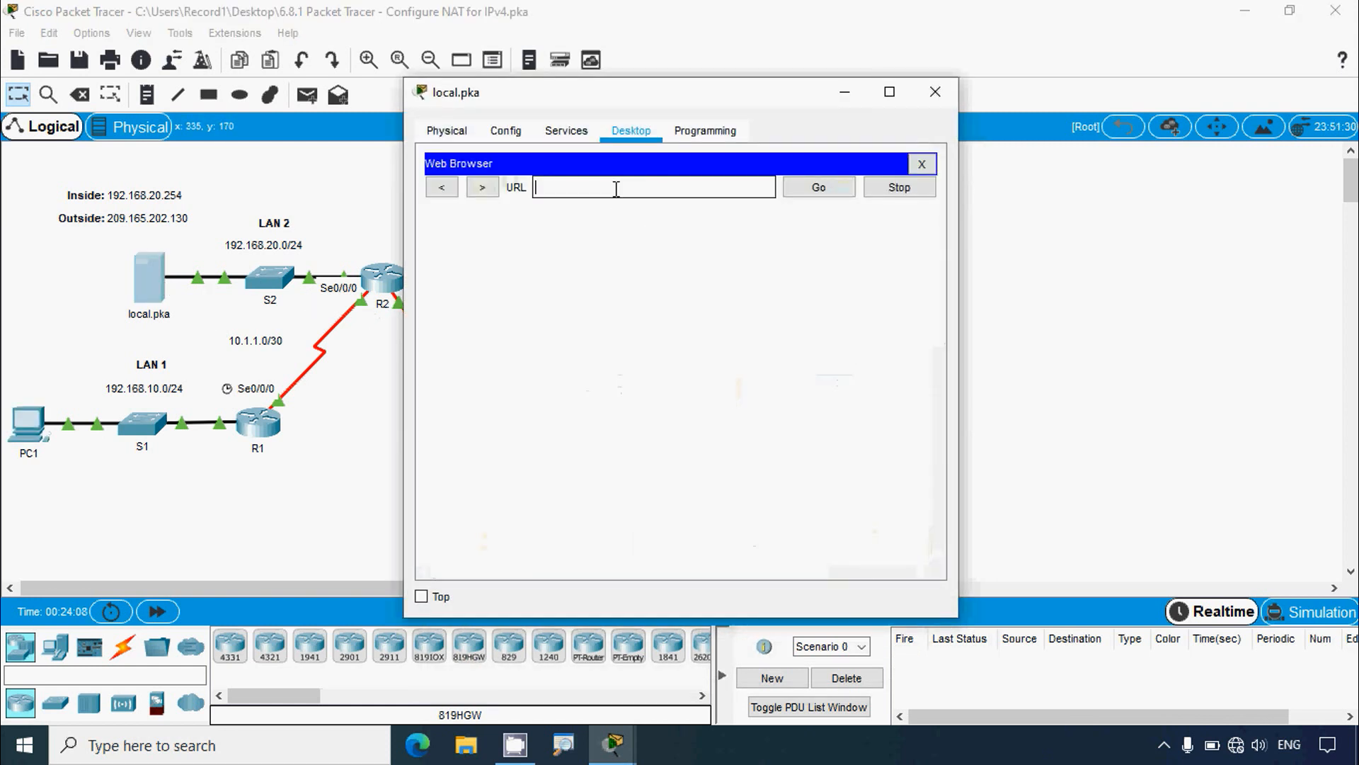
type("http://cisco.pka")
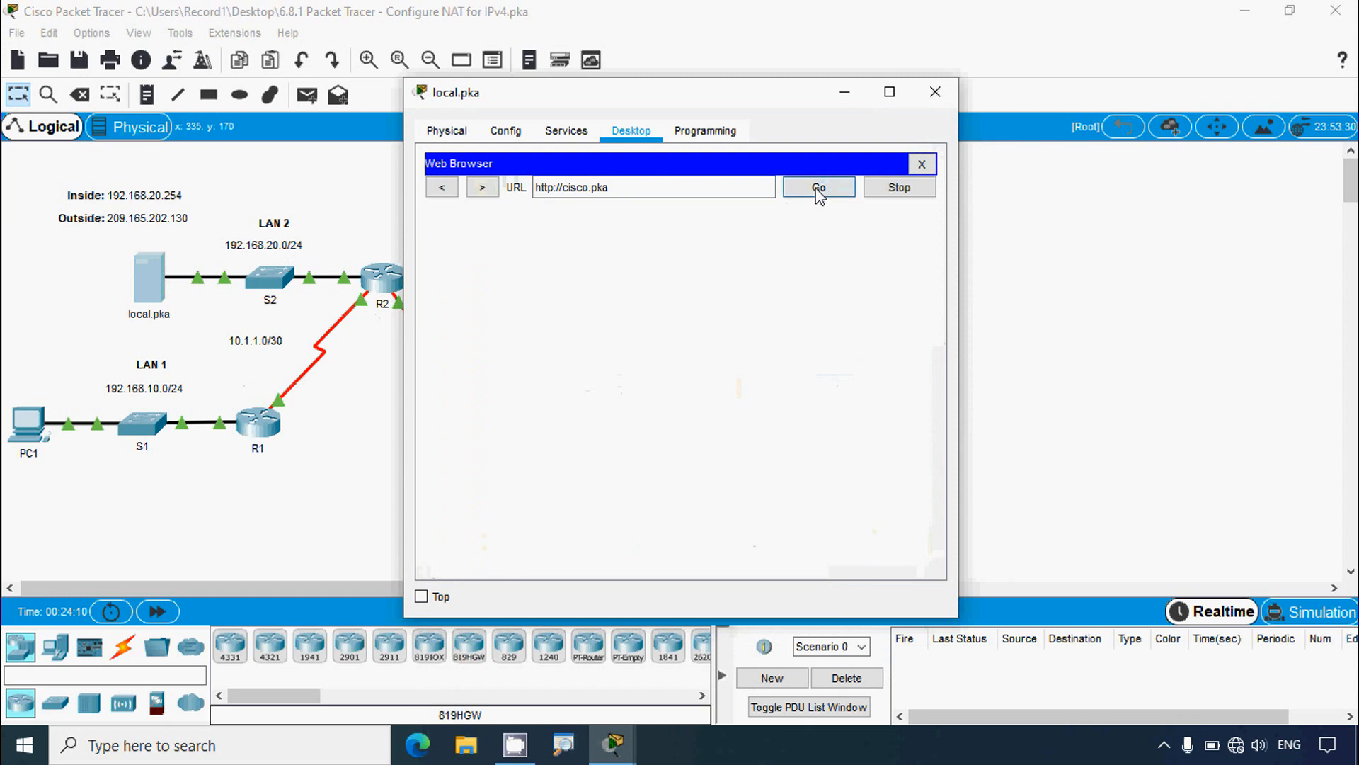
left_click(934, 92)
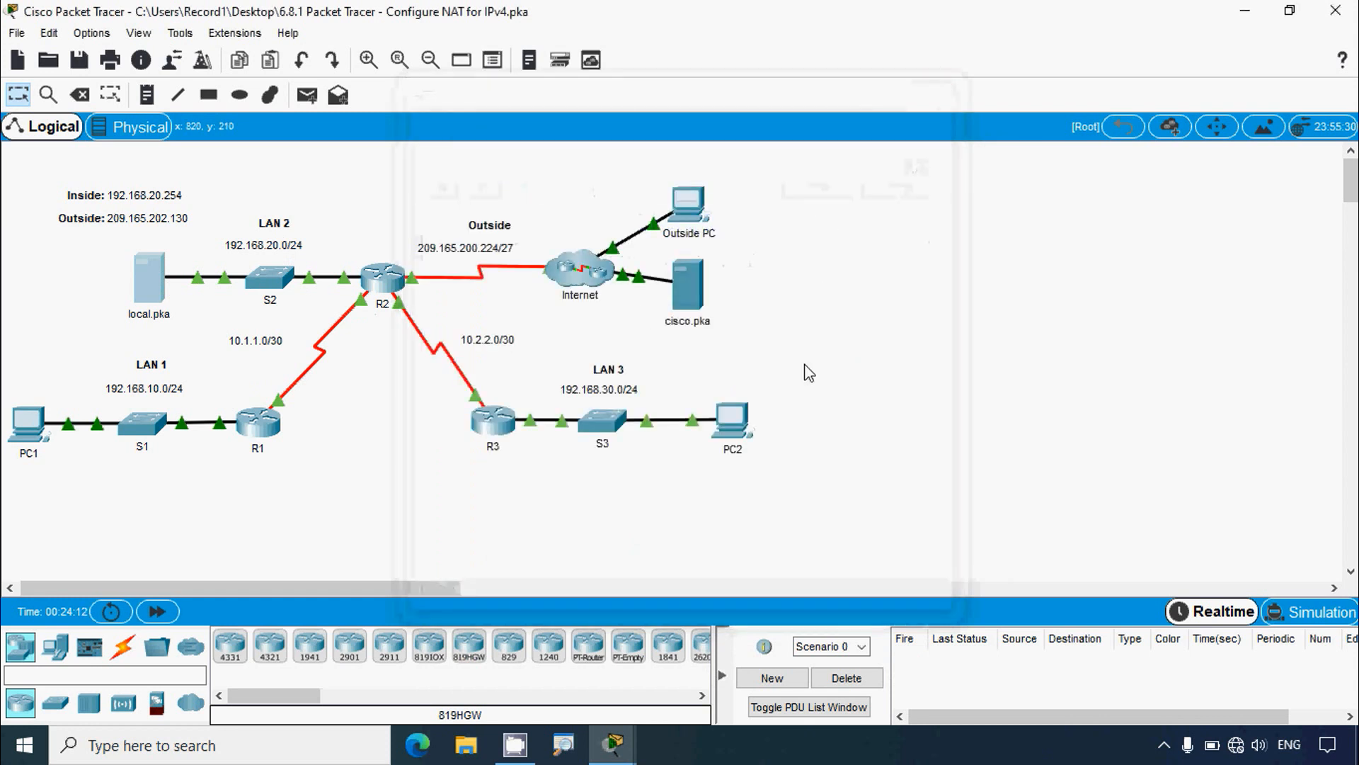
double_click(732, 420)
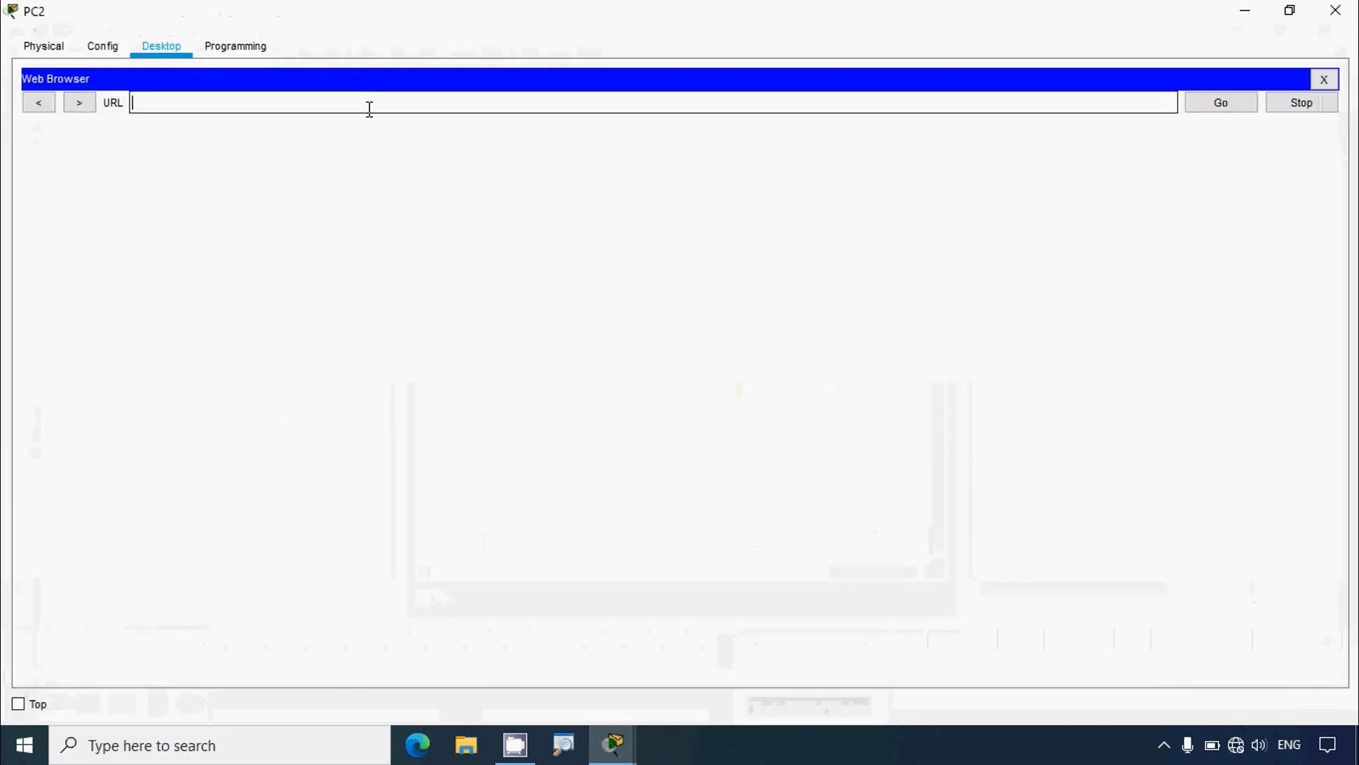
Load the cisco.pka welcome page on PC2 and close its window
left_click(1220, 101)
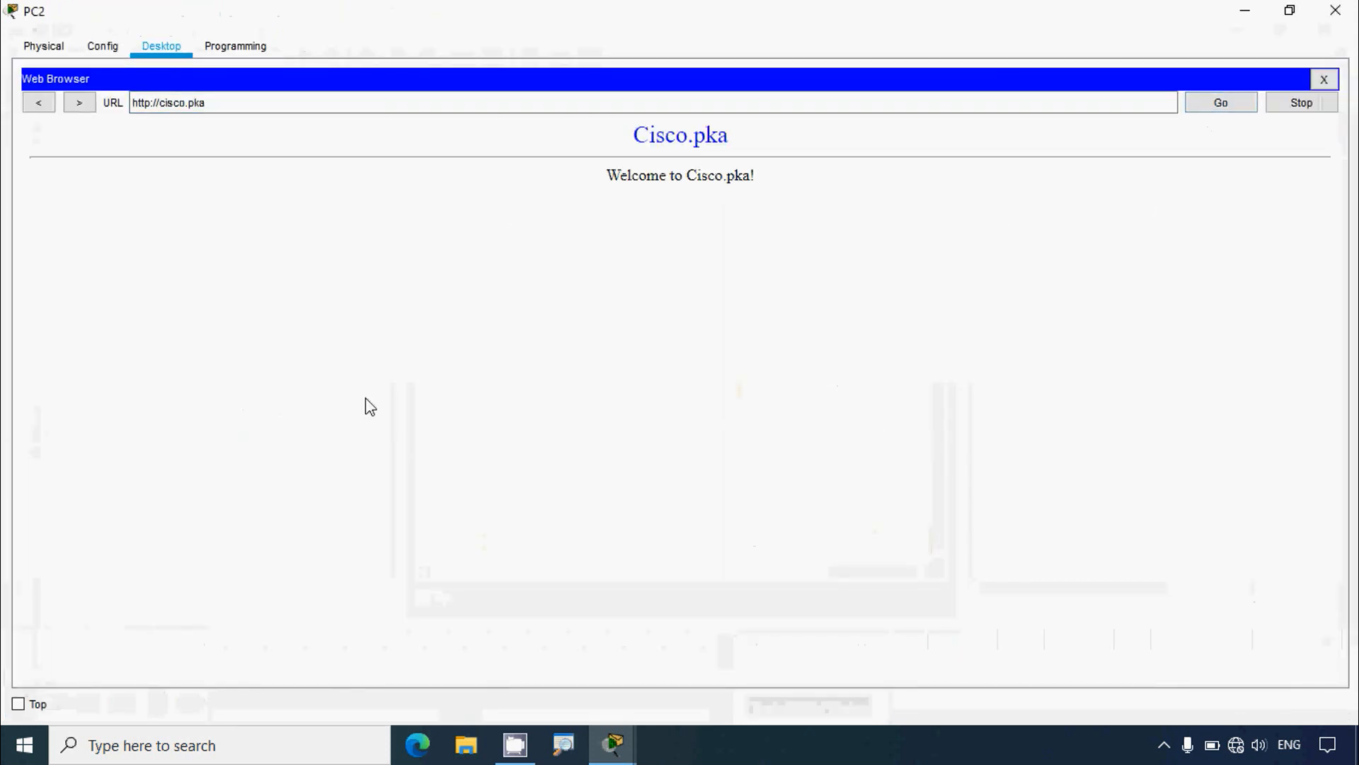
left_click(1324, 78)
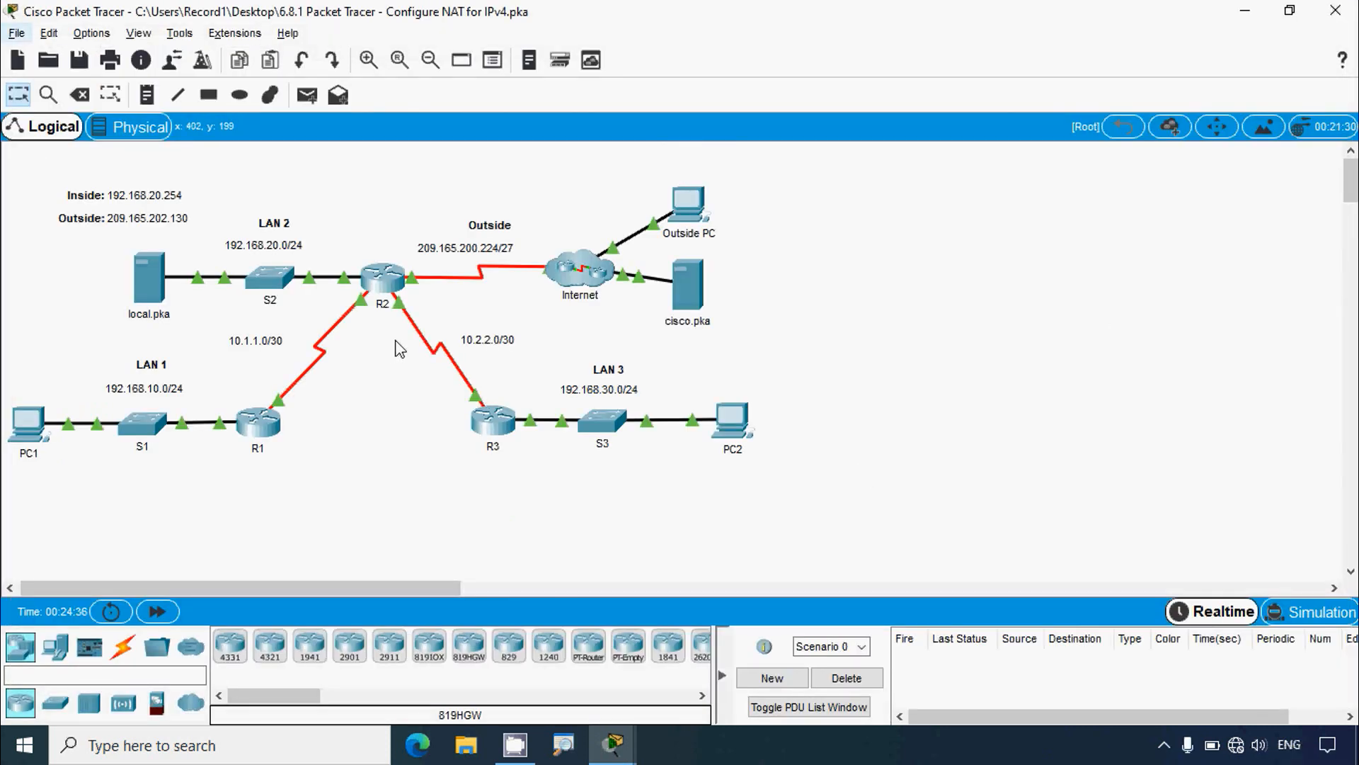
Run show ip nat translation on R2 to display the static and PAT entries
left_click(382, 275)
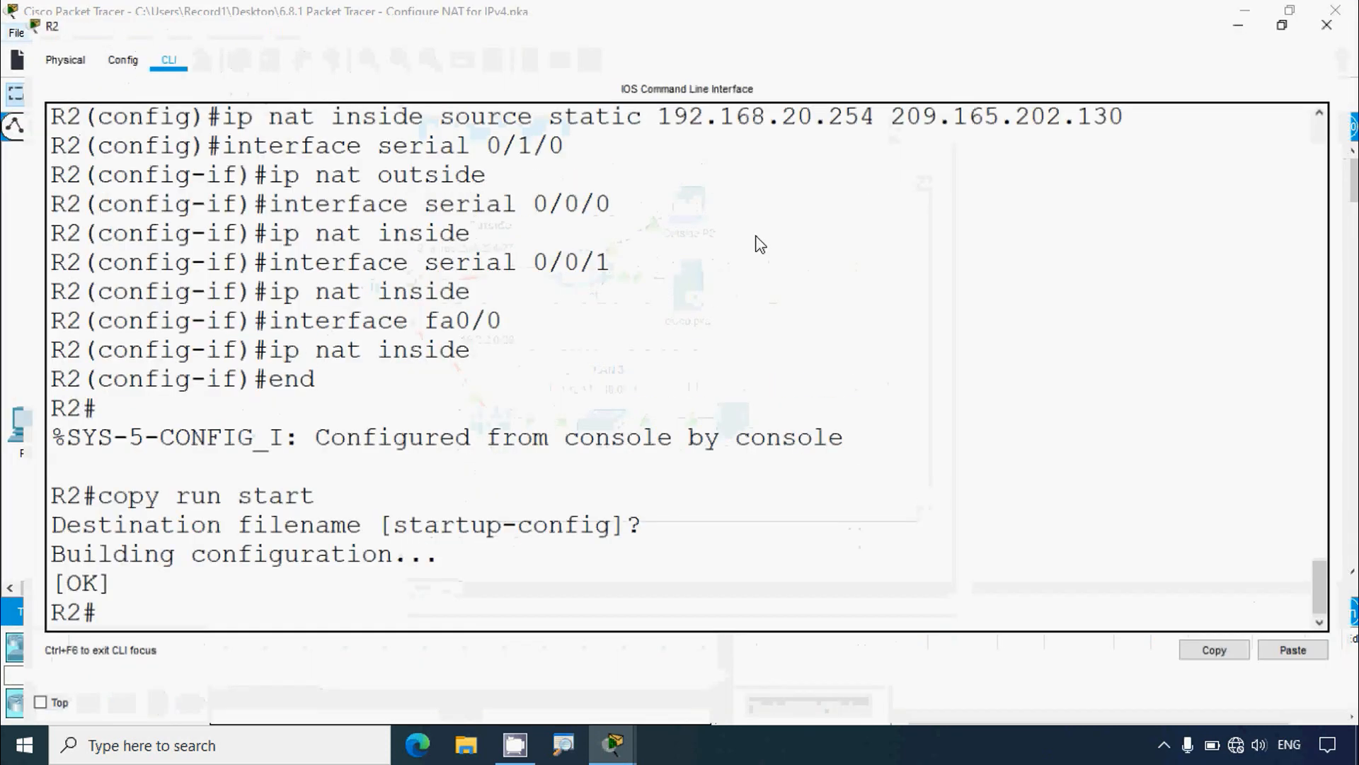
type("show ip")
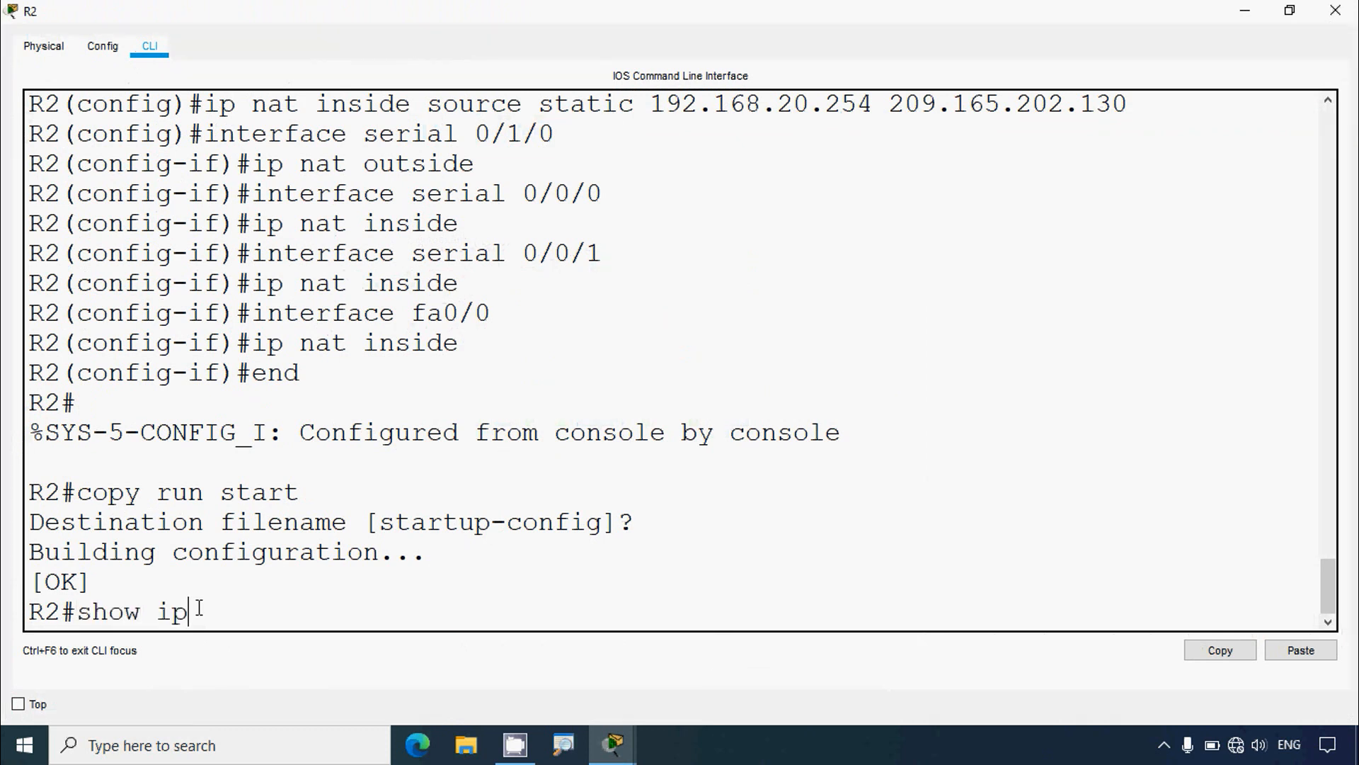
type("nat trnas")
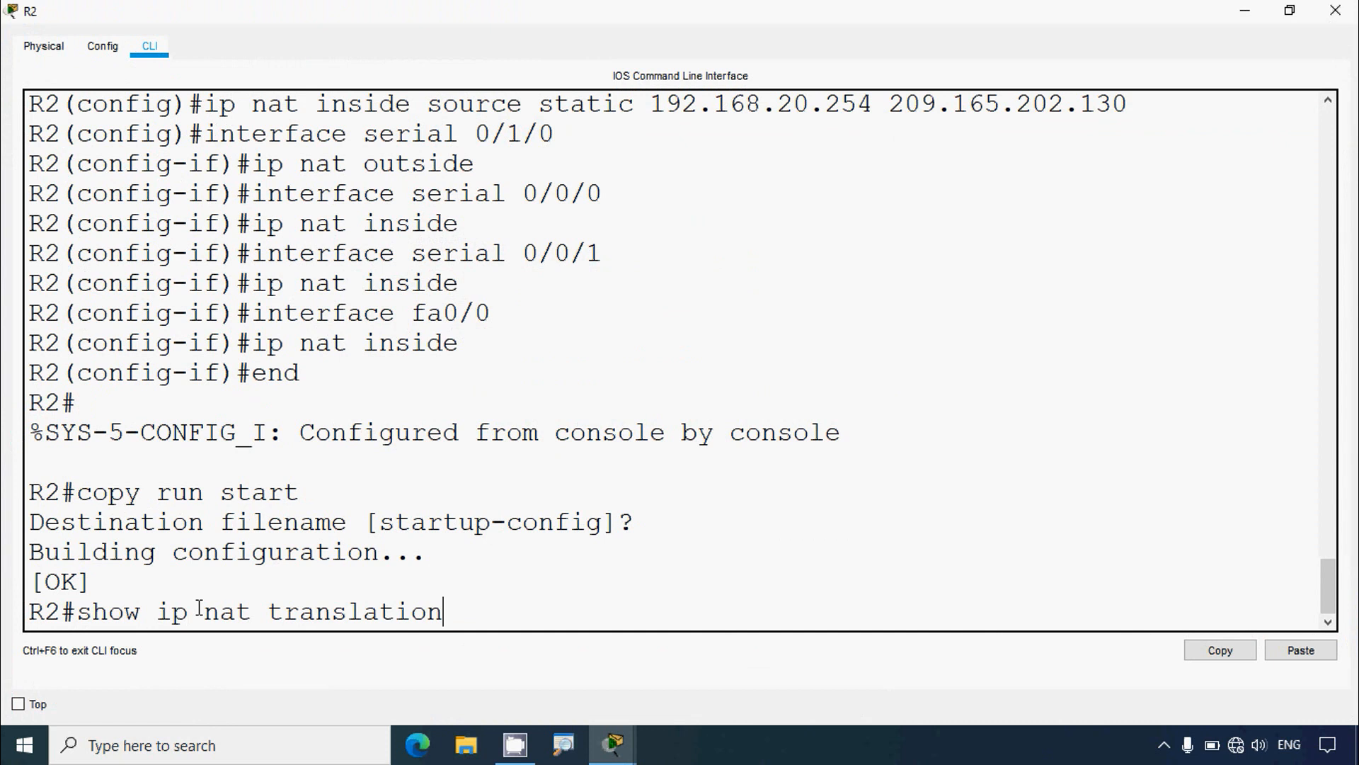
key("enter")
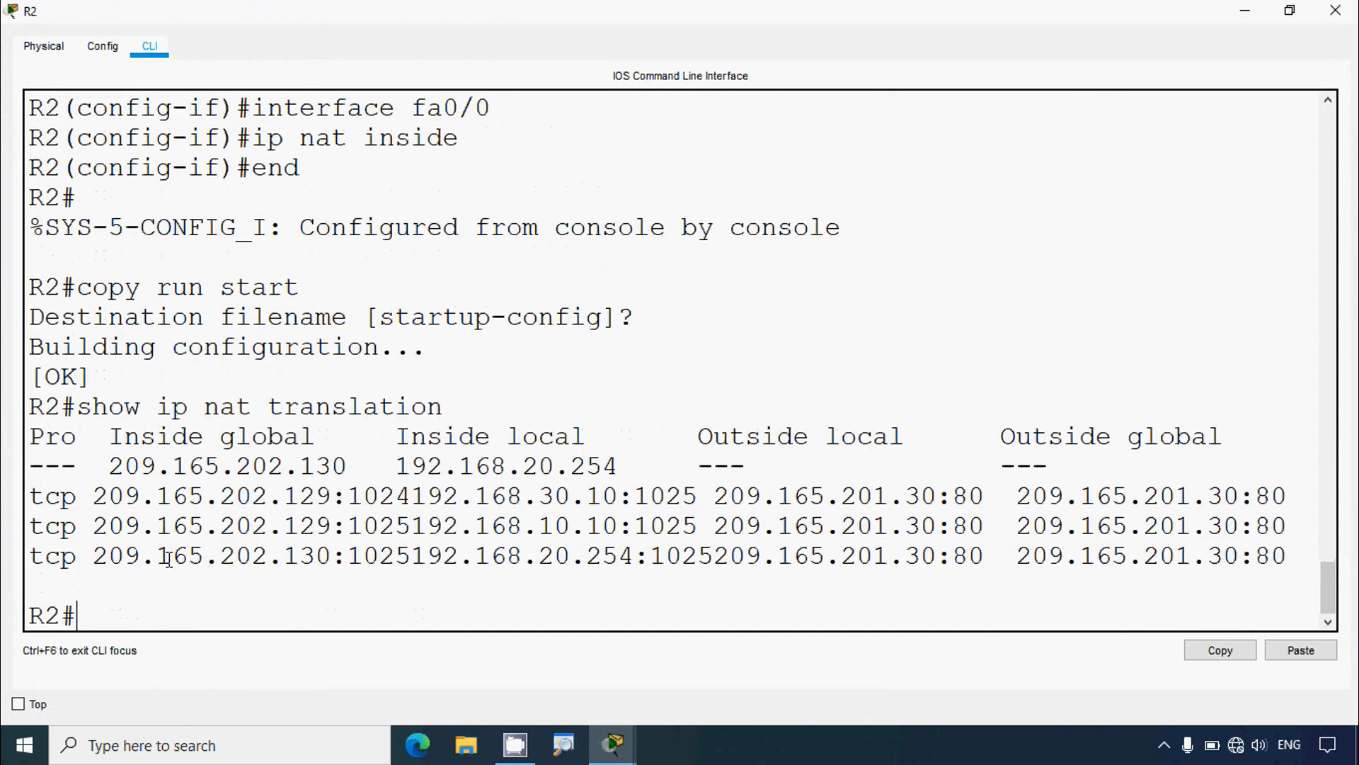